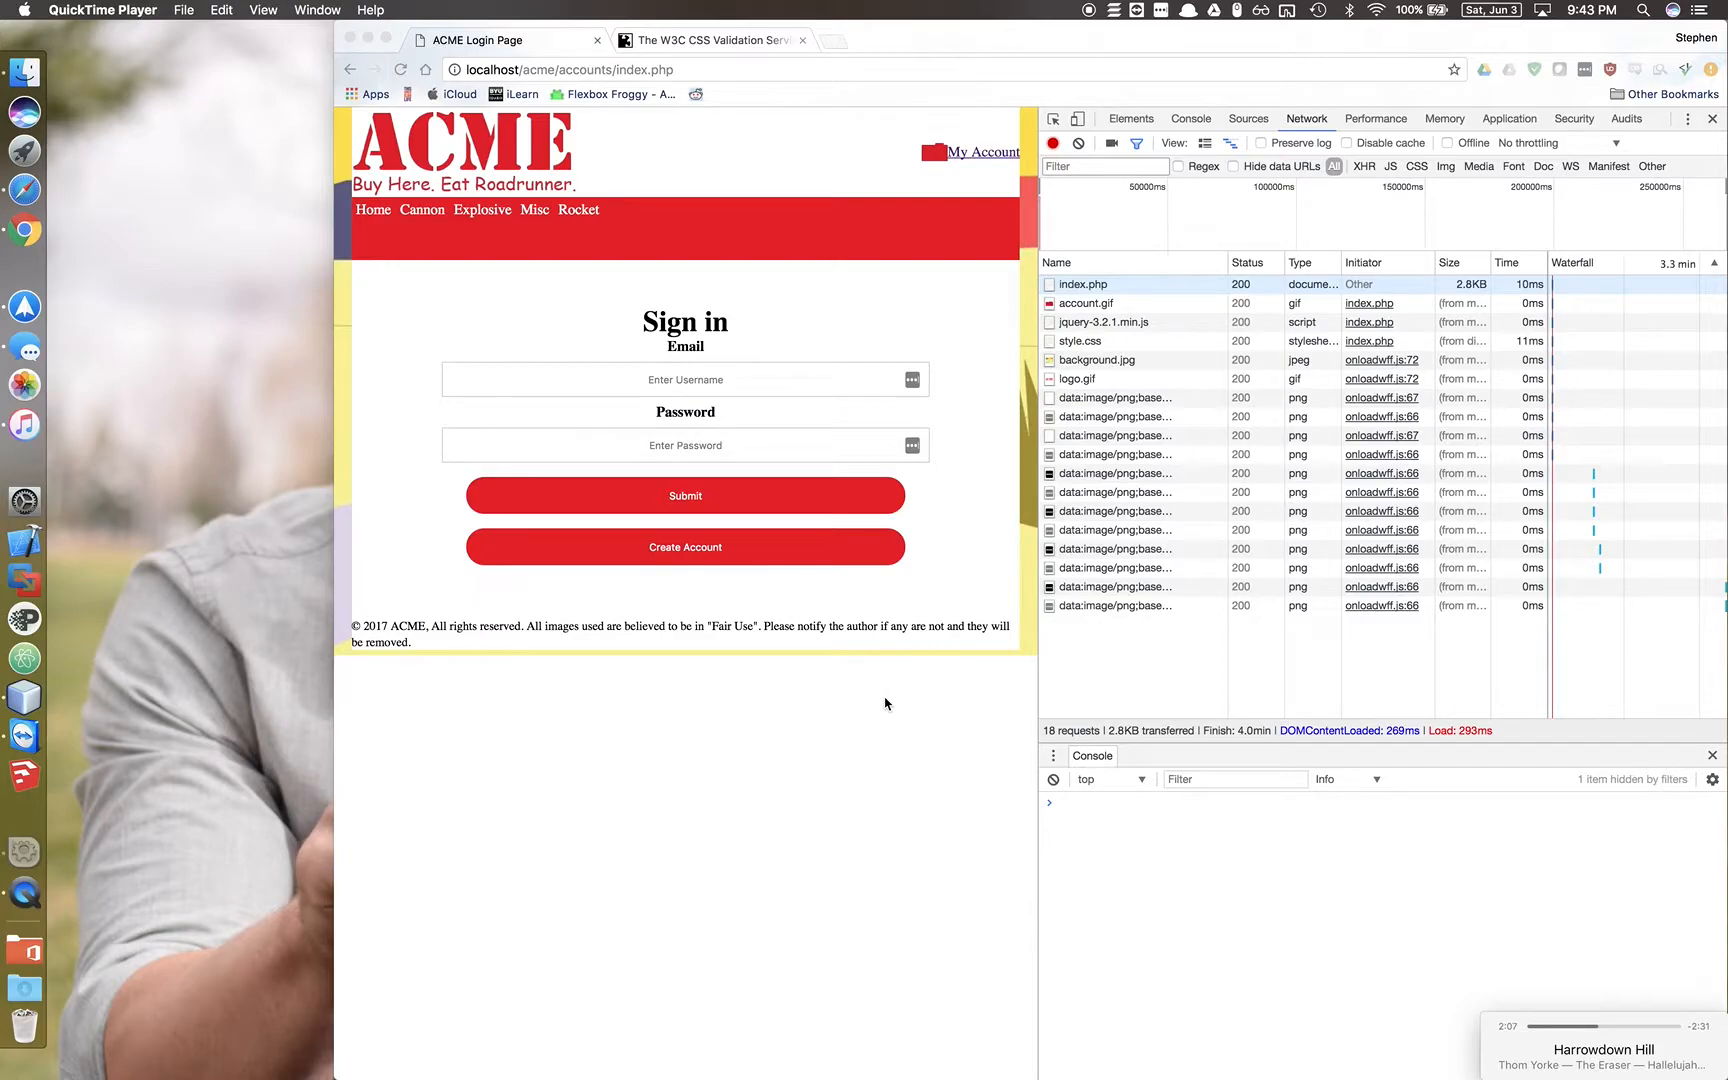
mouse_move(834, 726)
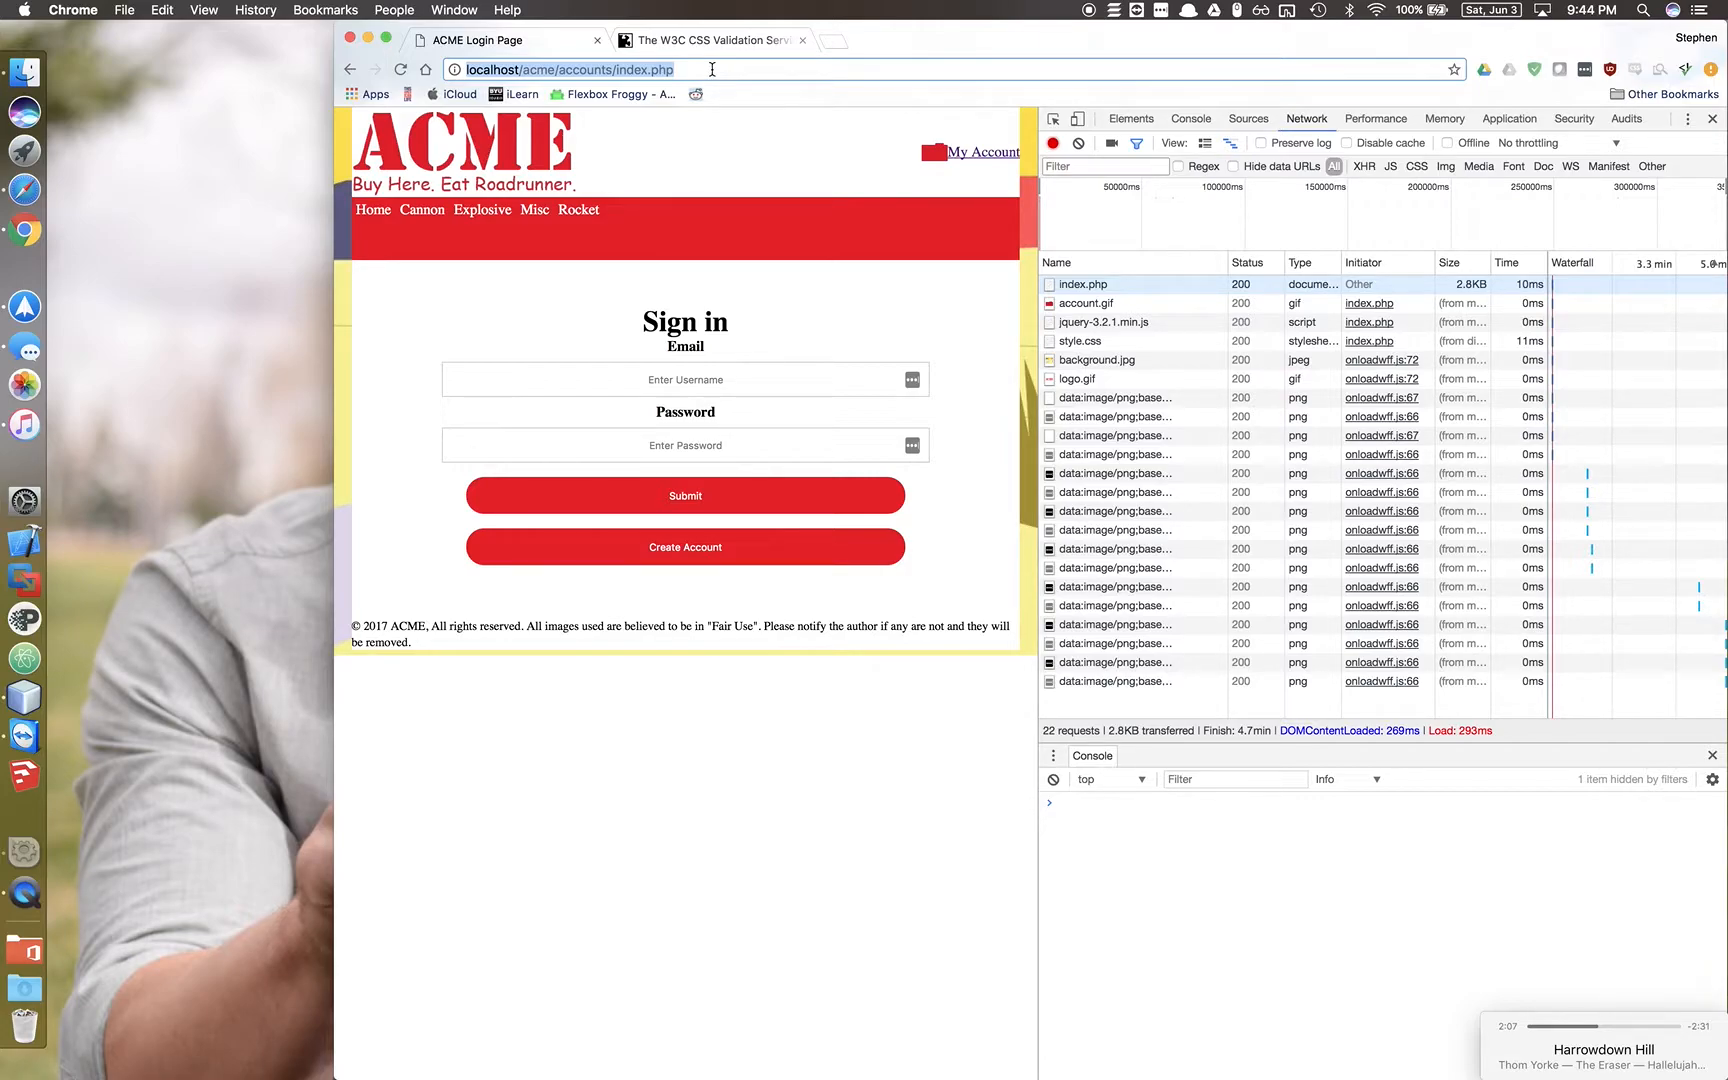
Go to the ACME Product Management page at localhost/acme/products in Chrome.
text(localhost/acme/acc)
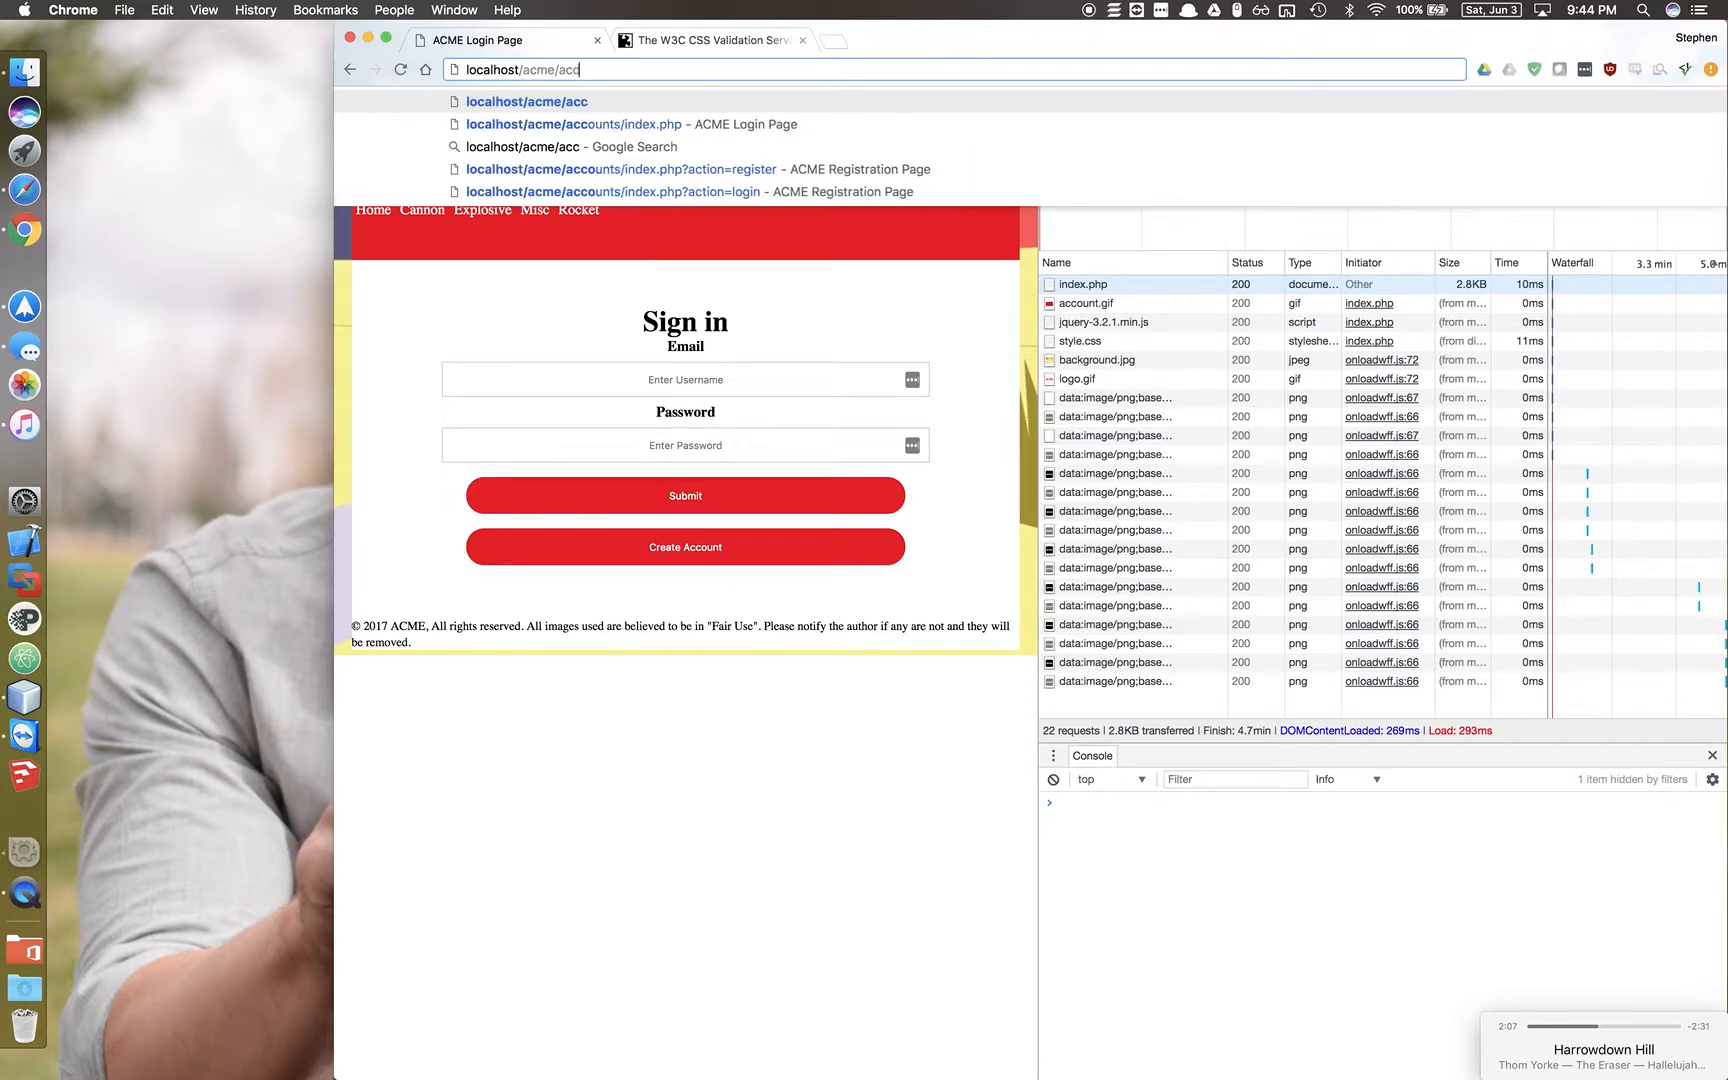
text(re)
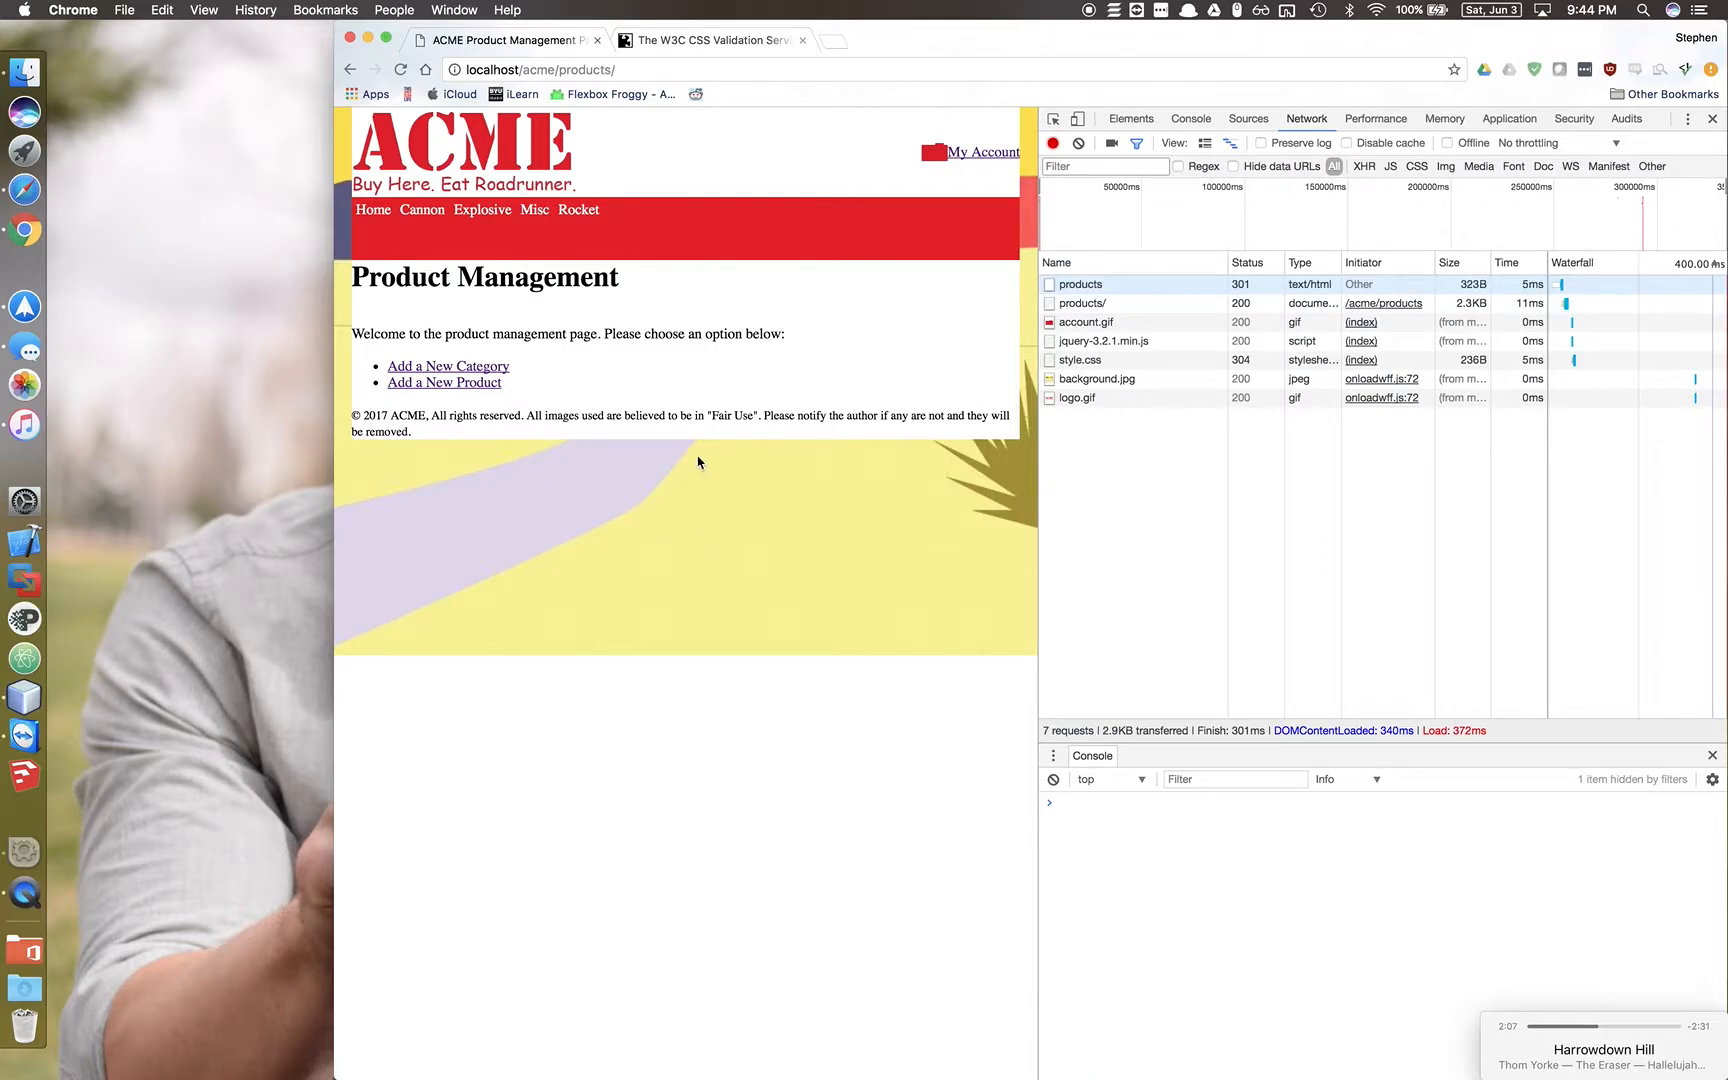
mouse_move(860, 602)
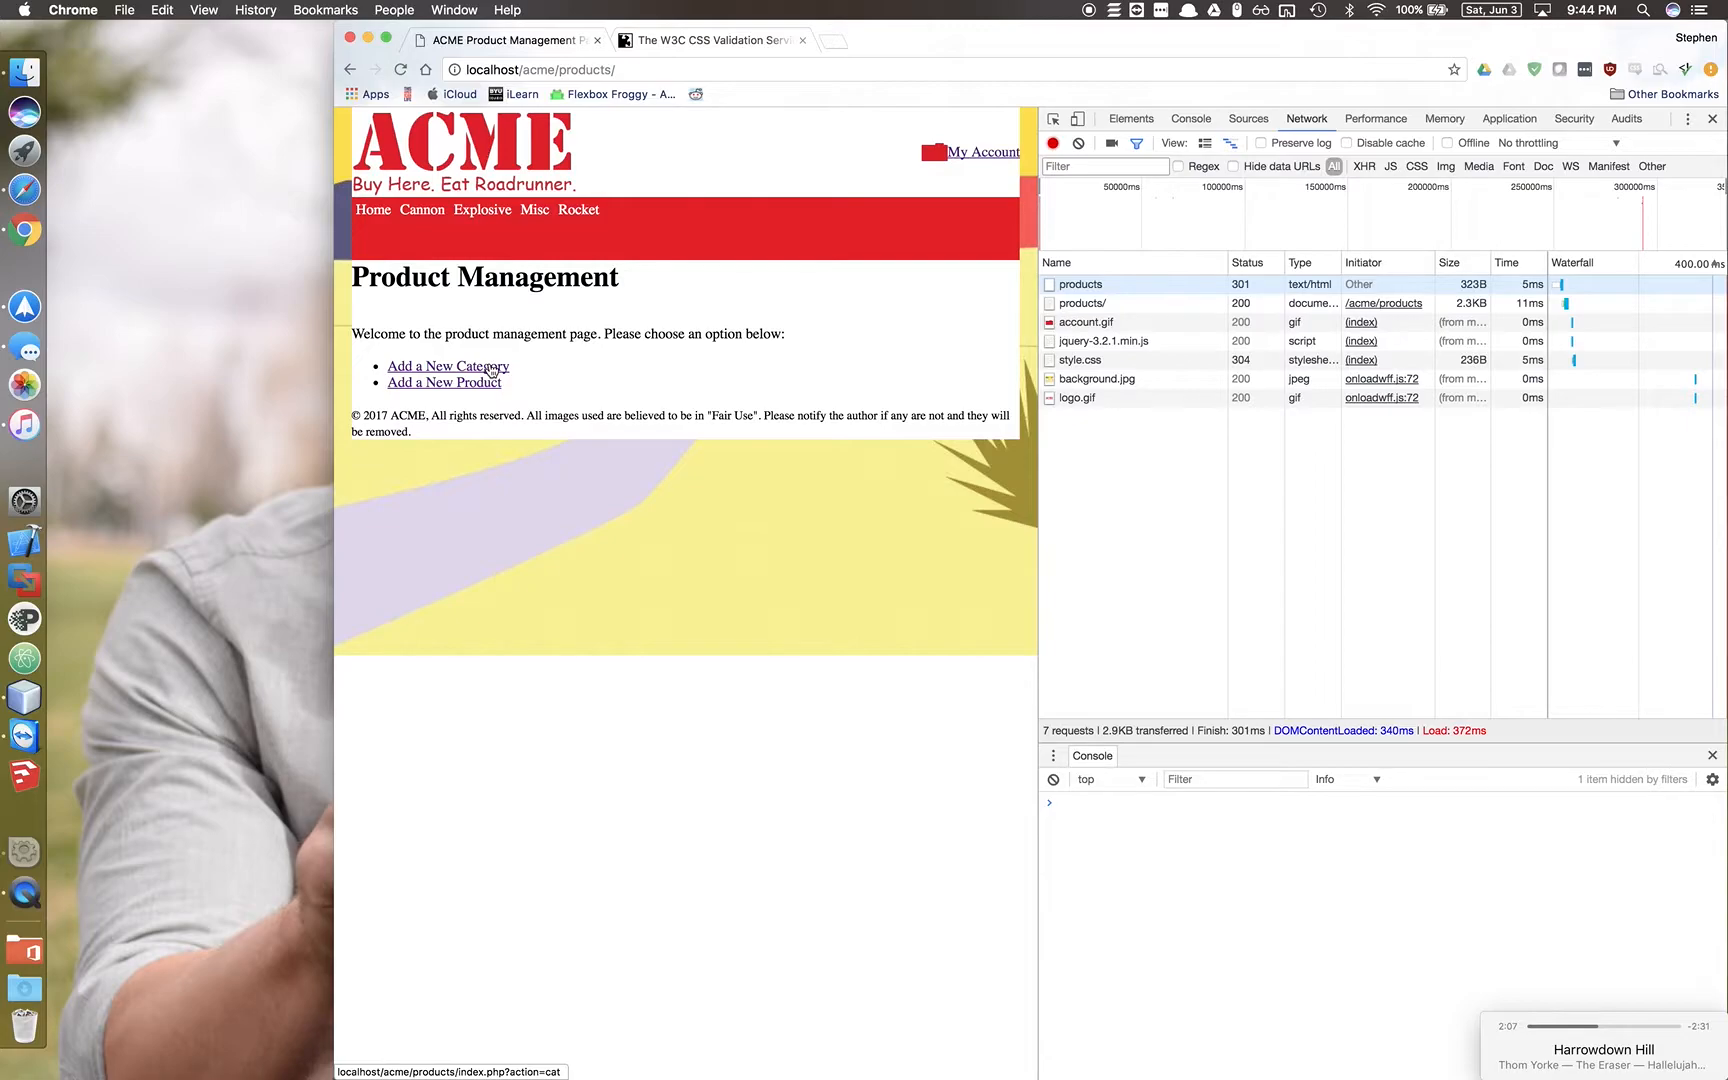
Start a new product with category Explosive, name Things and description 'many things'.
click(444, 382)
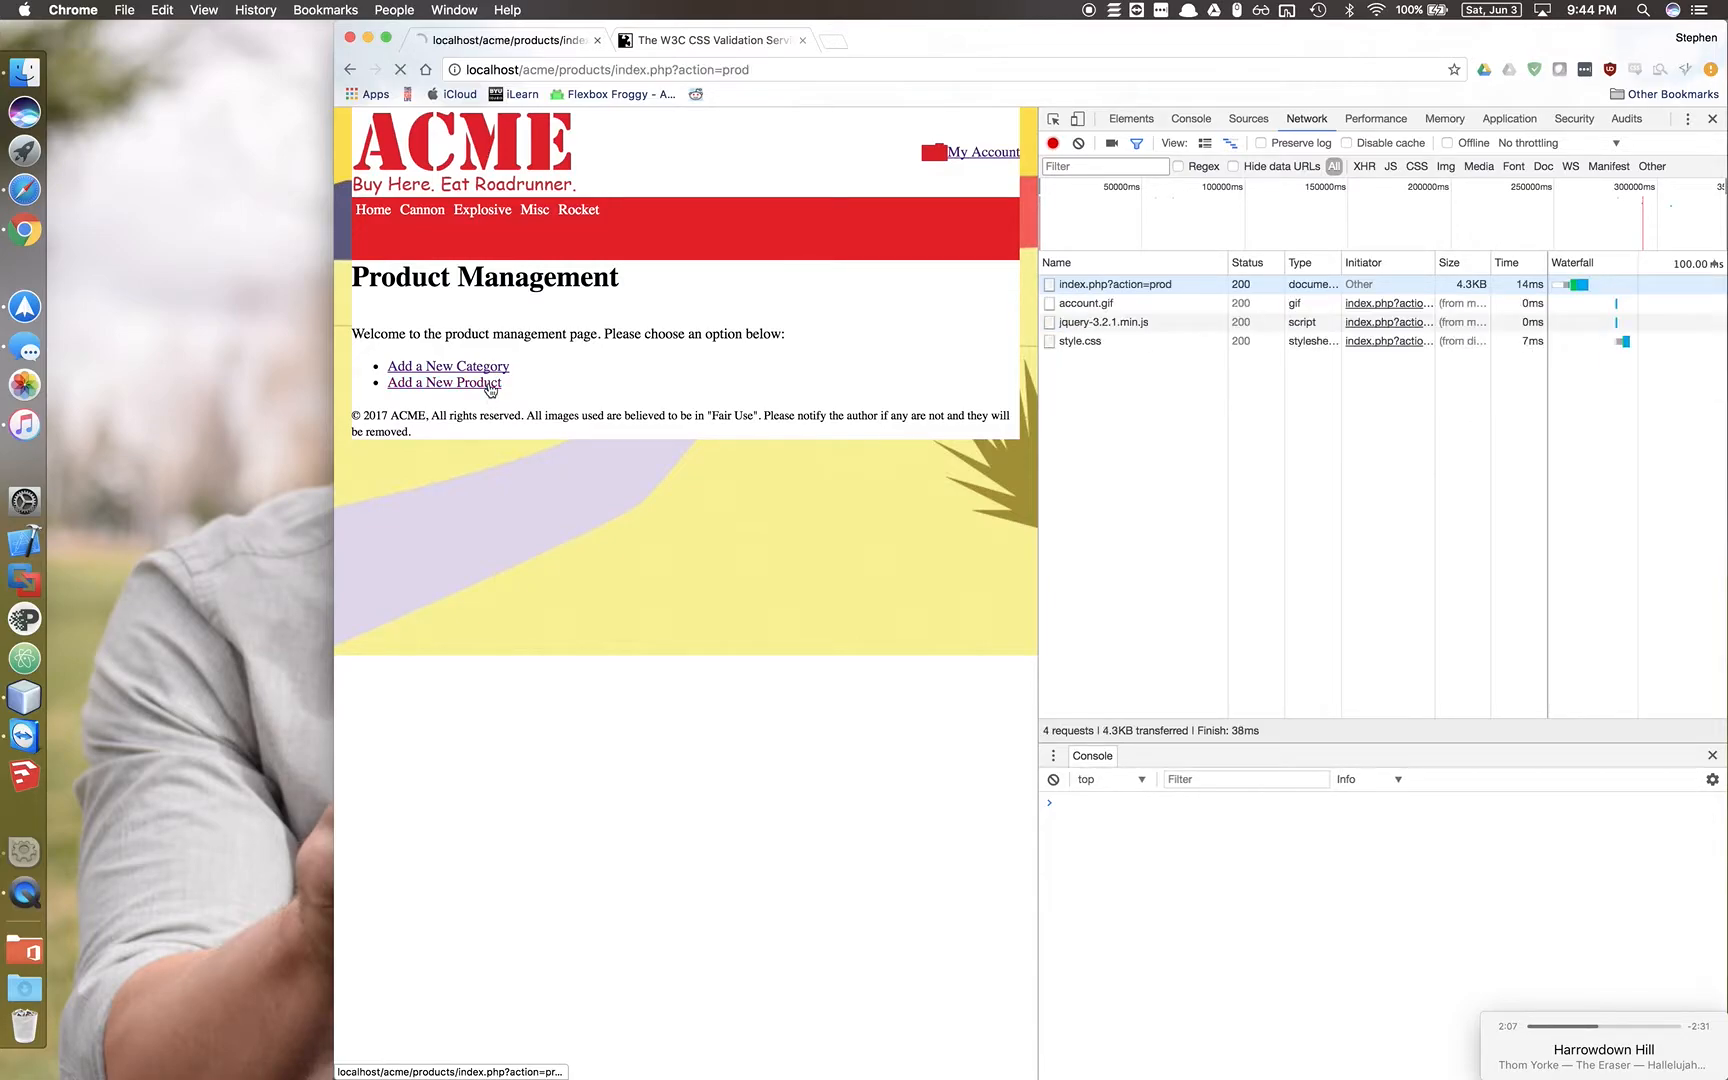
click(444, 382)
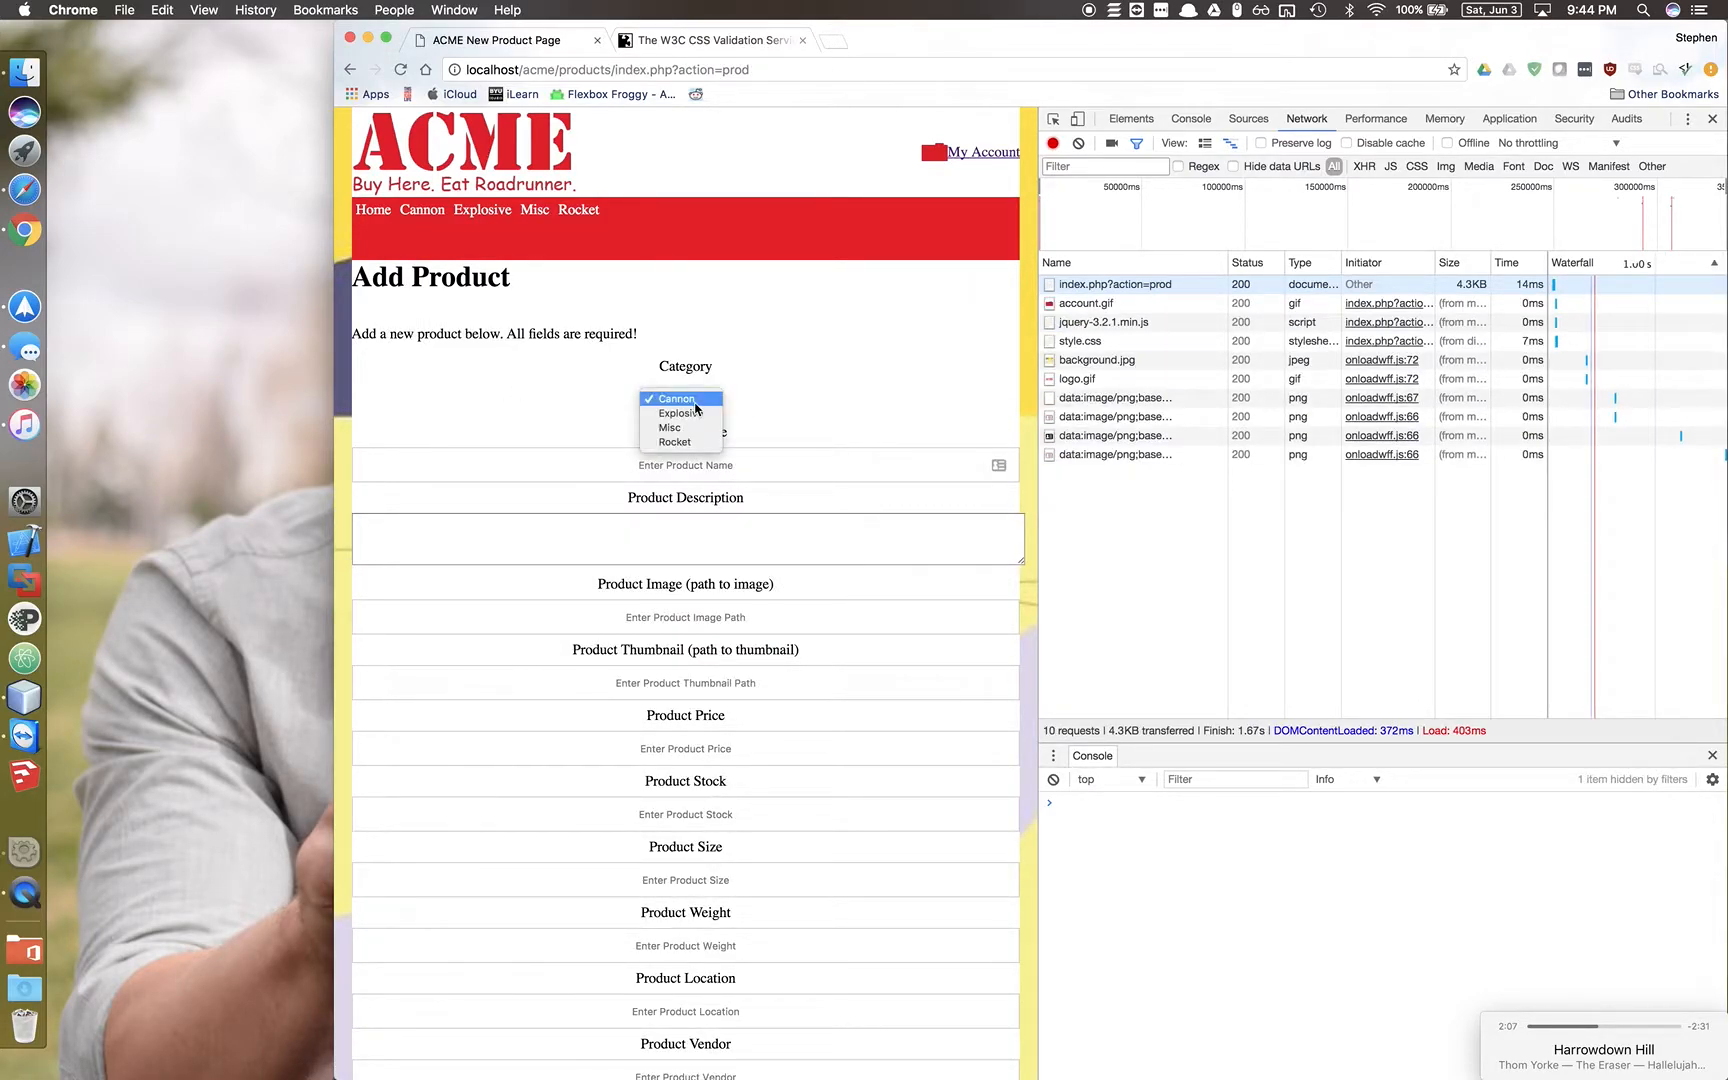
click(676, 412)
text(Things)
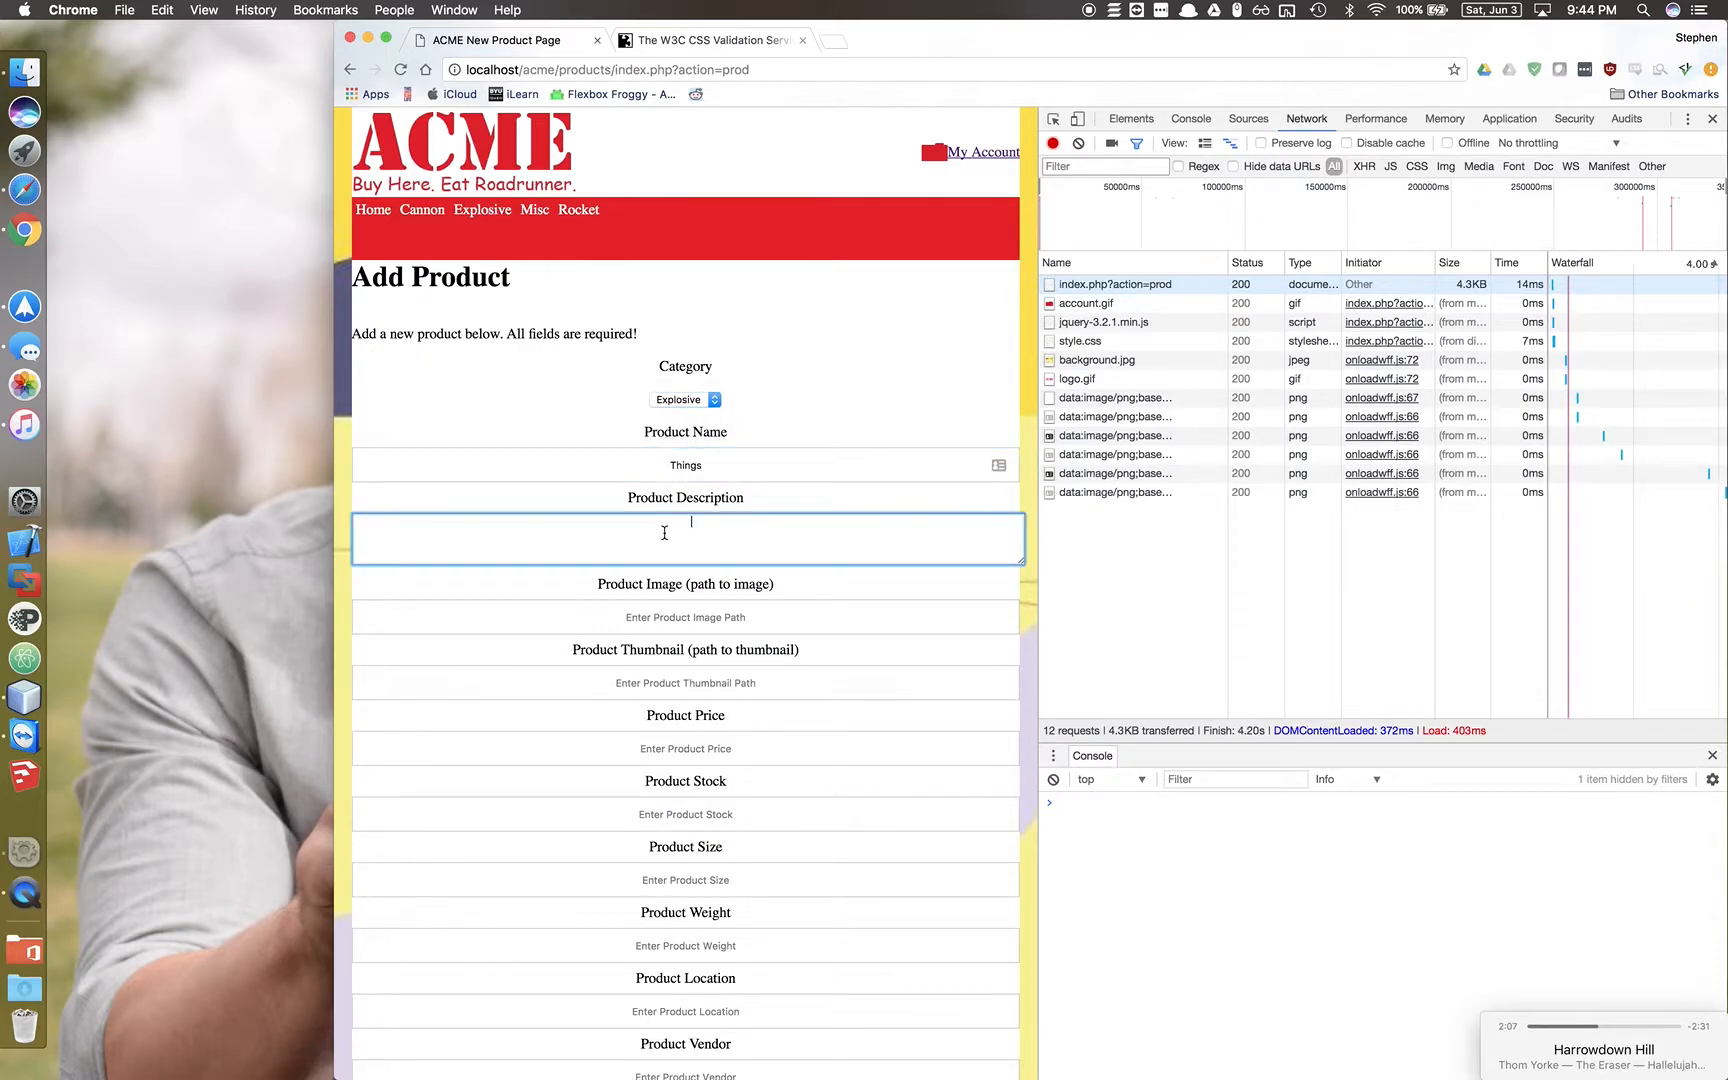
text(many things)
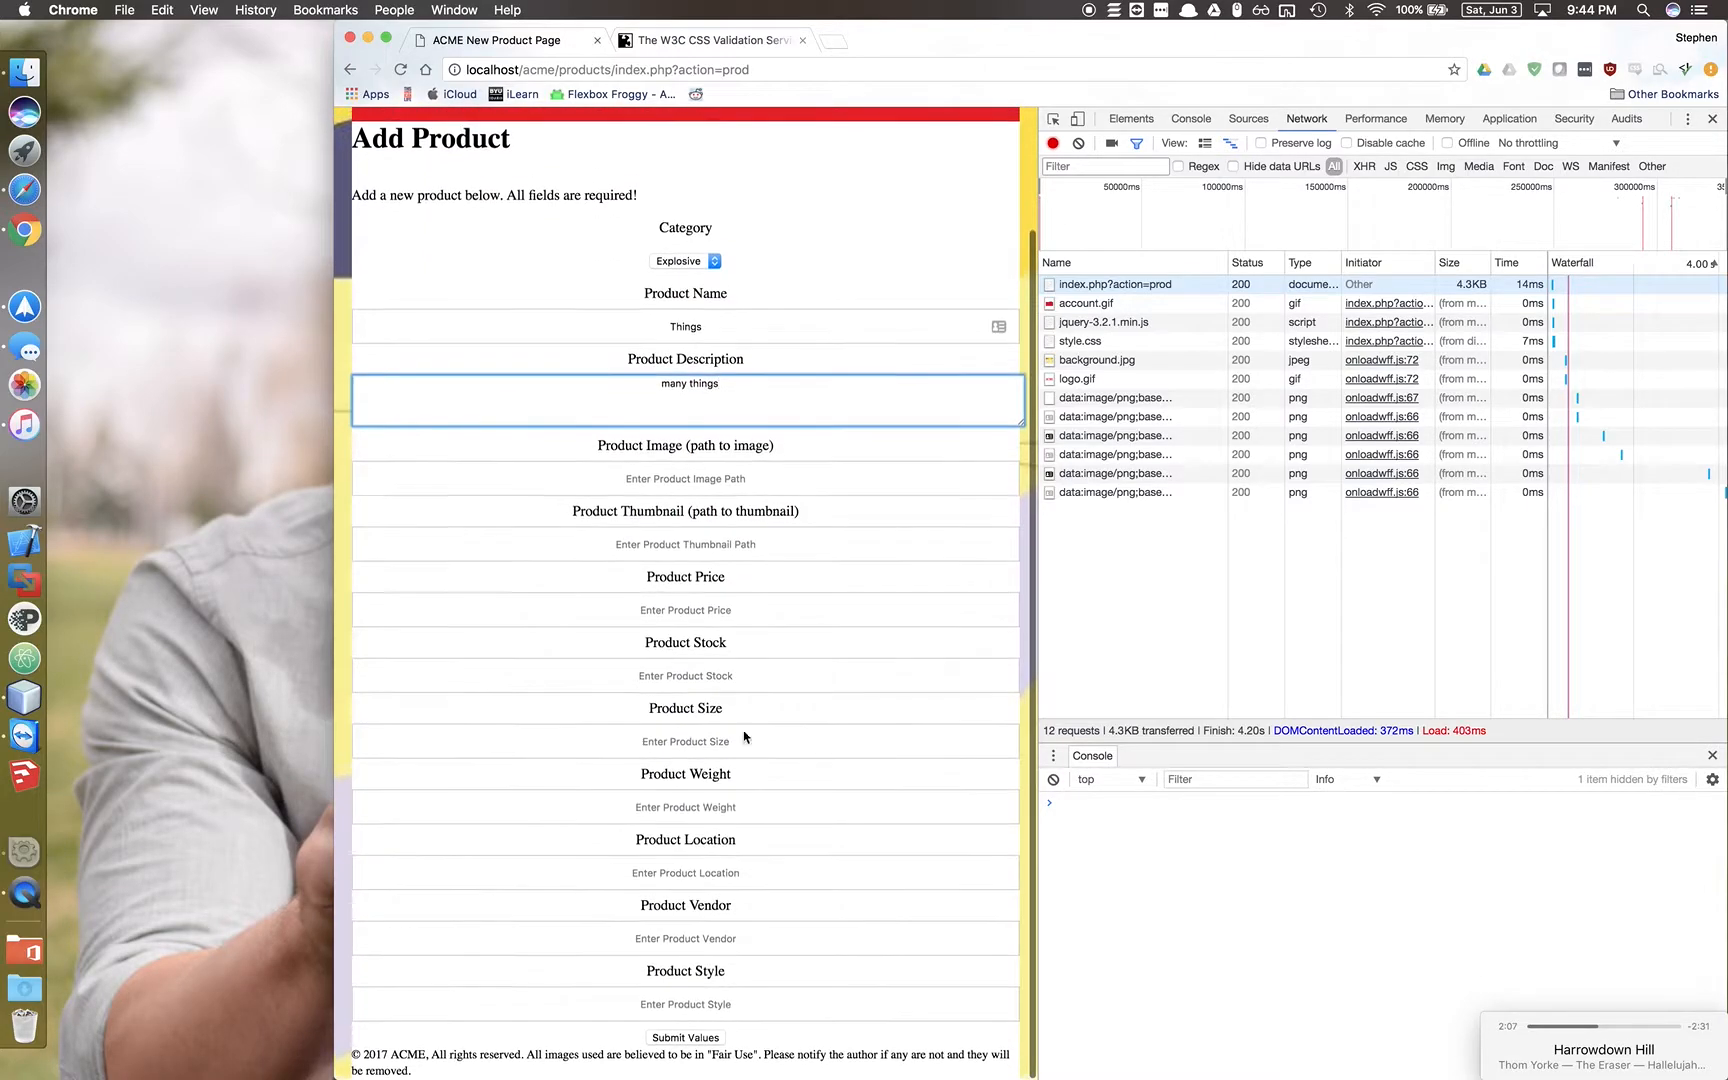
Add an image path and price, then submit with required fields missing to trigger validation.
click(684, 1038)
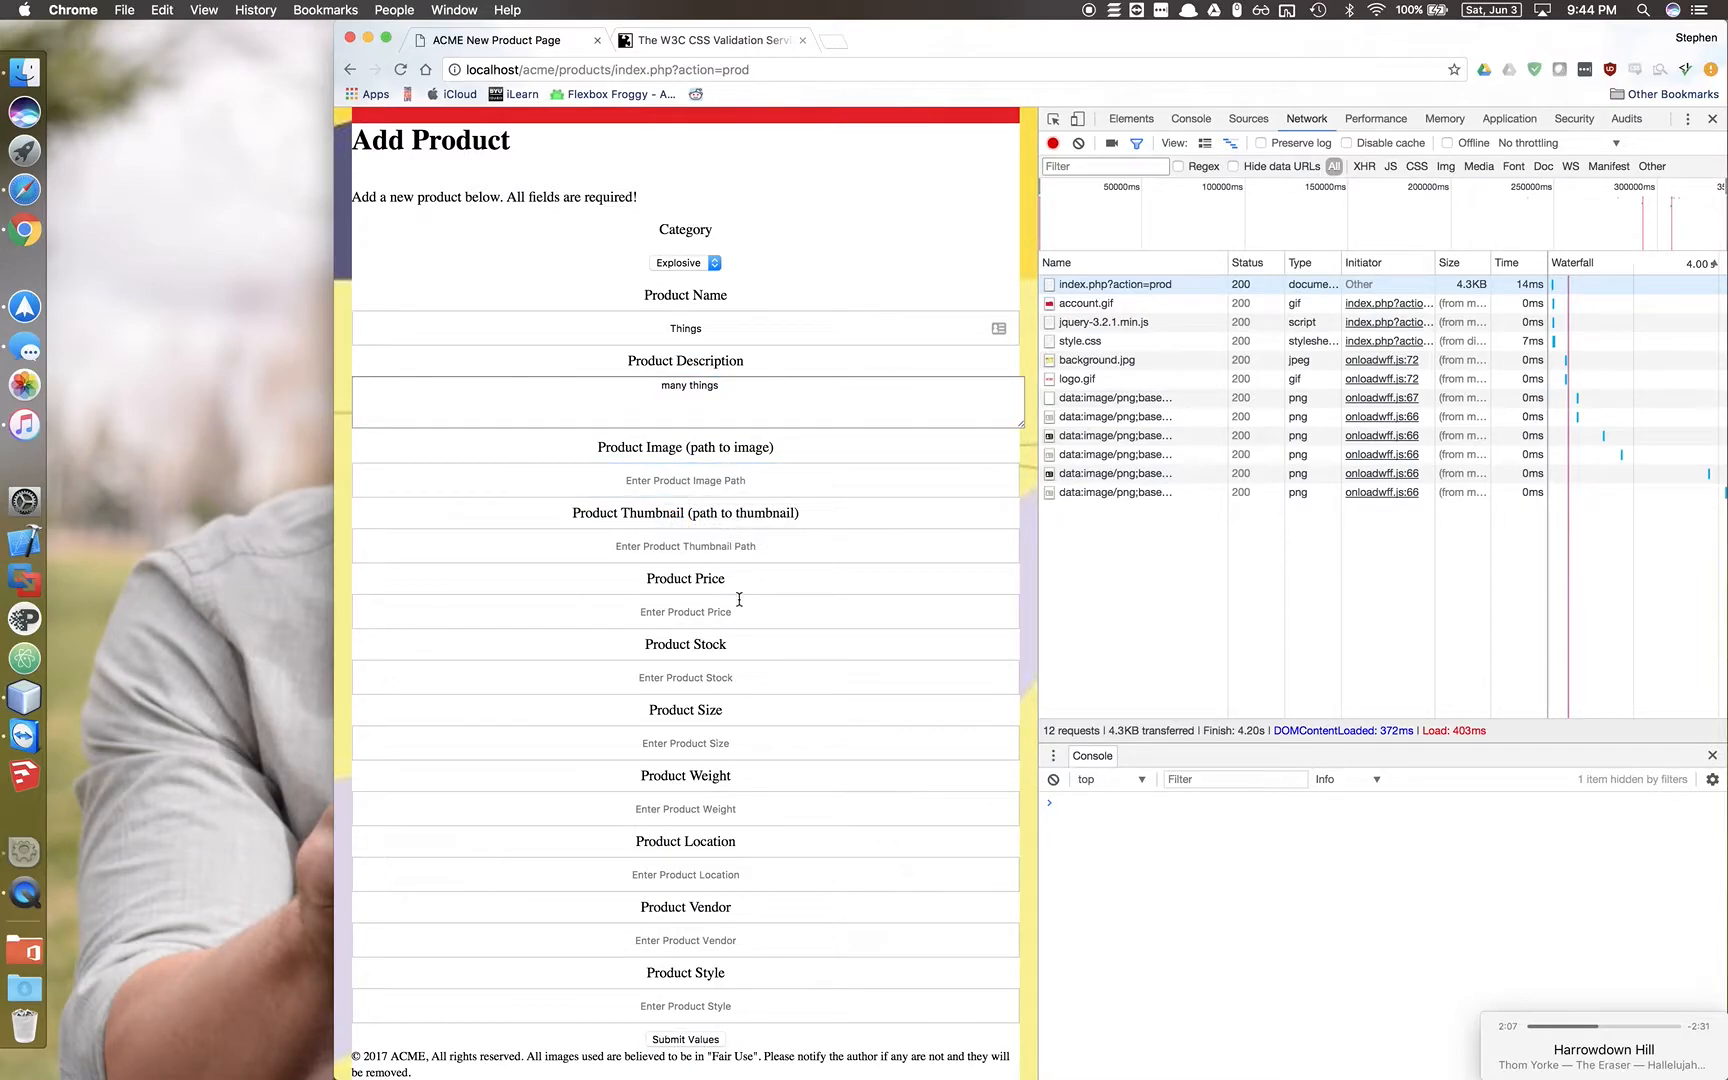
click(684, 480)
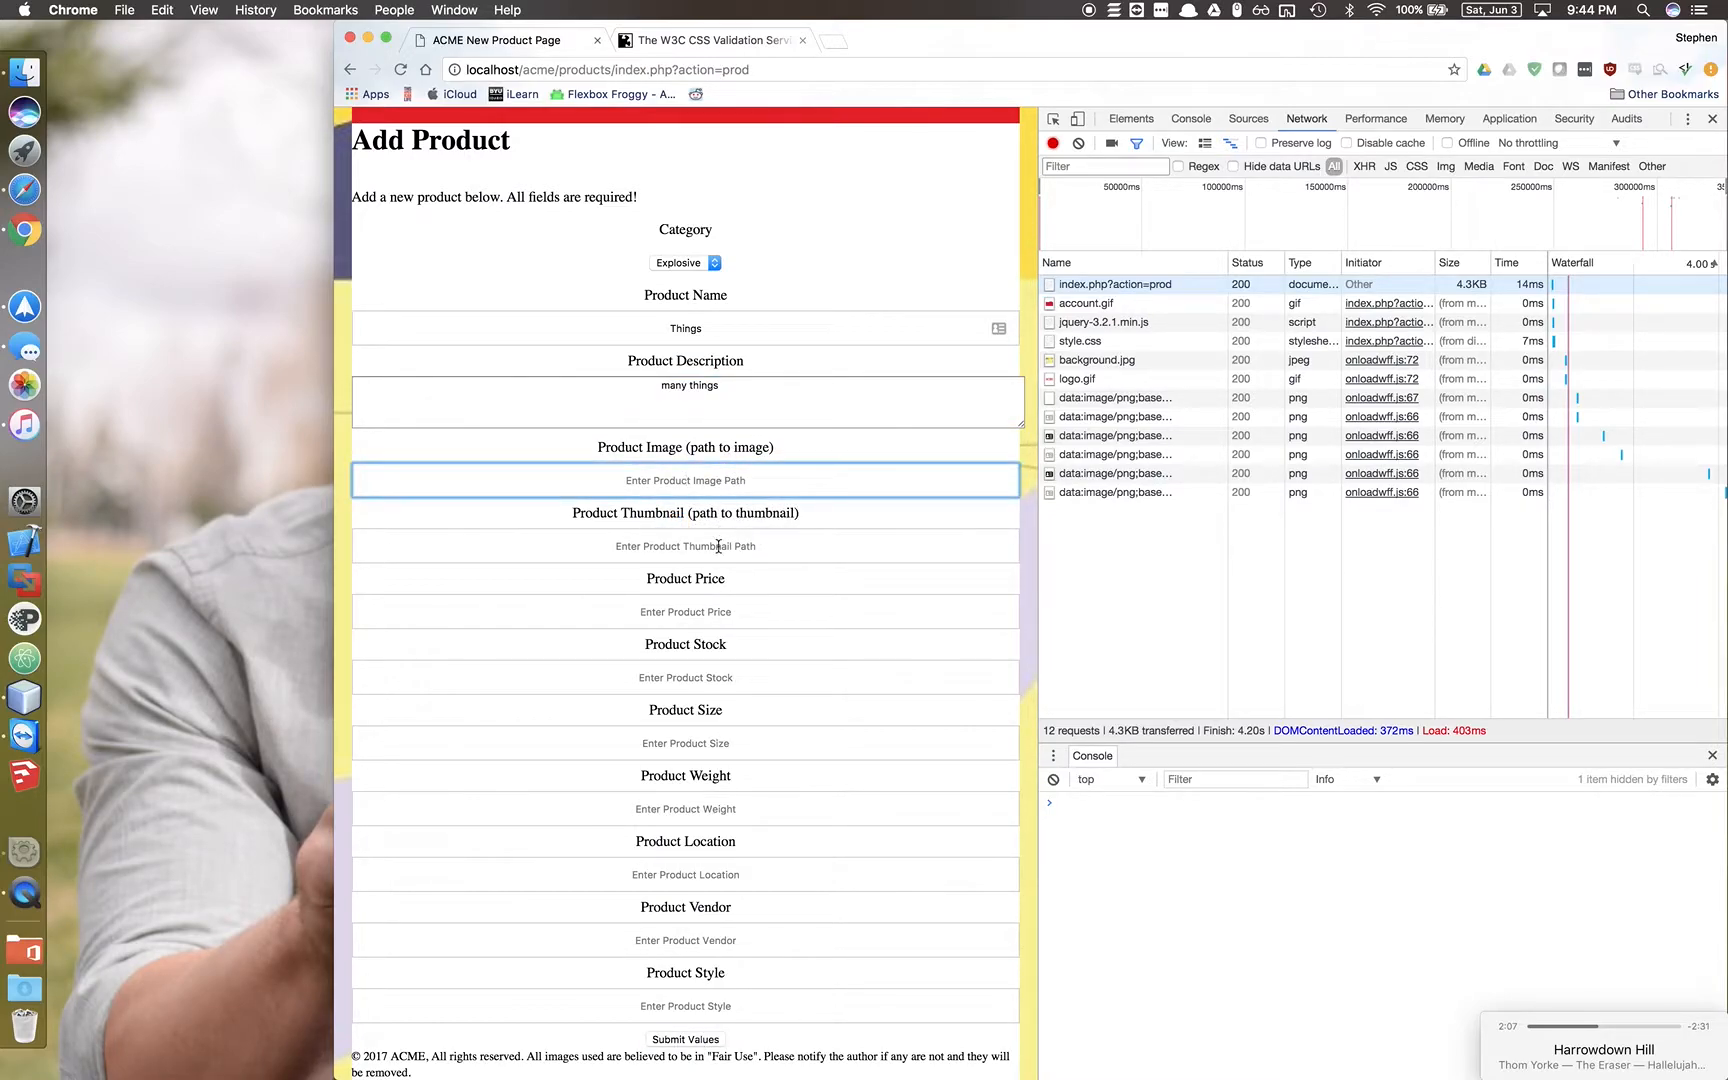
text(sad)
click(686, 612)
text(asd)
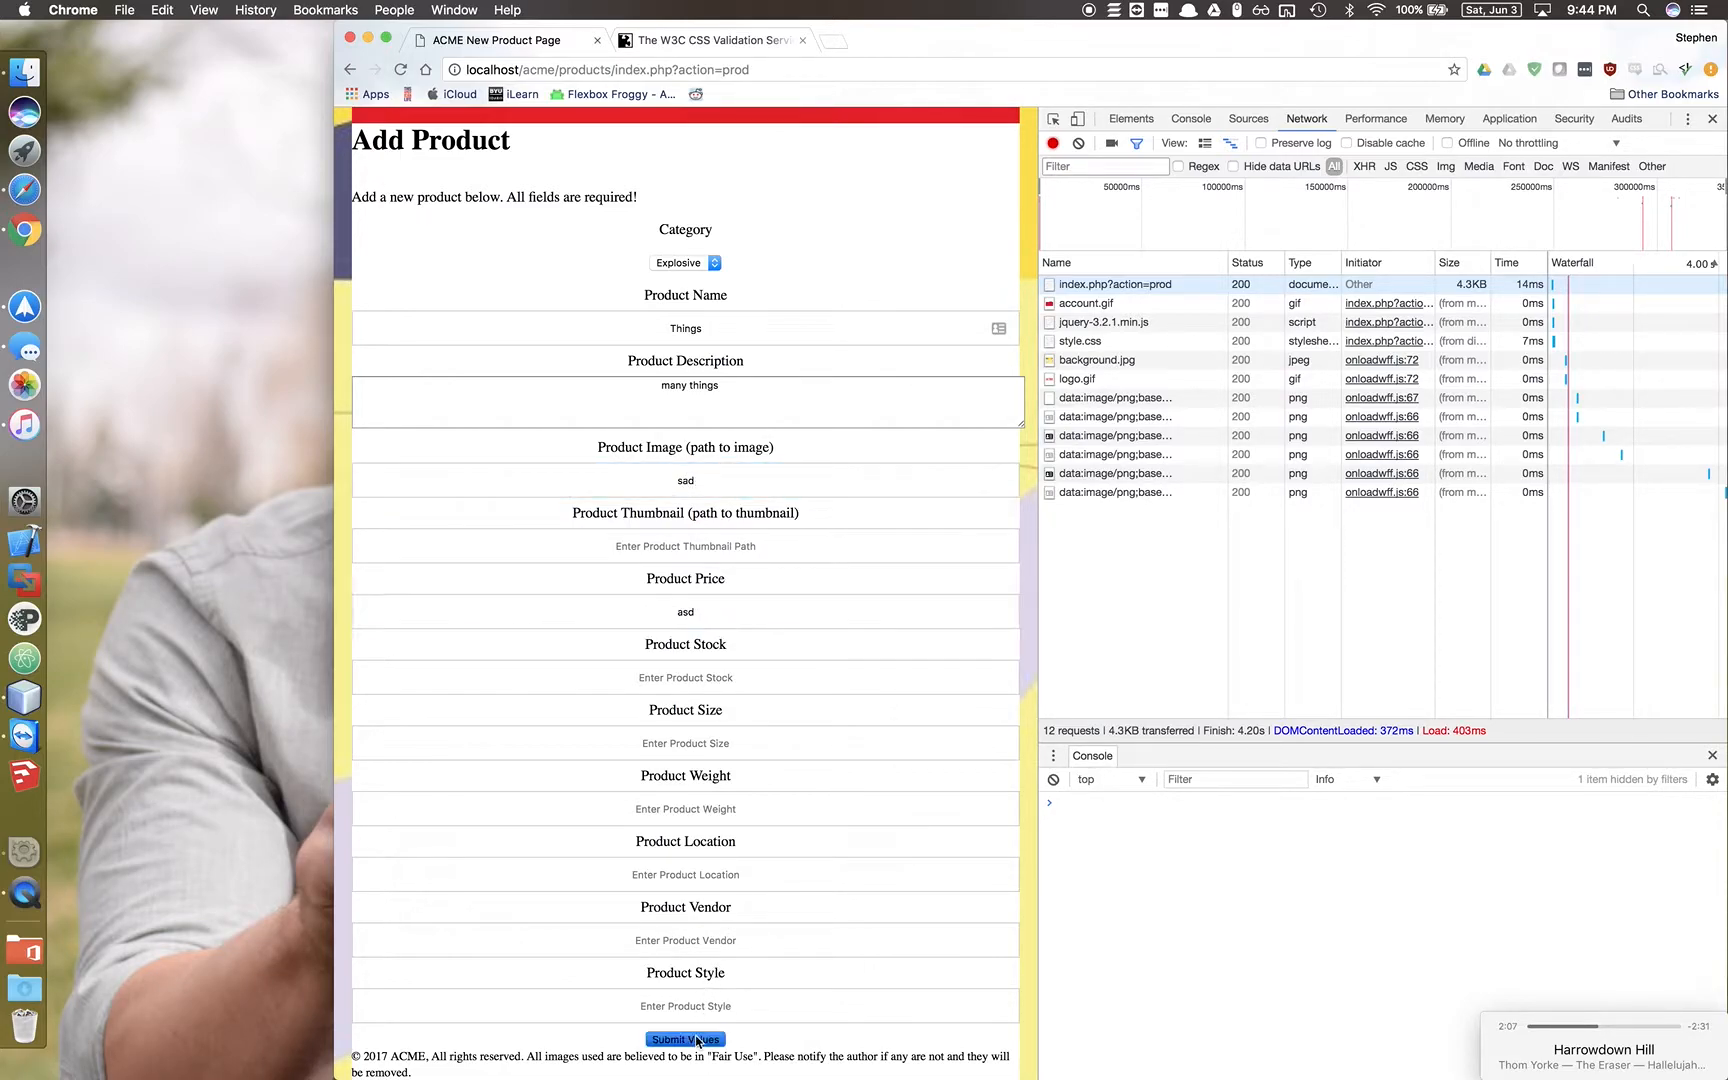
click(684, 1040)
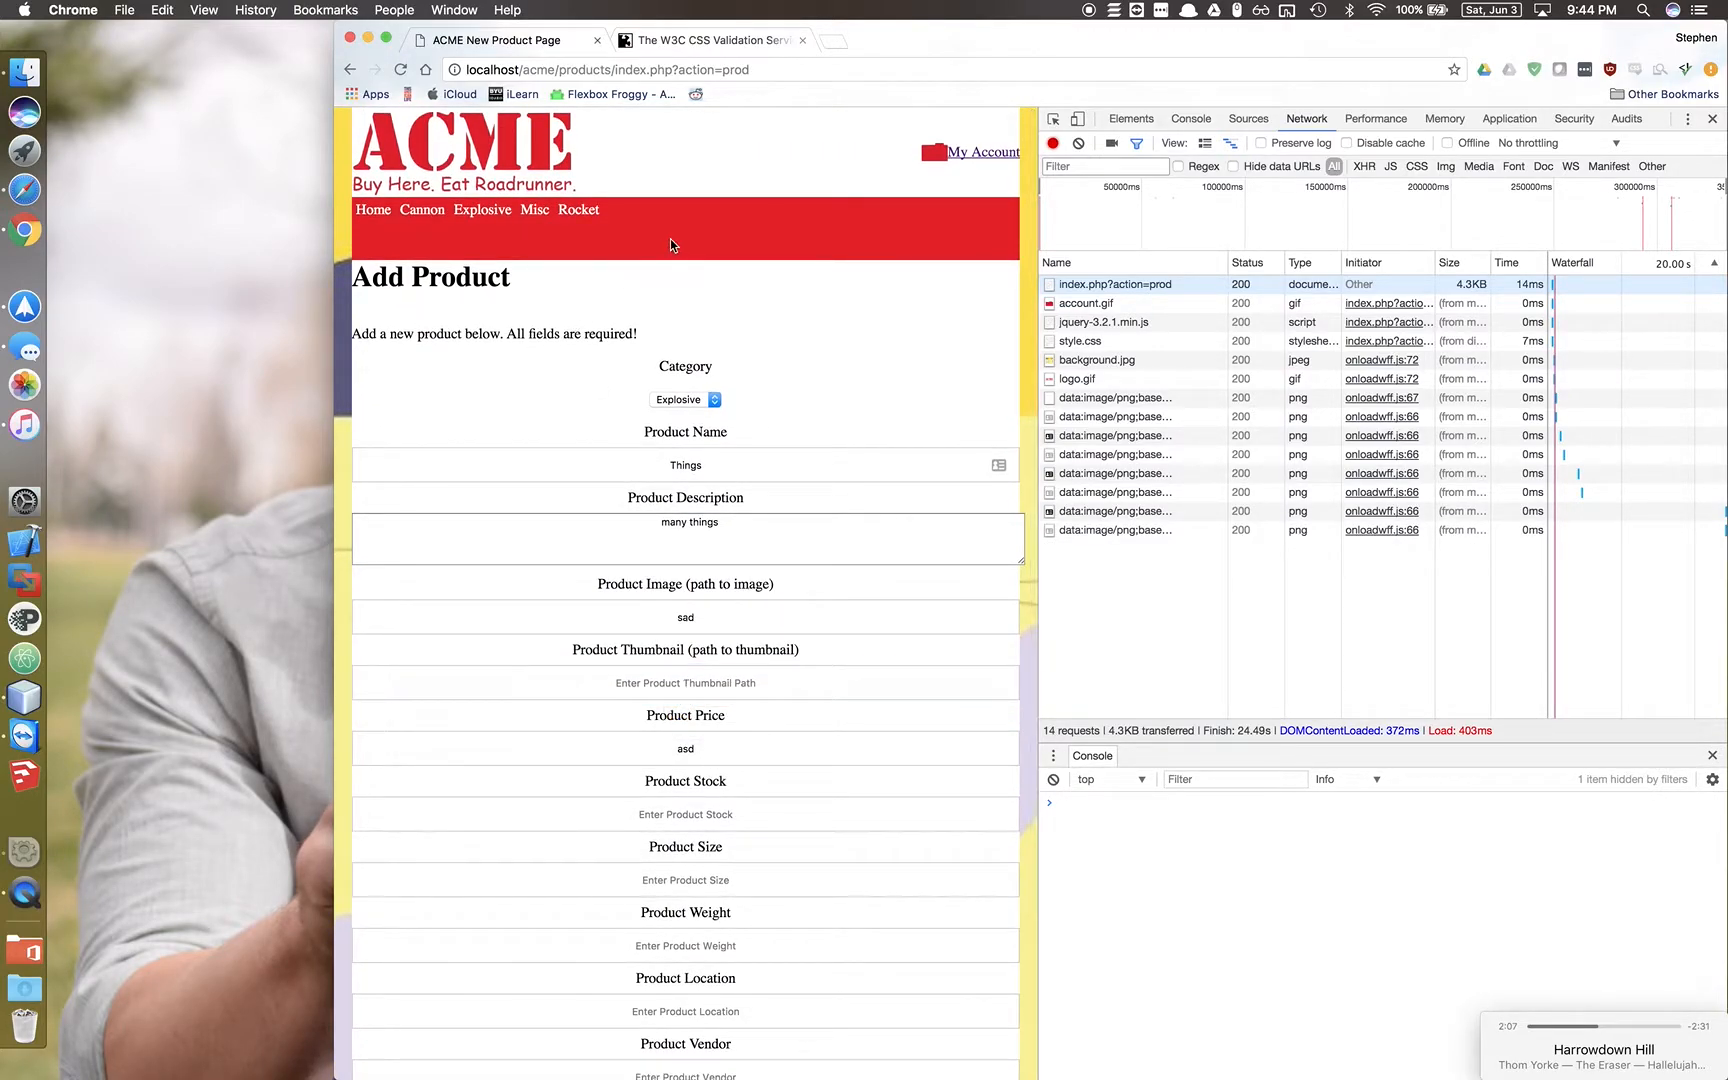
mouse_move(522, 264)
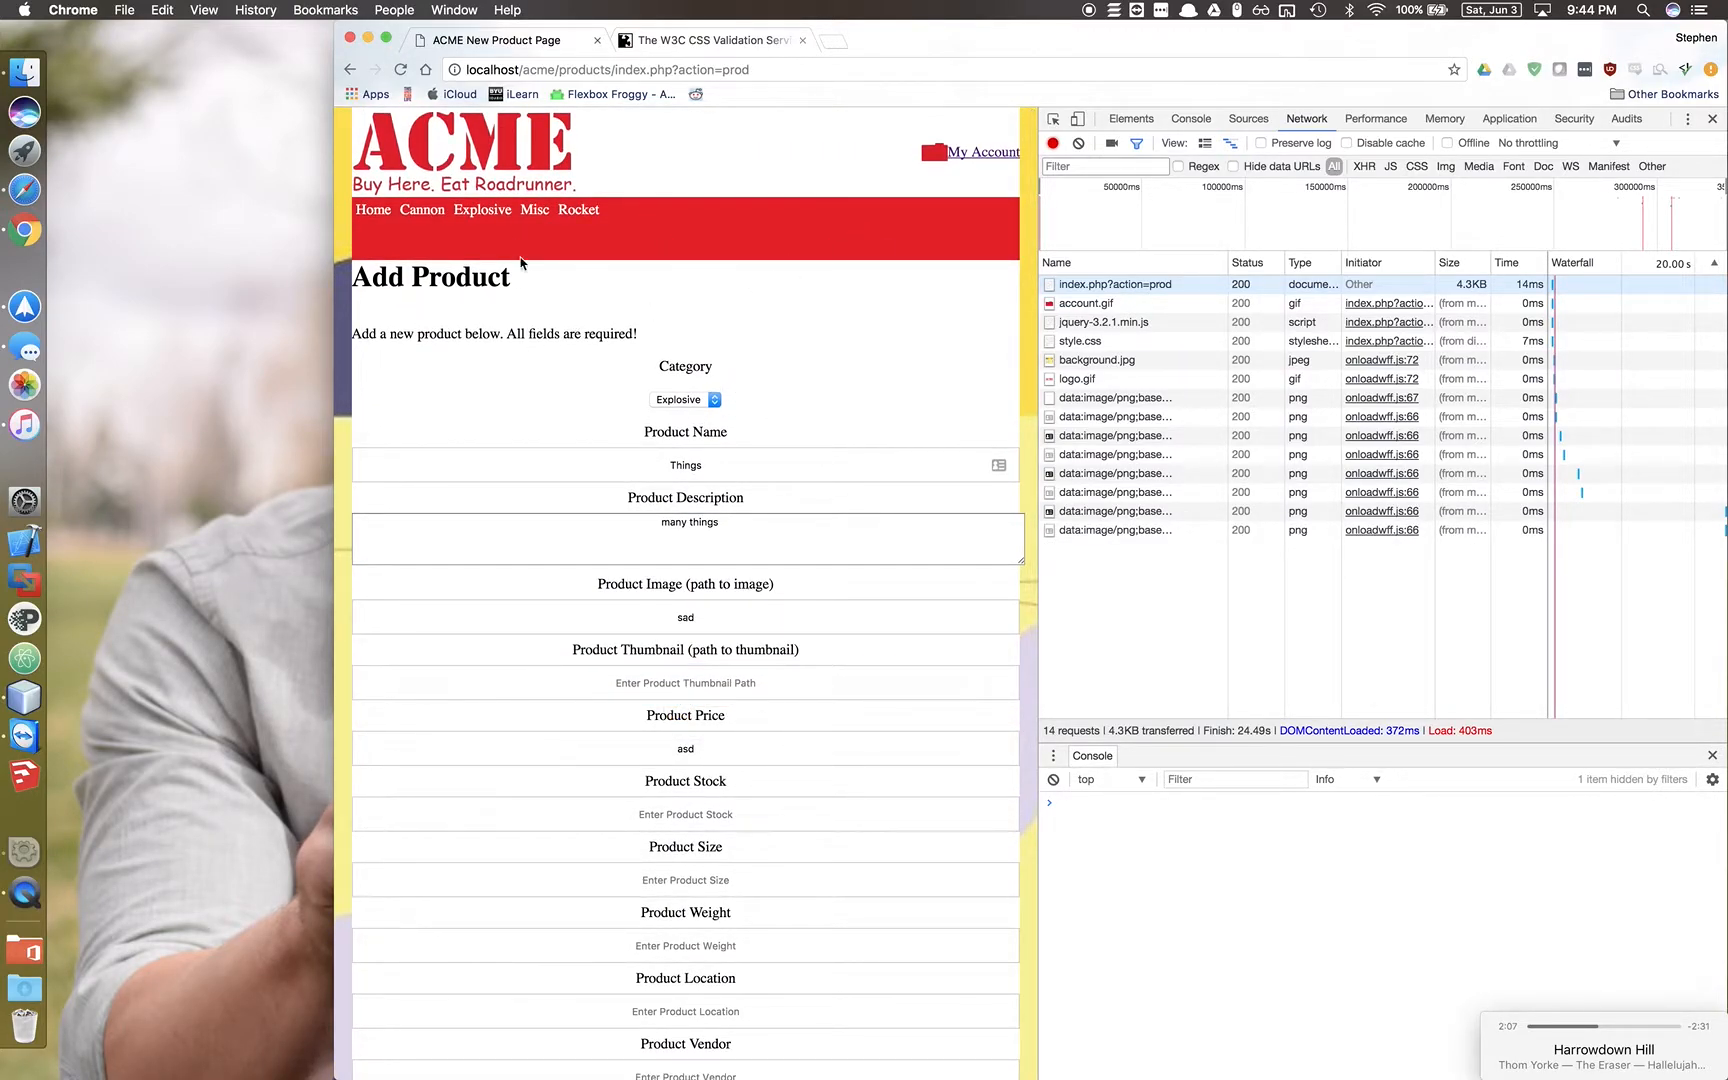
mouse_move(768, 310)
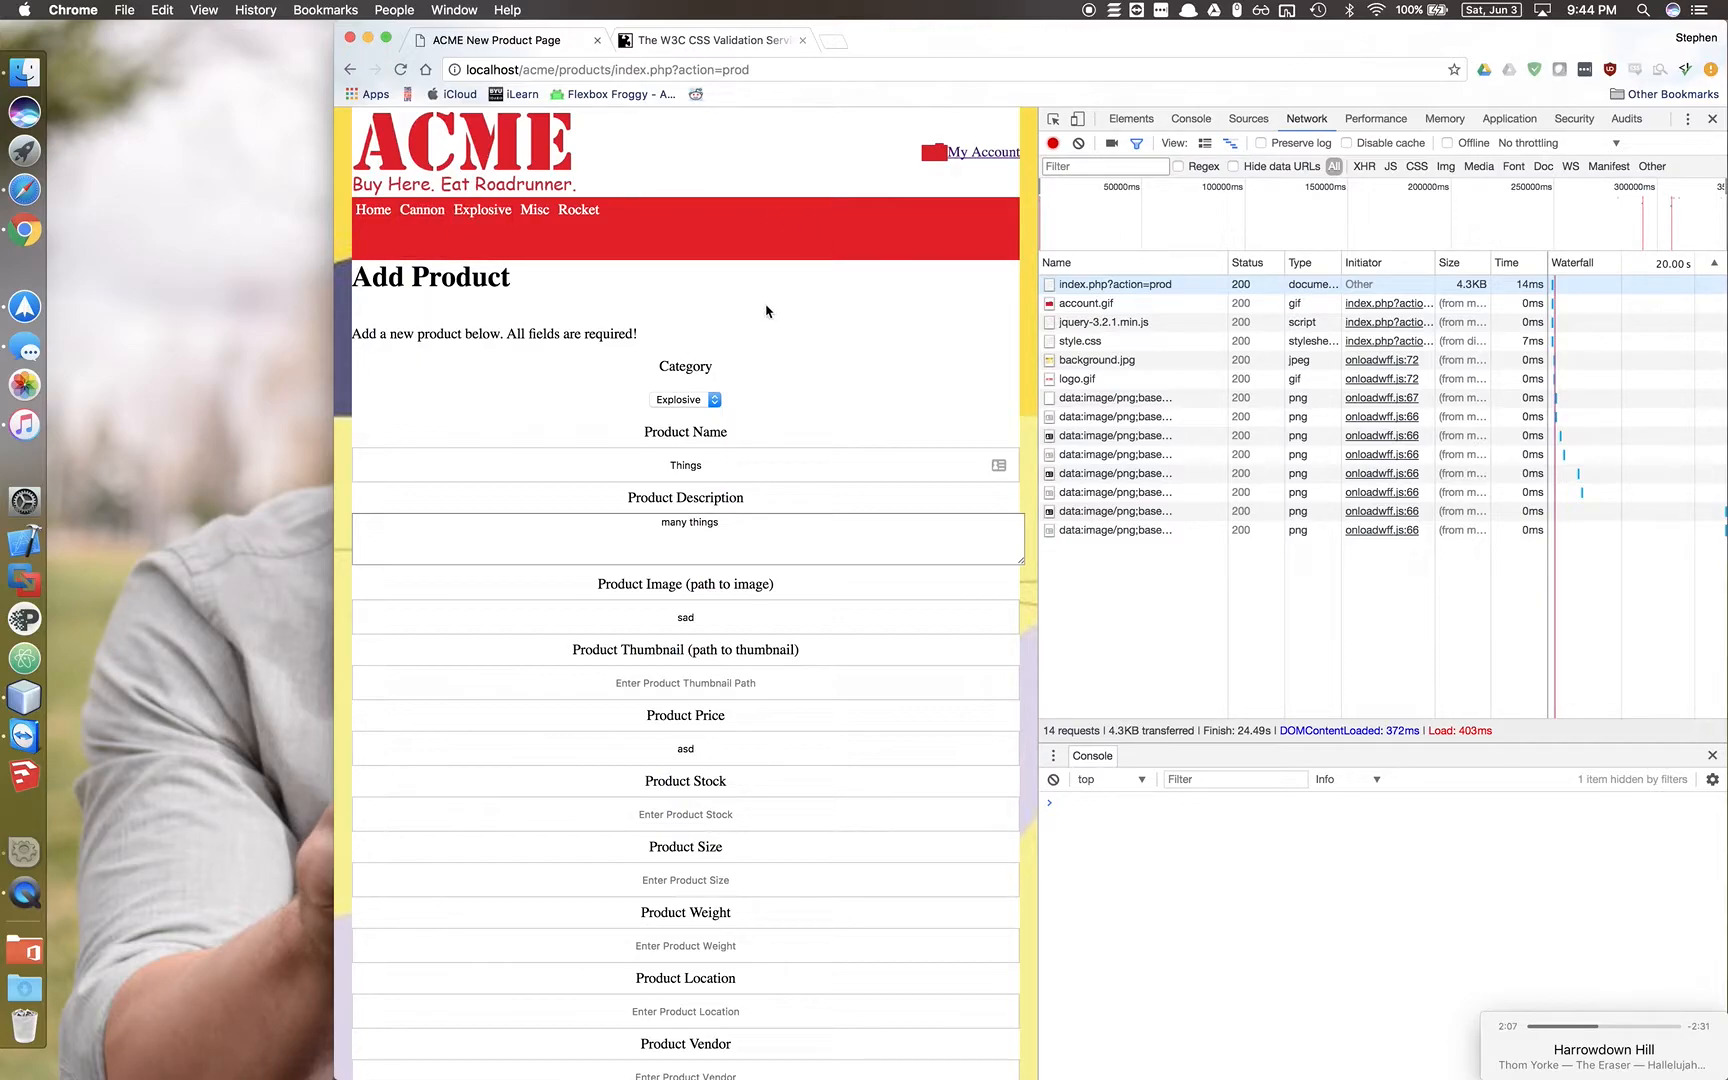
Go back to Product Management and open the ACME Add Category page.
click(350, 68)
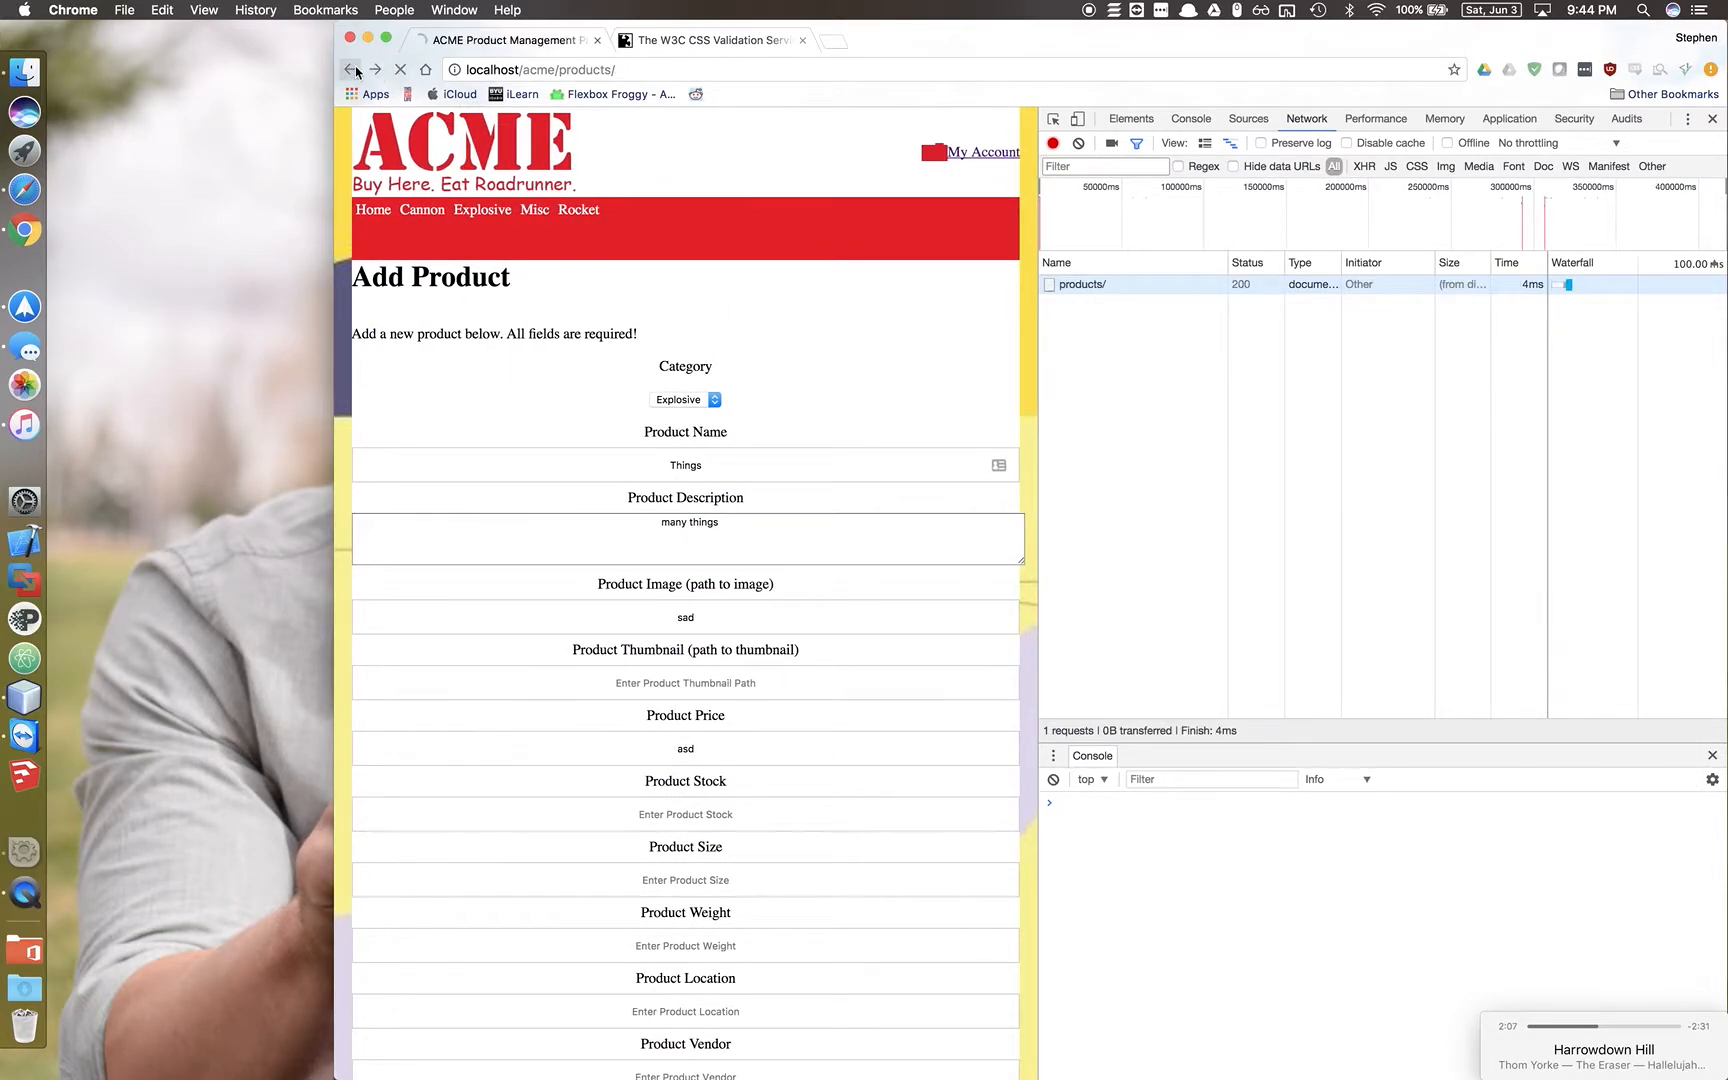
click(350, 70)
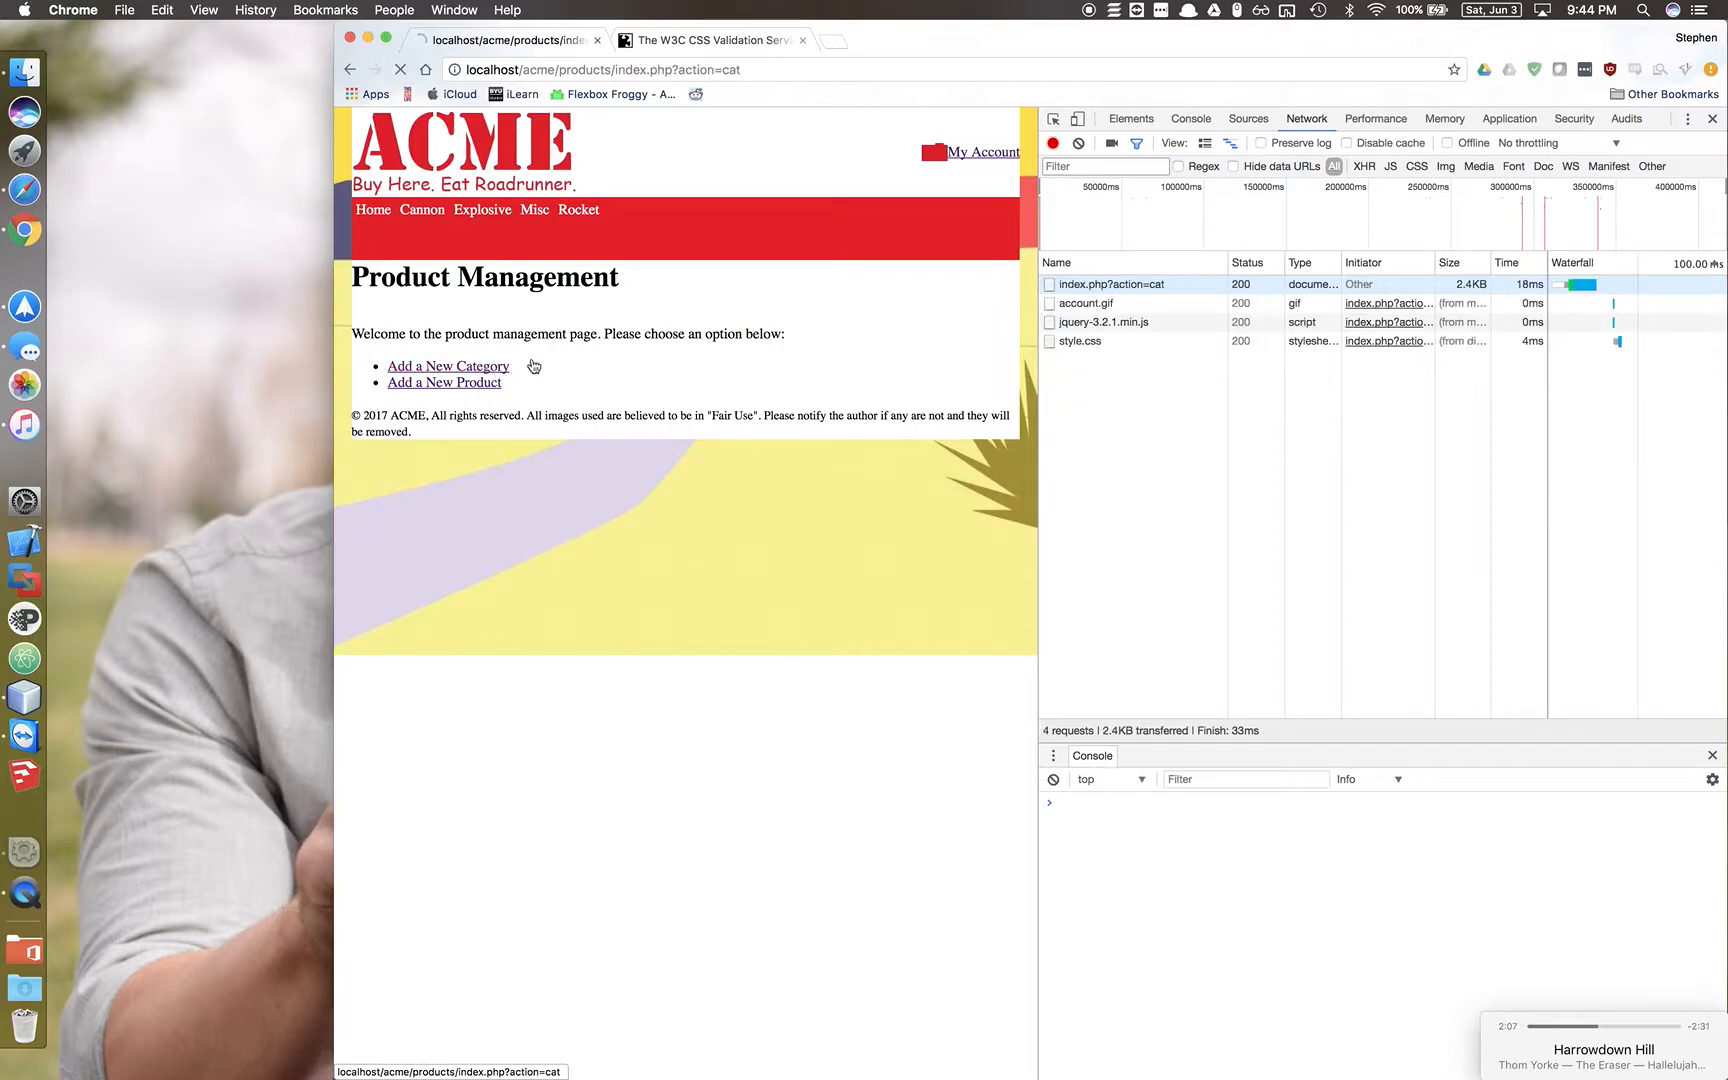
click(448, 366)
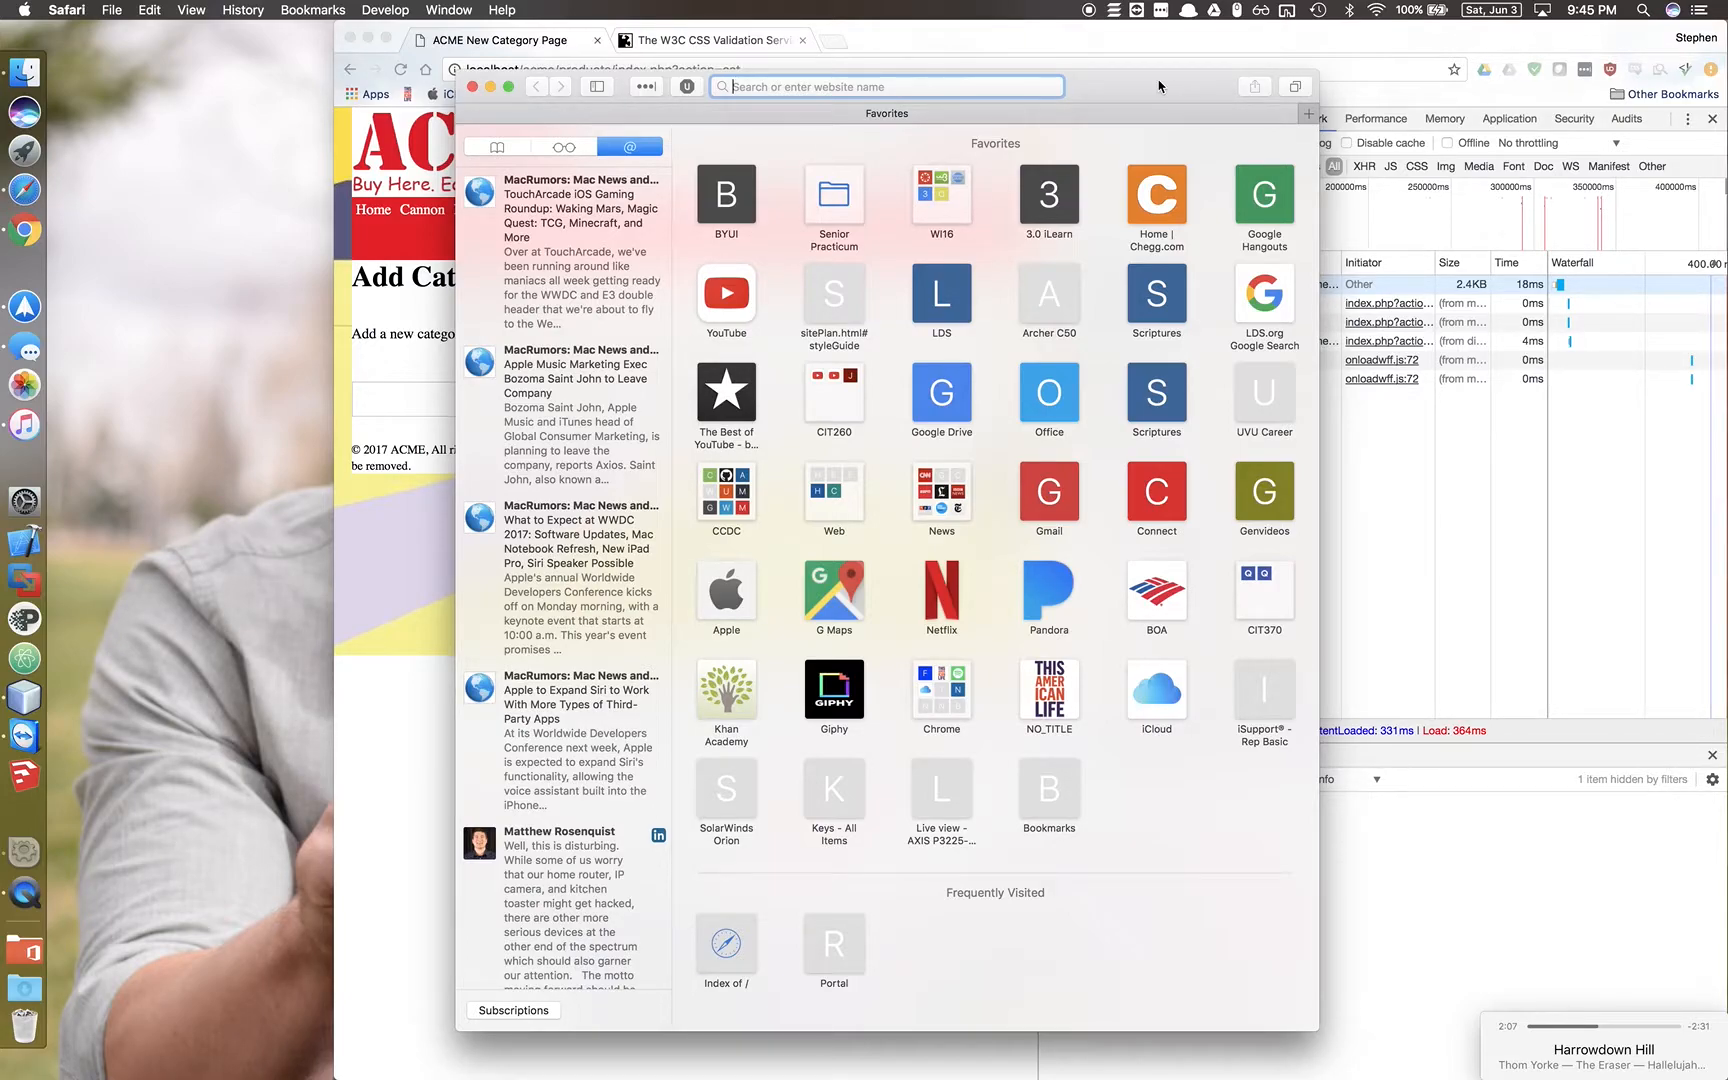
Load the localhost/acme site in Safari and go to the Add Product form.
click(726, 946)
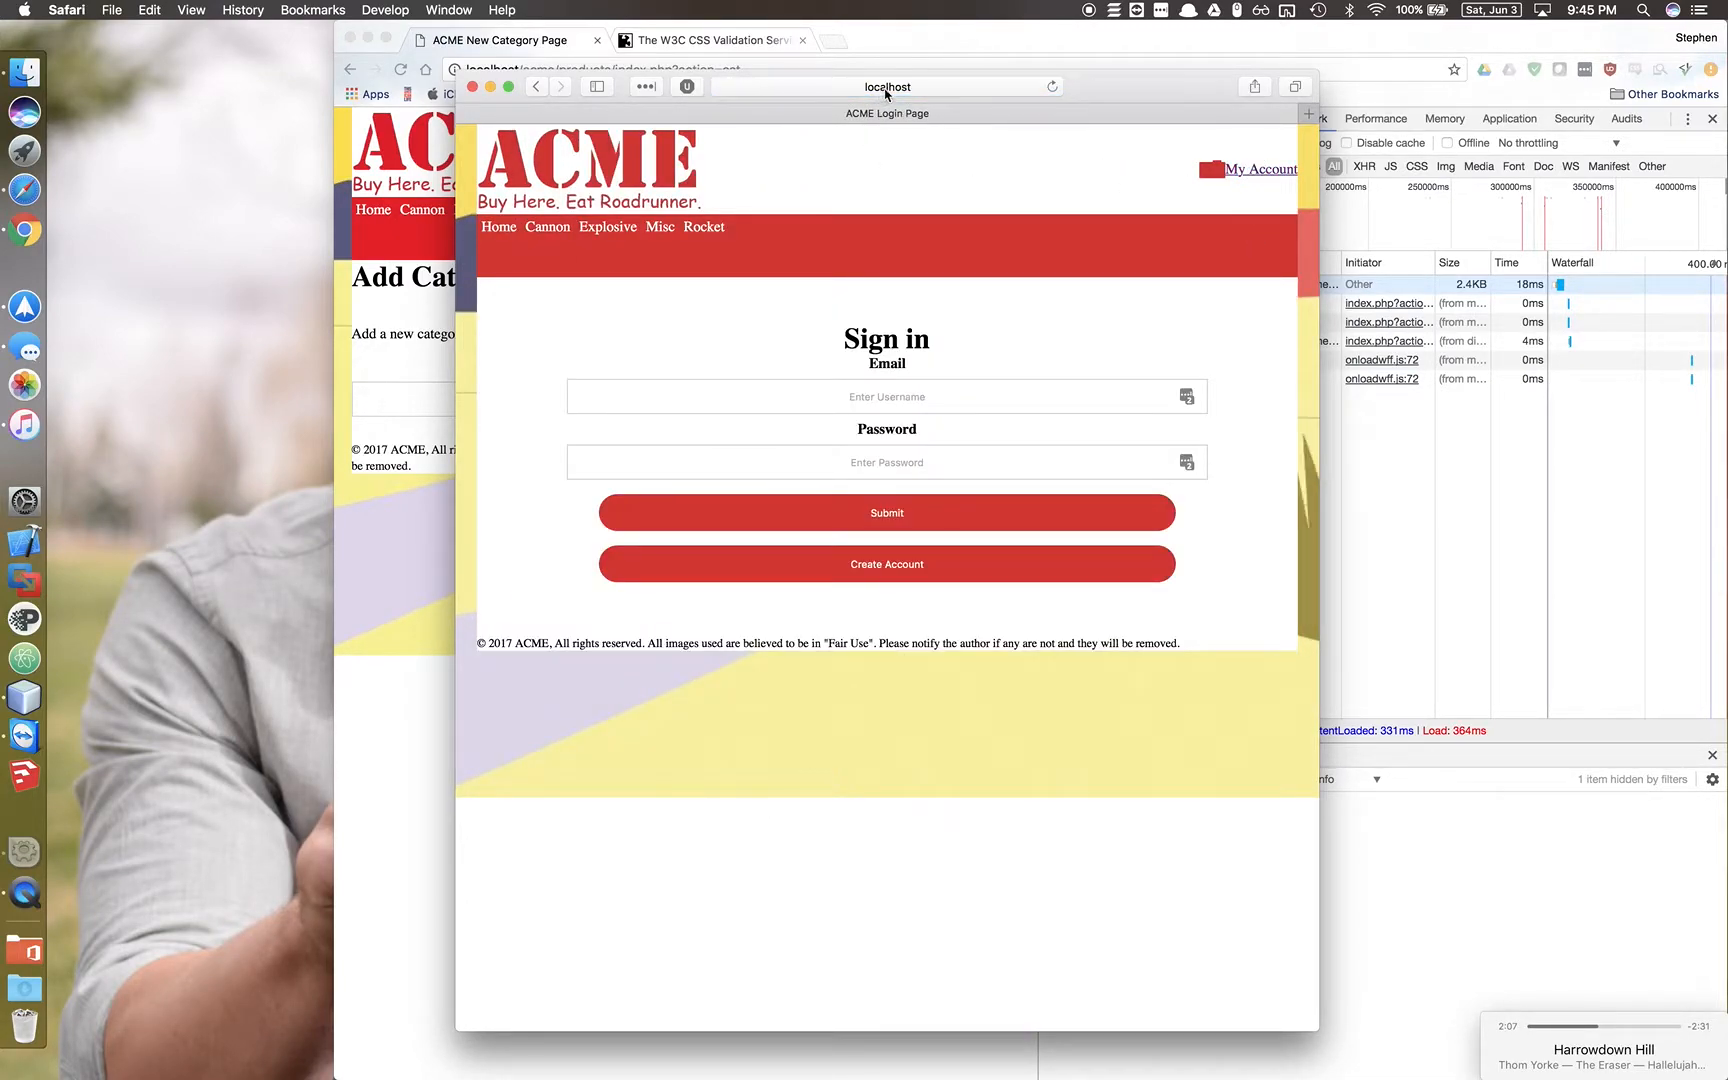
text(localhost/acme/accounts/index.ph)
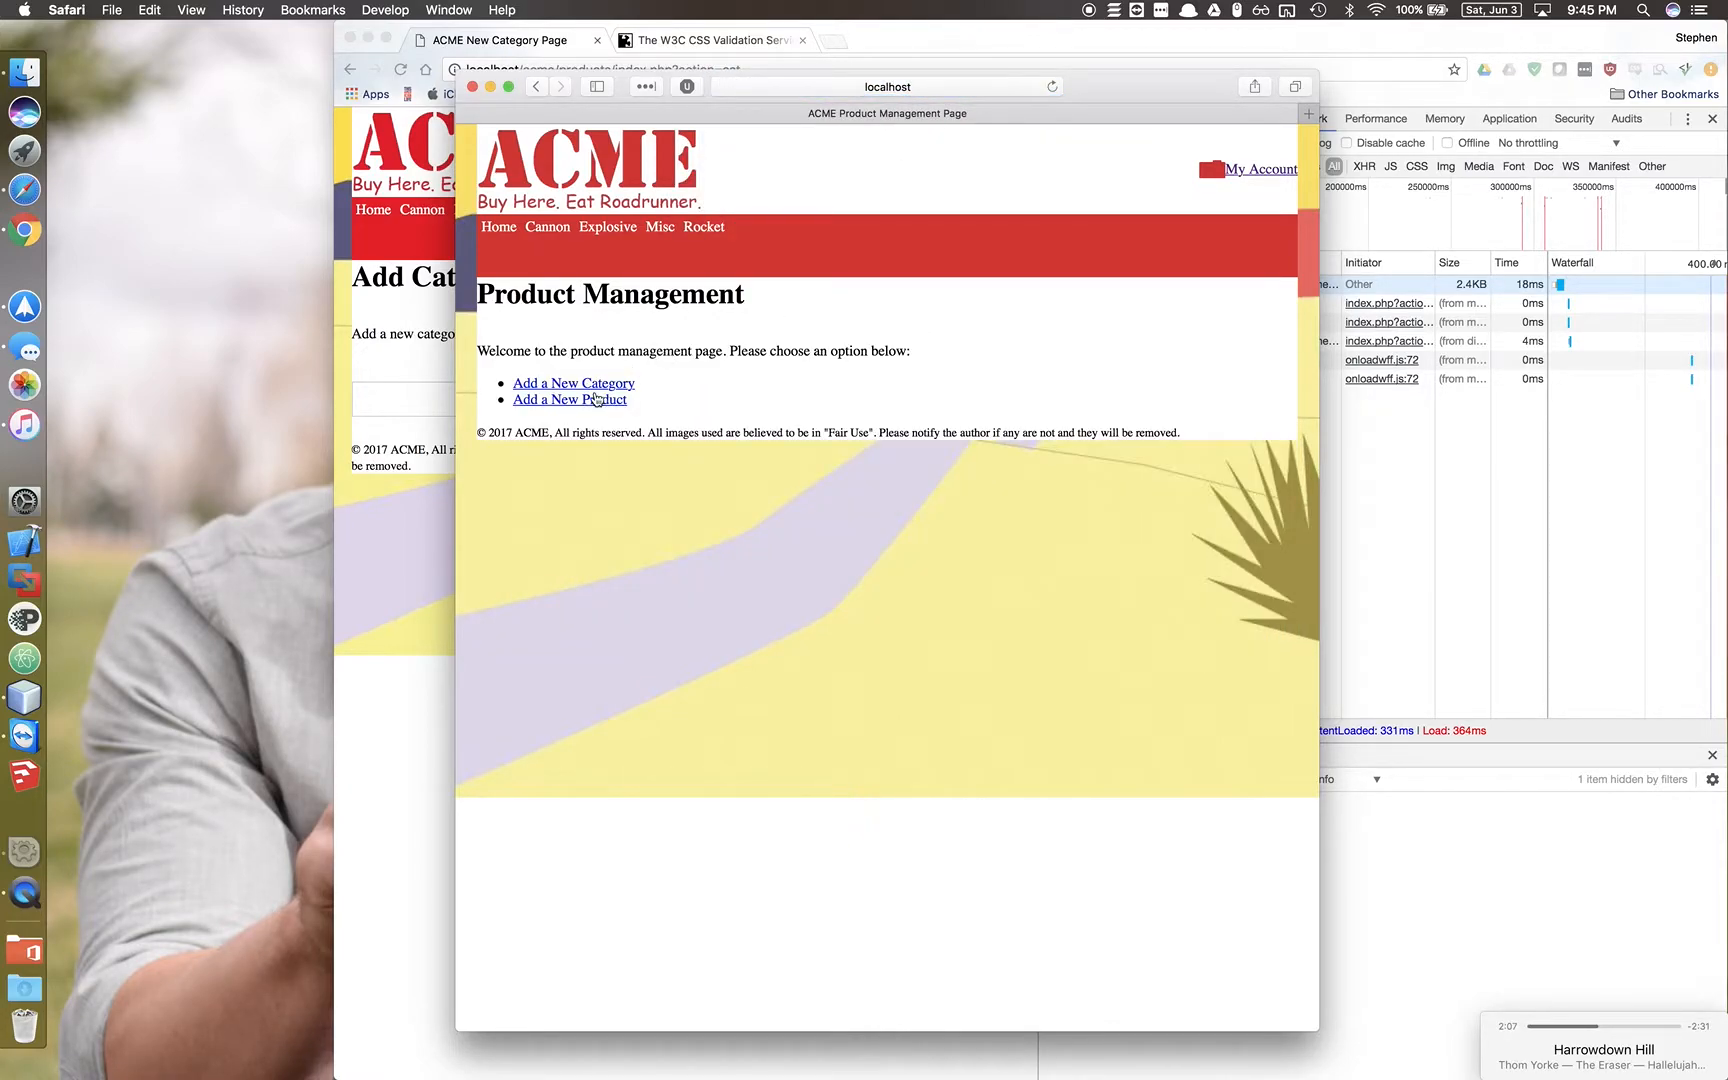
click(568, 398)
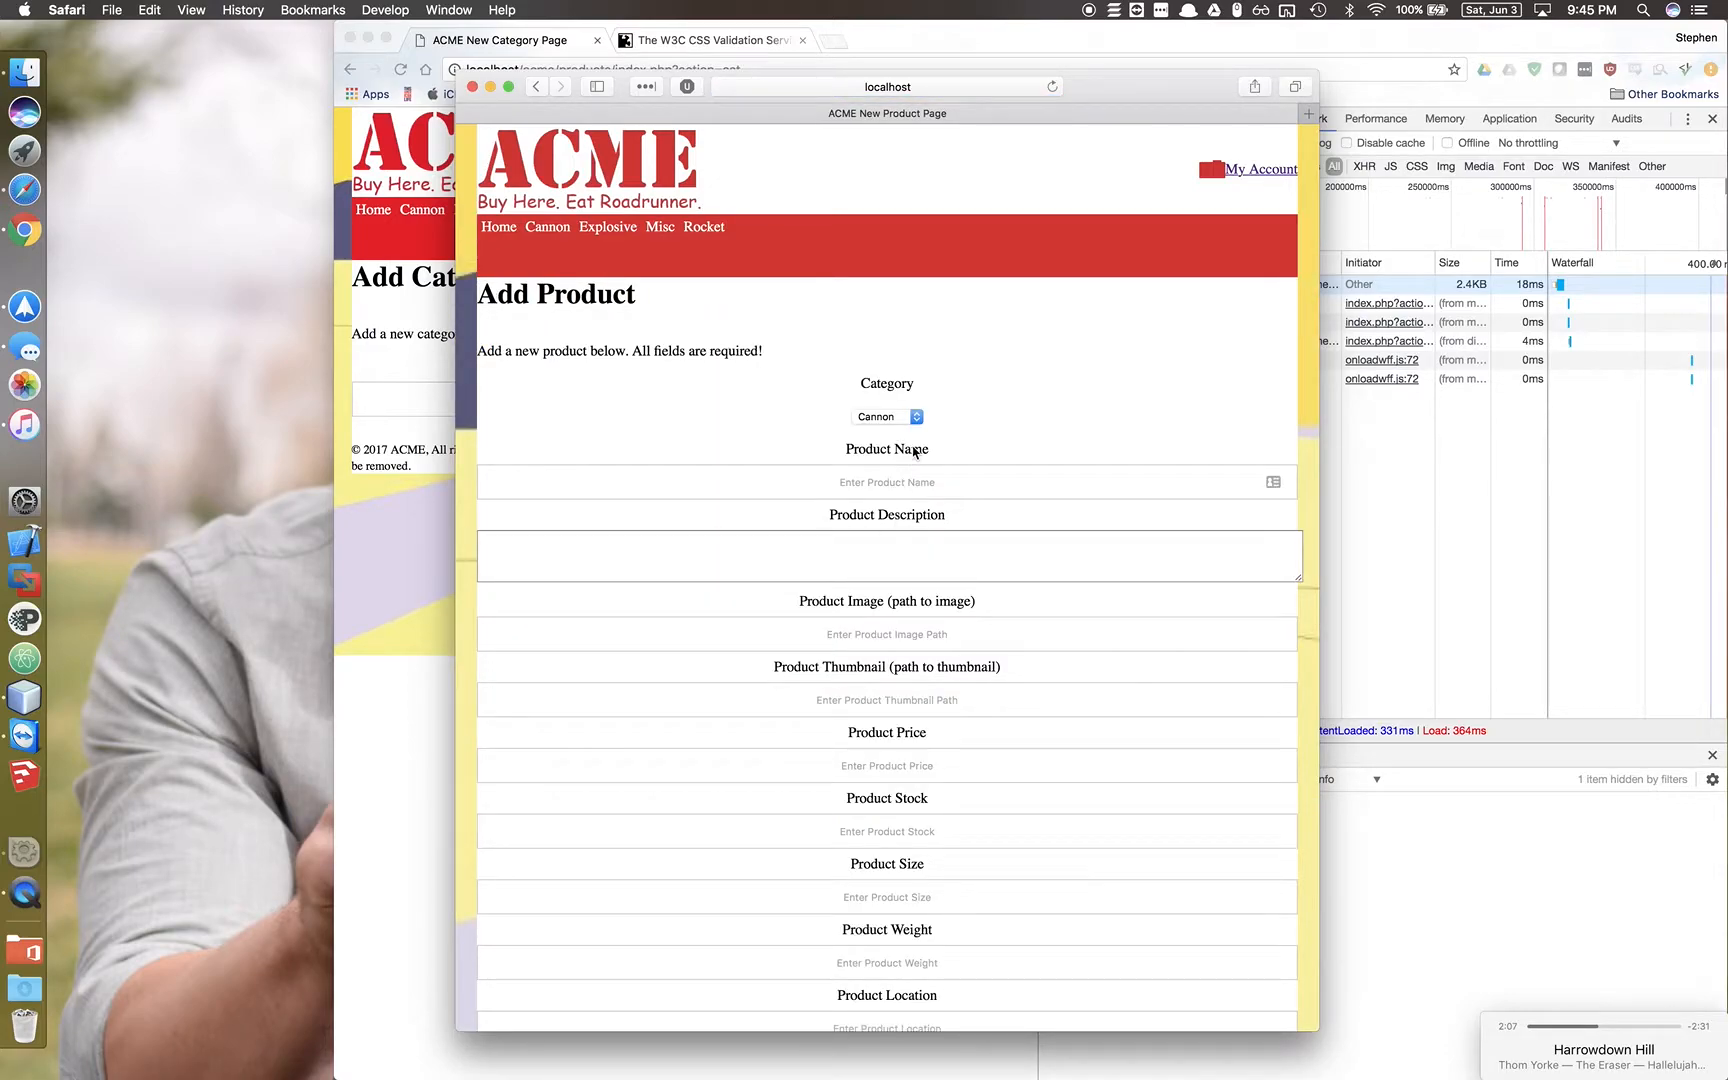
Choose category Rocket and enter product name 'big rocke' with filler description text.
click(888, 416)
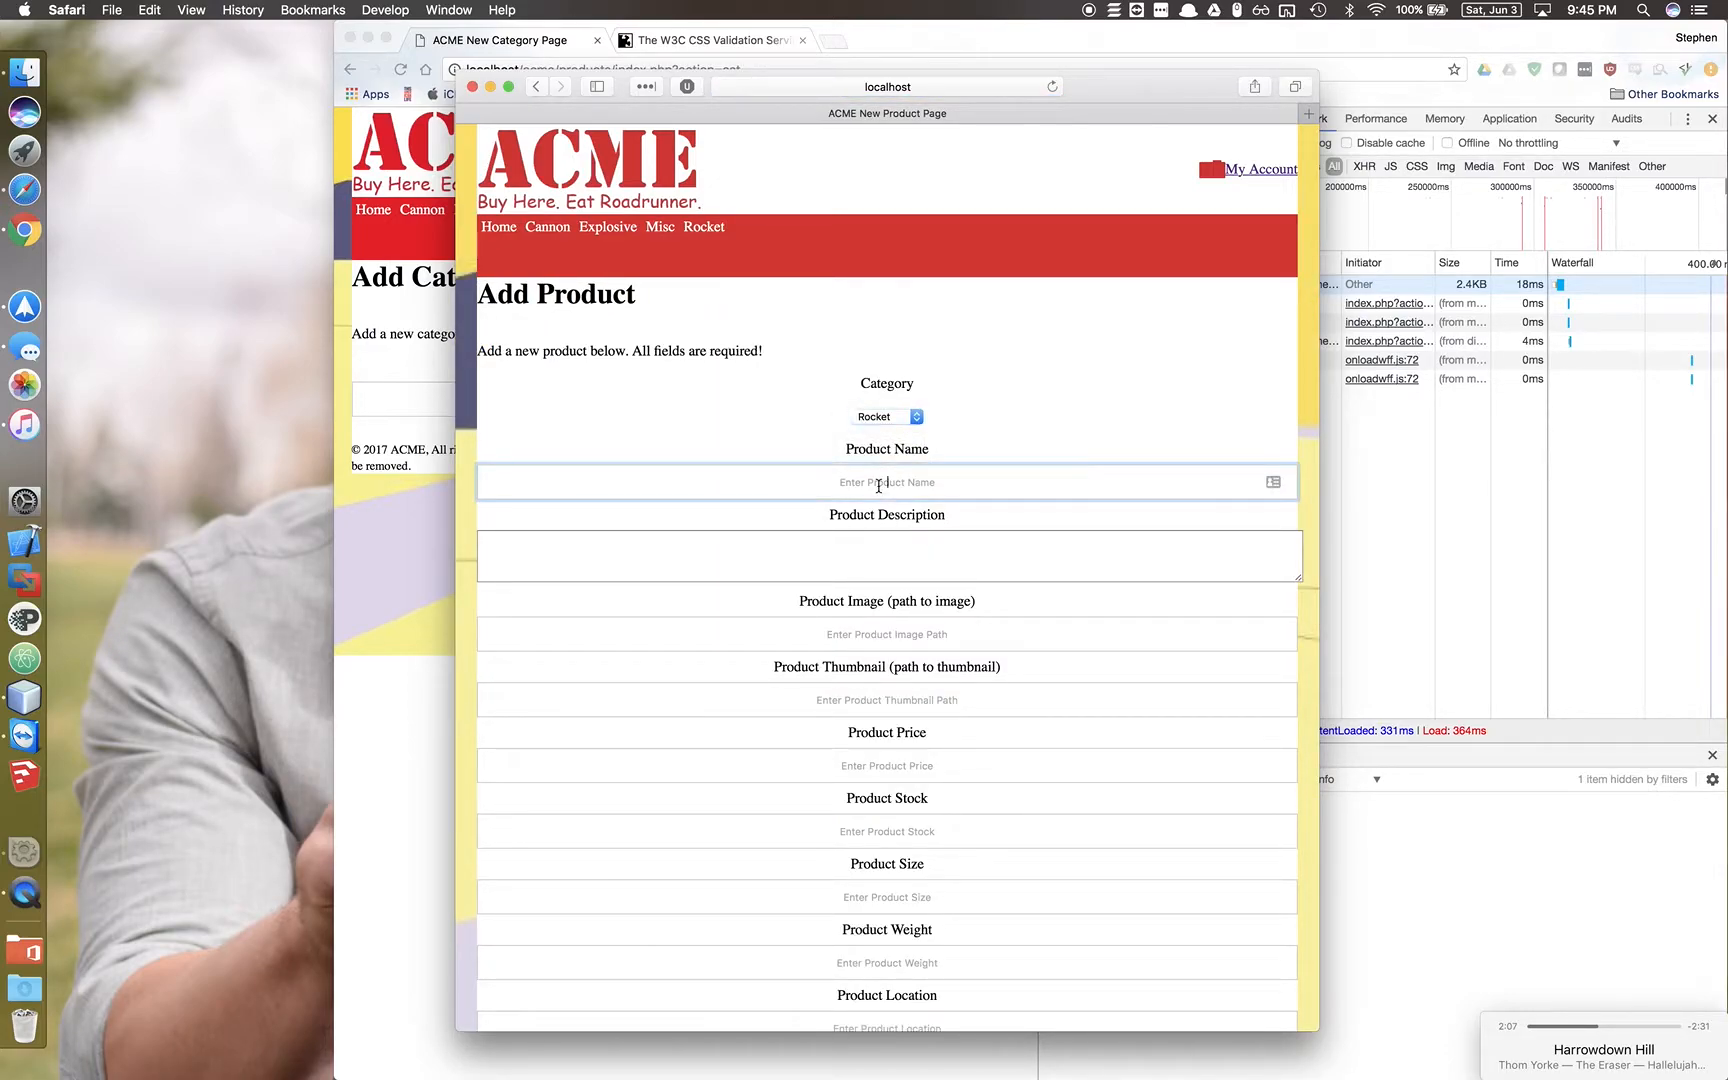
text(big rocke)
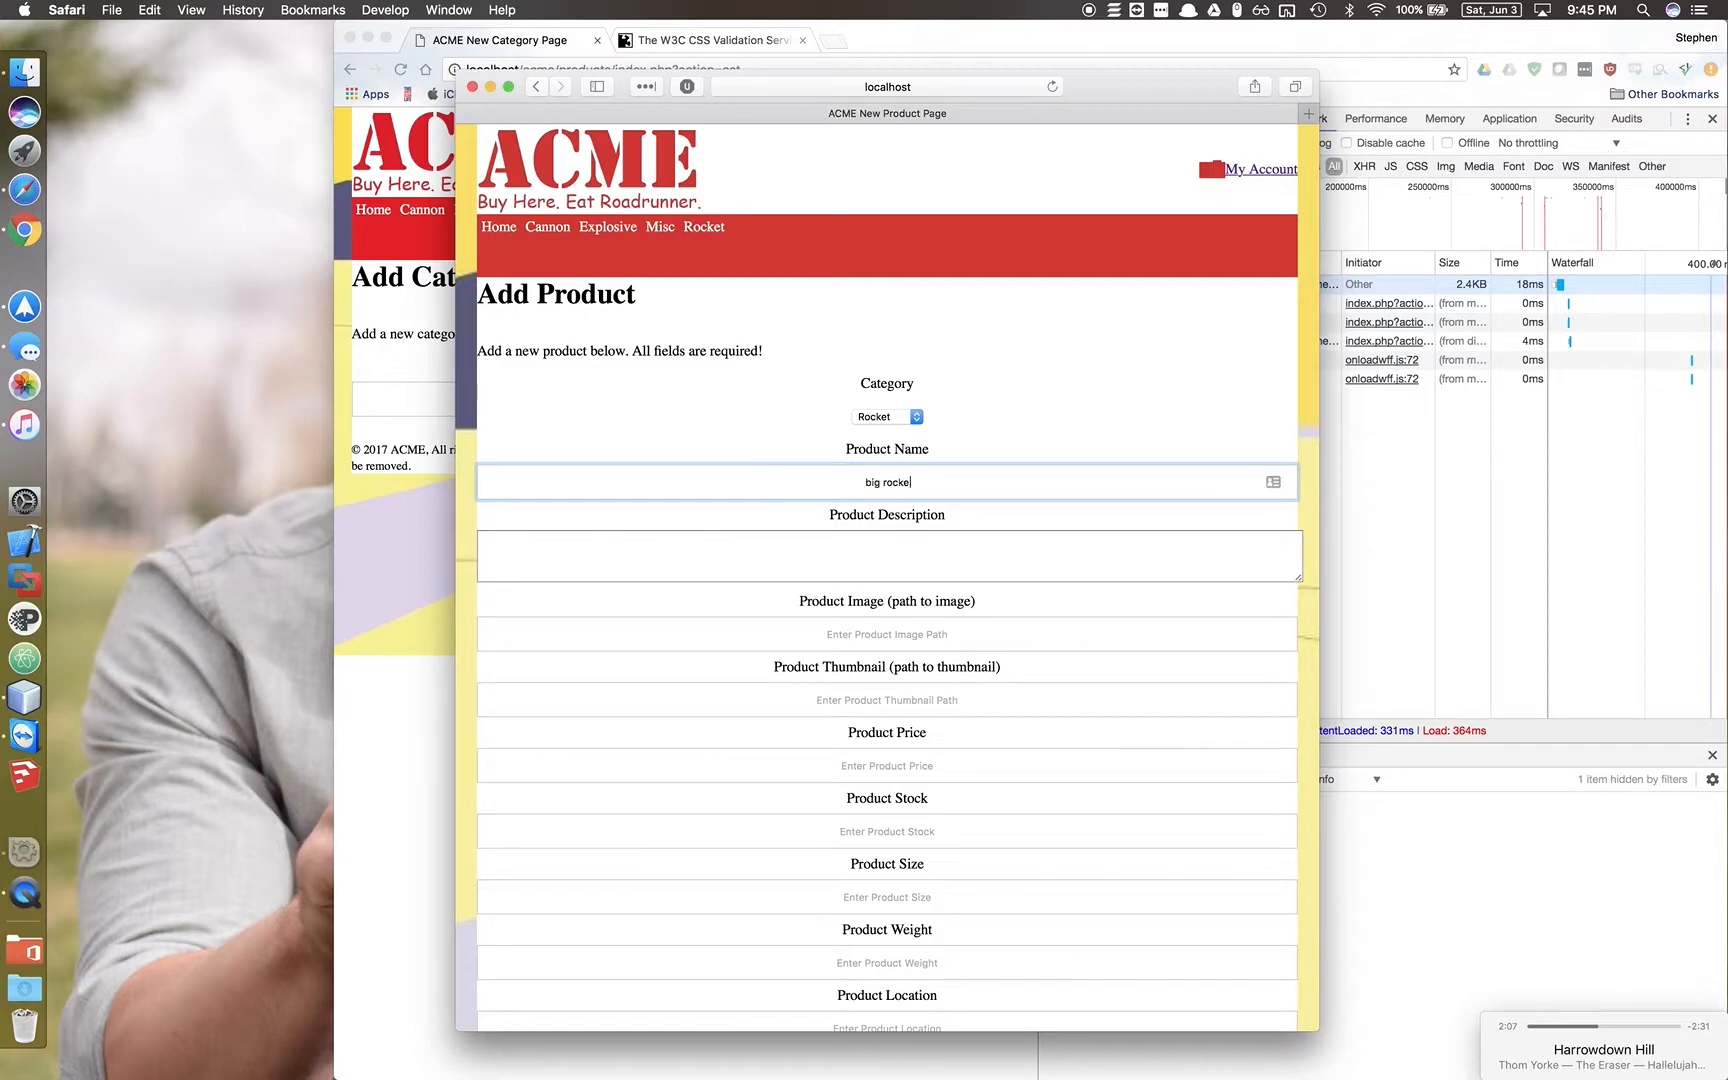
text(fdjksl;ajfdskla;jf)
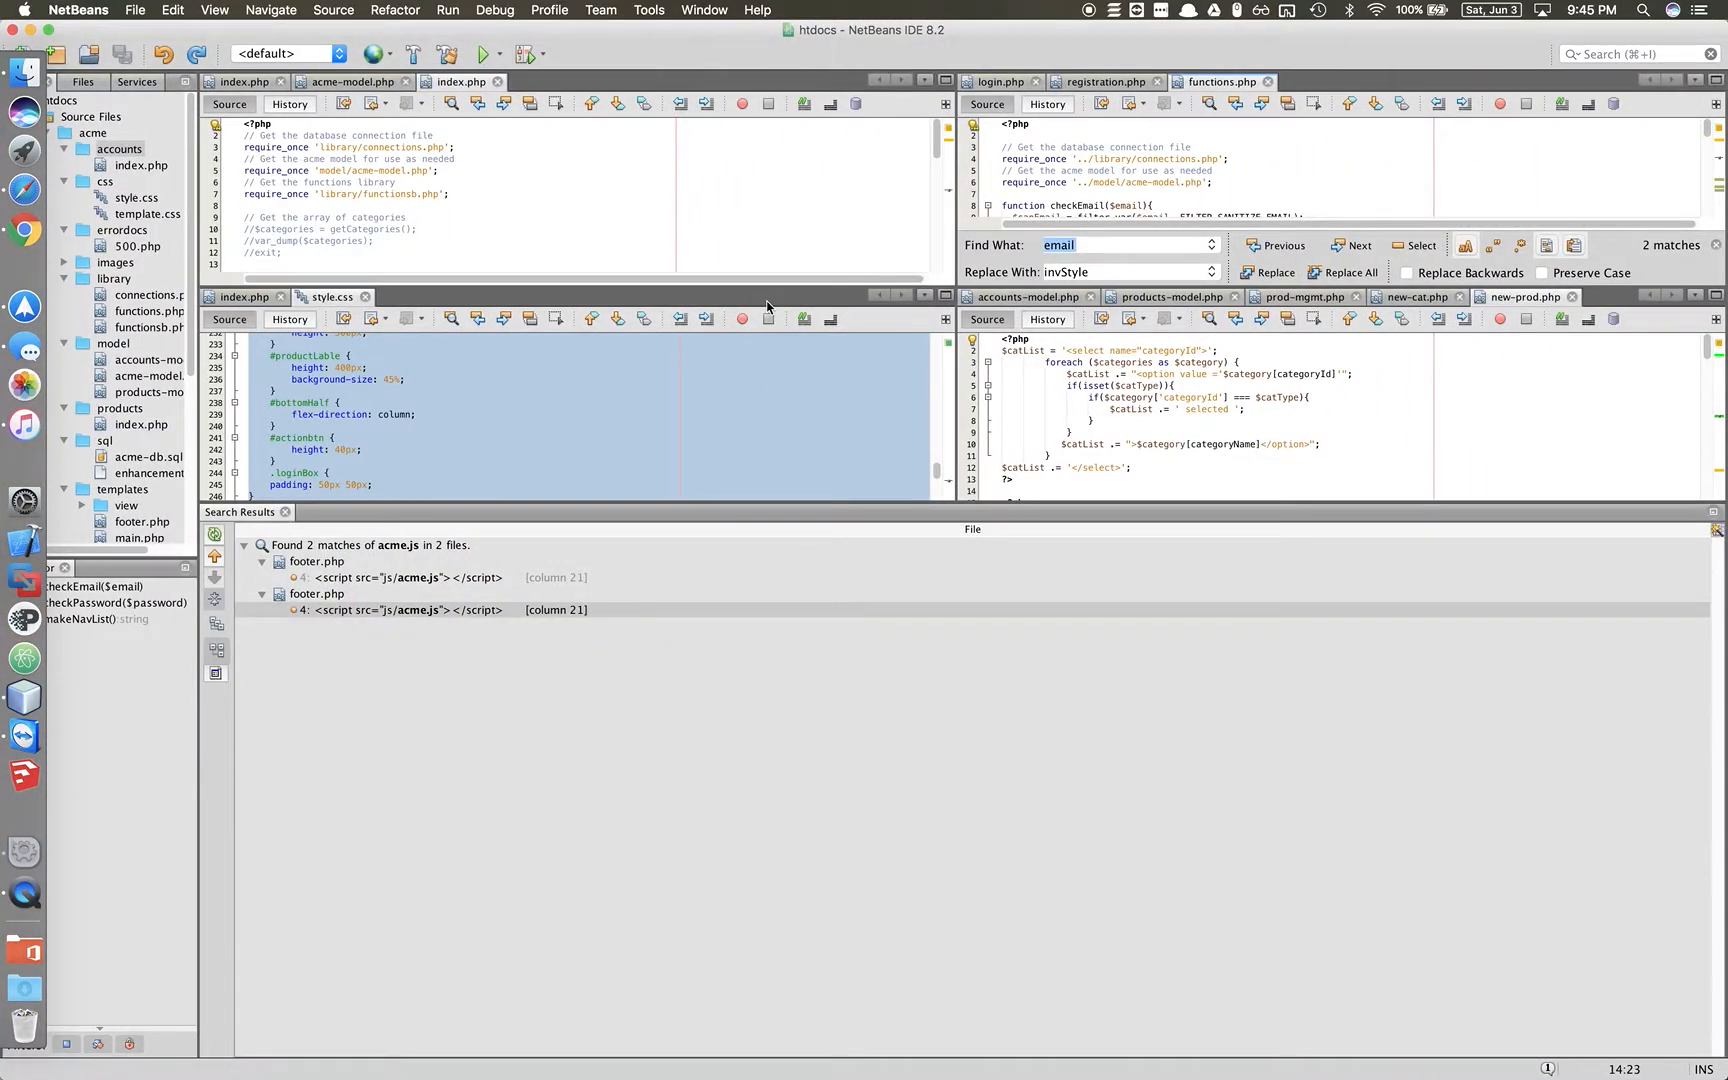
mouse_move(690, 578)
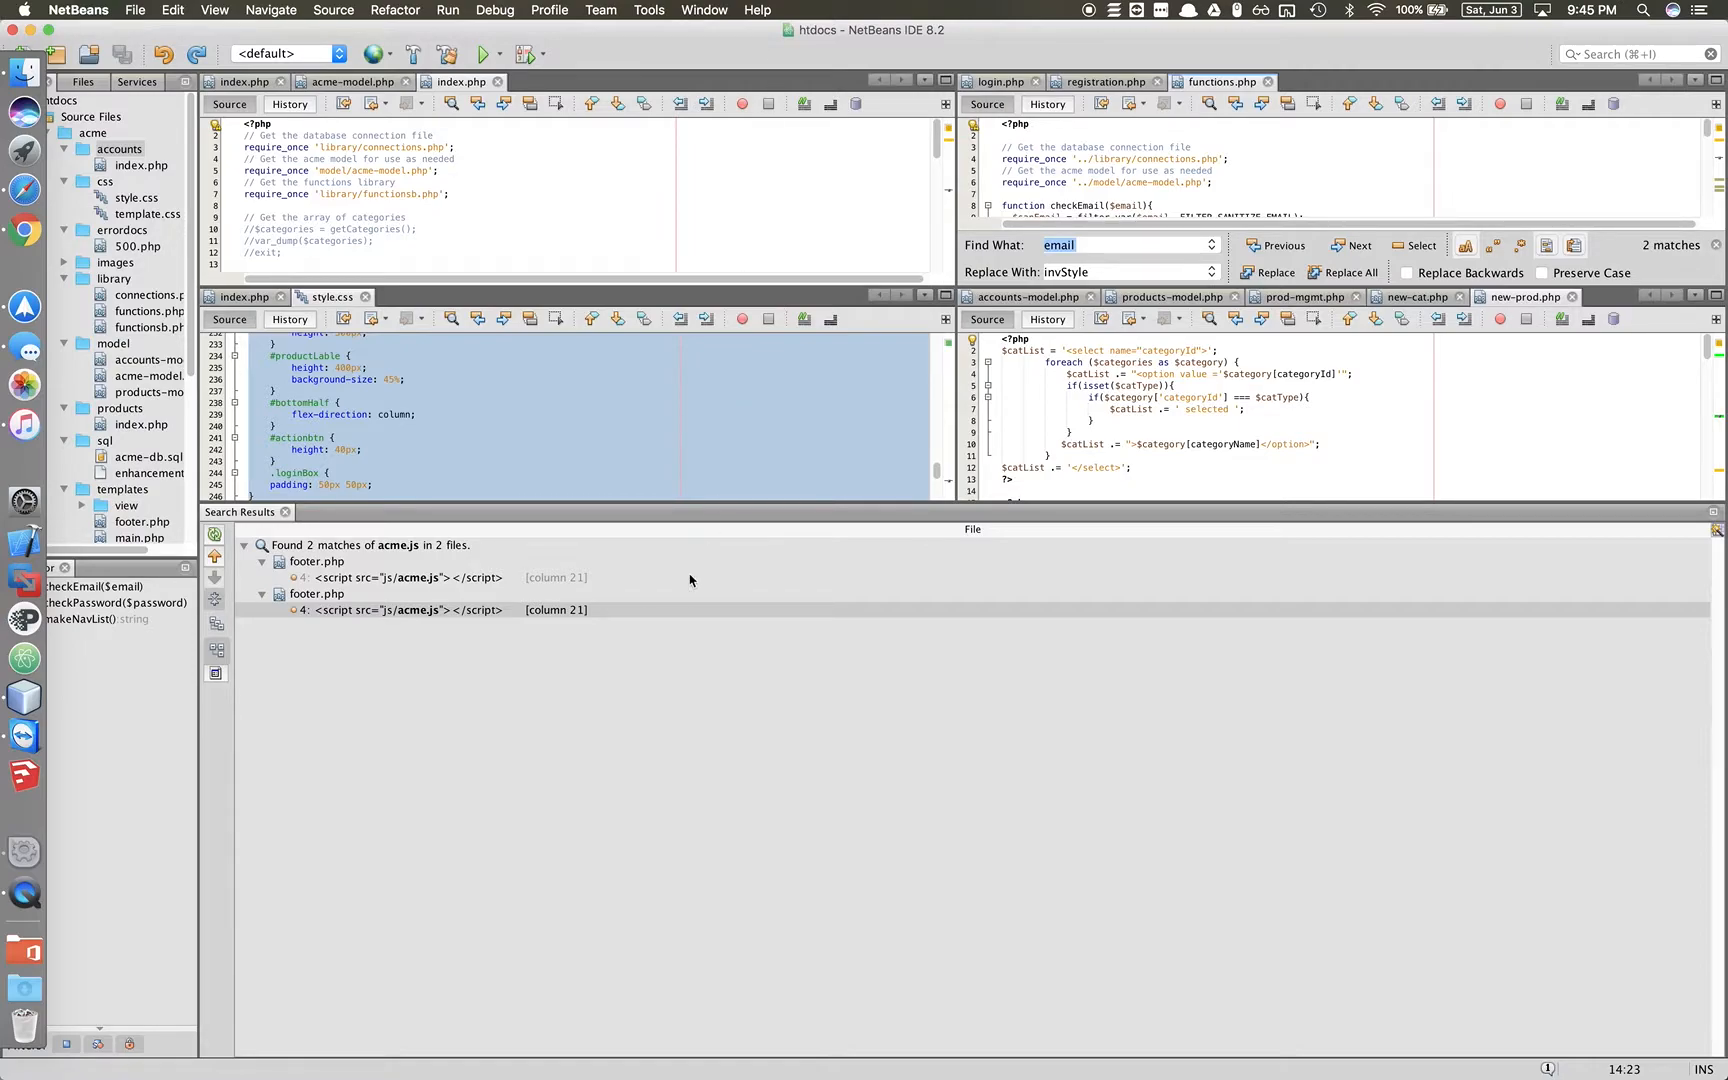
mouse_move(332, 520)
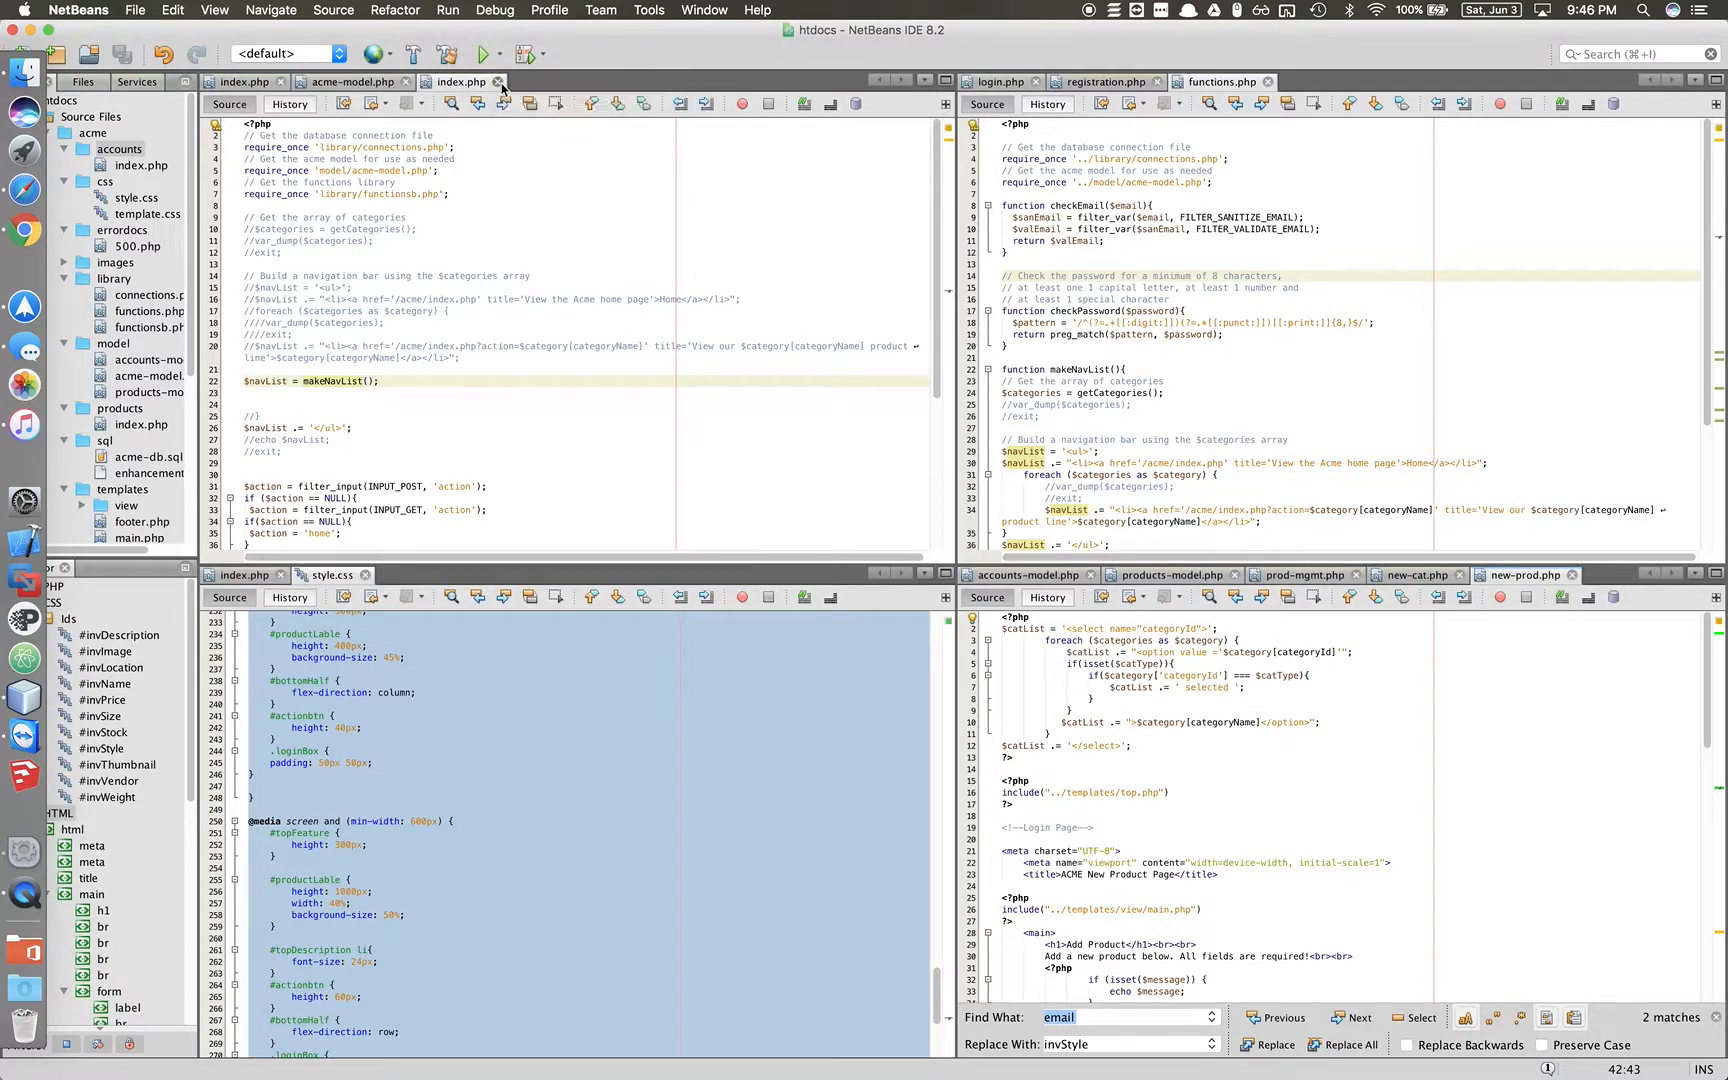
Close the duplicate index.php, review the products controller's action switch, and show prod-mgmt.php.
click(350, 82)
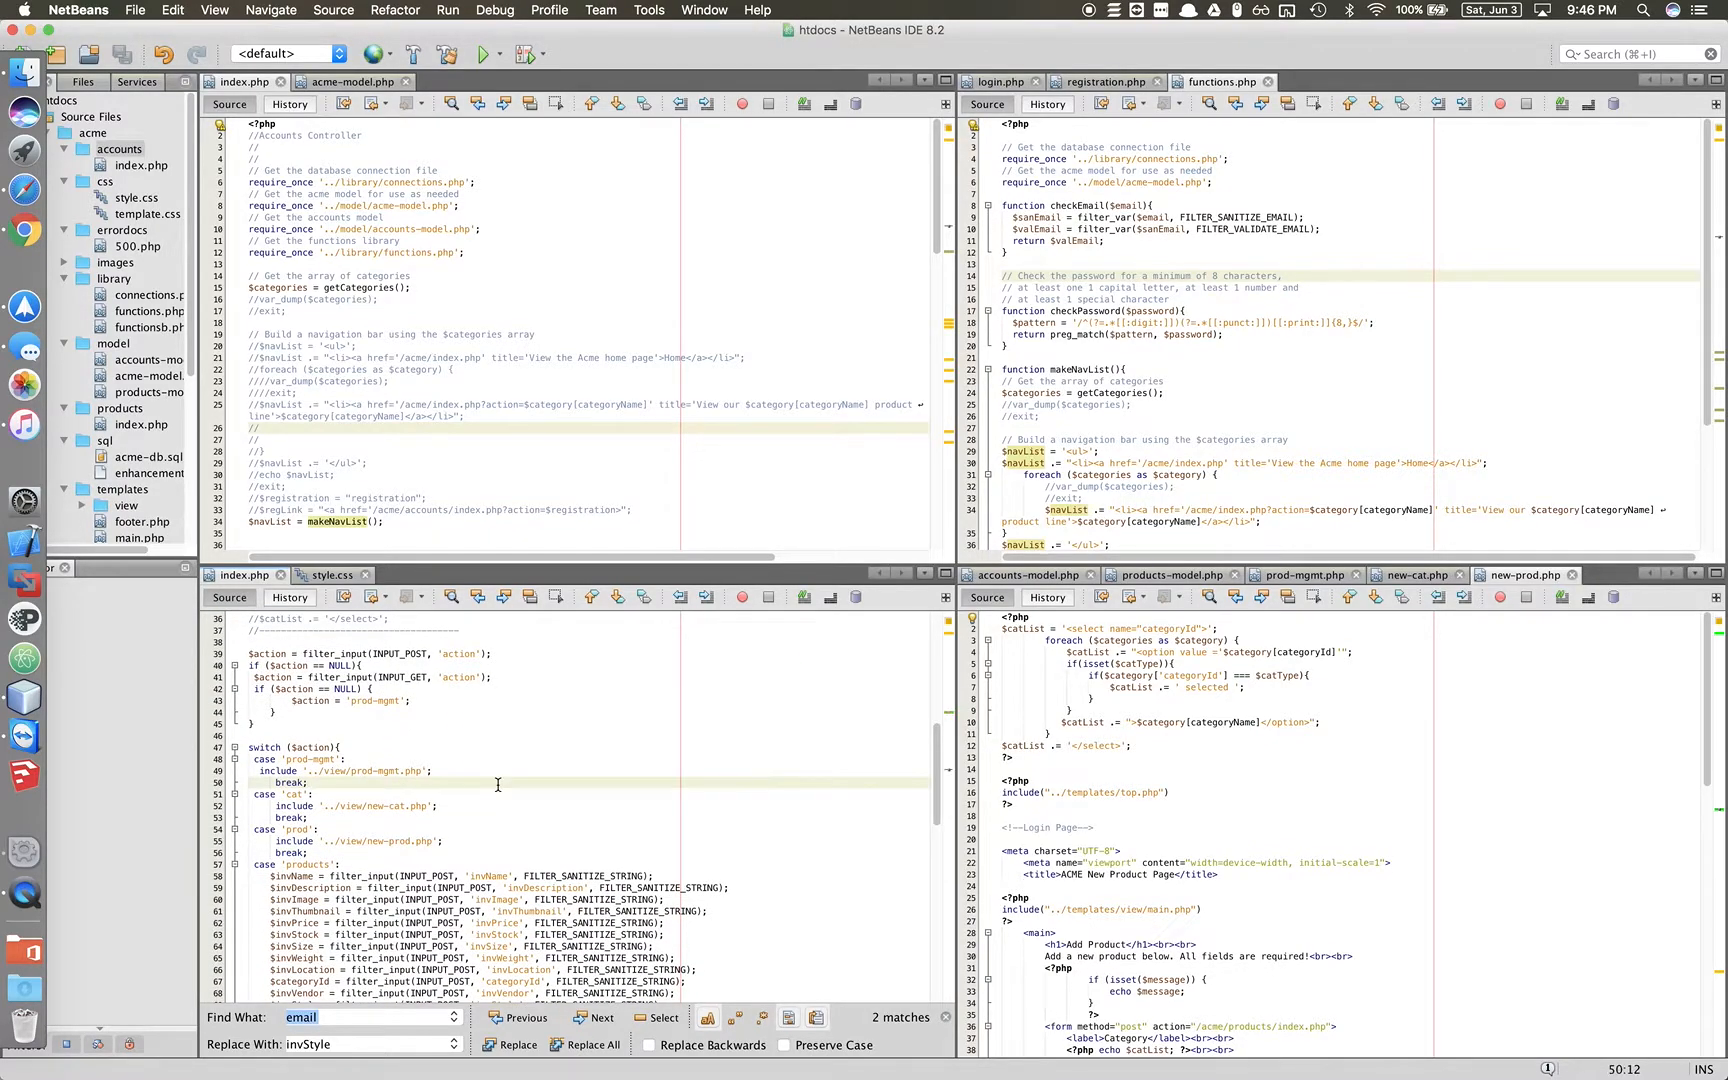
scroll(down, 3)
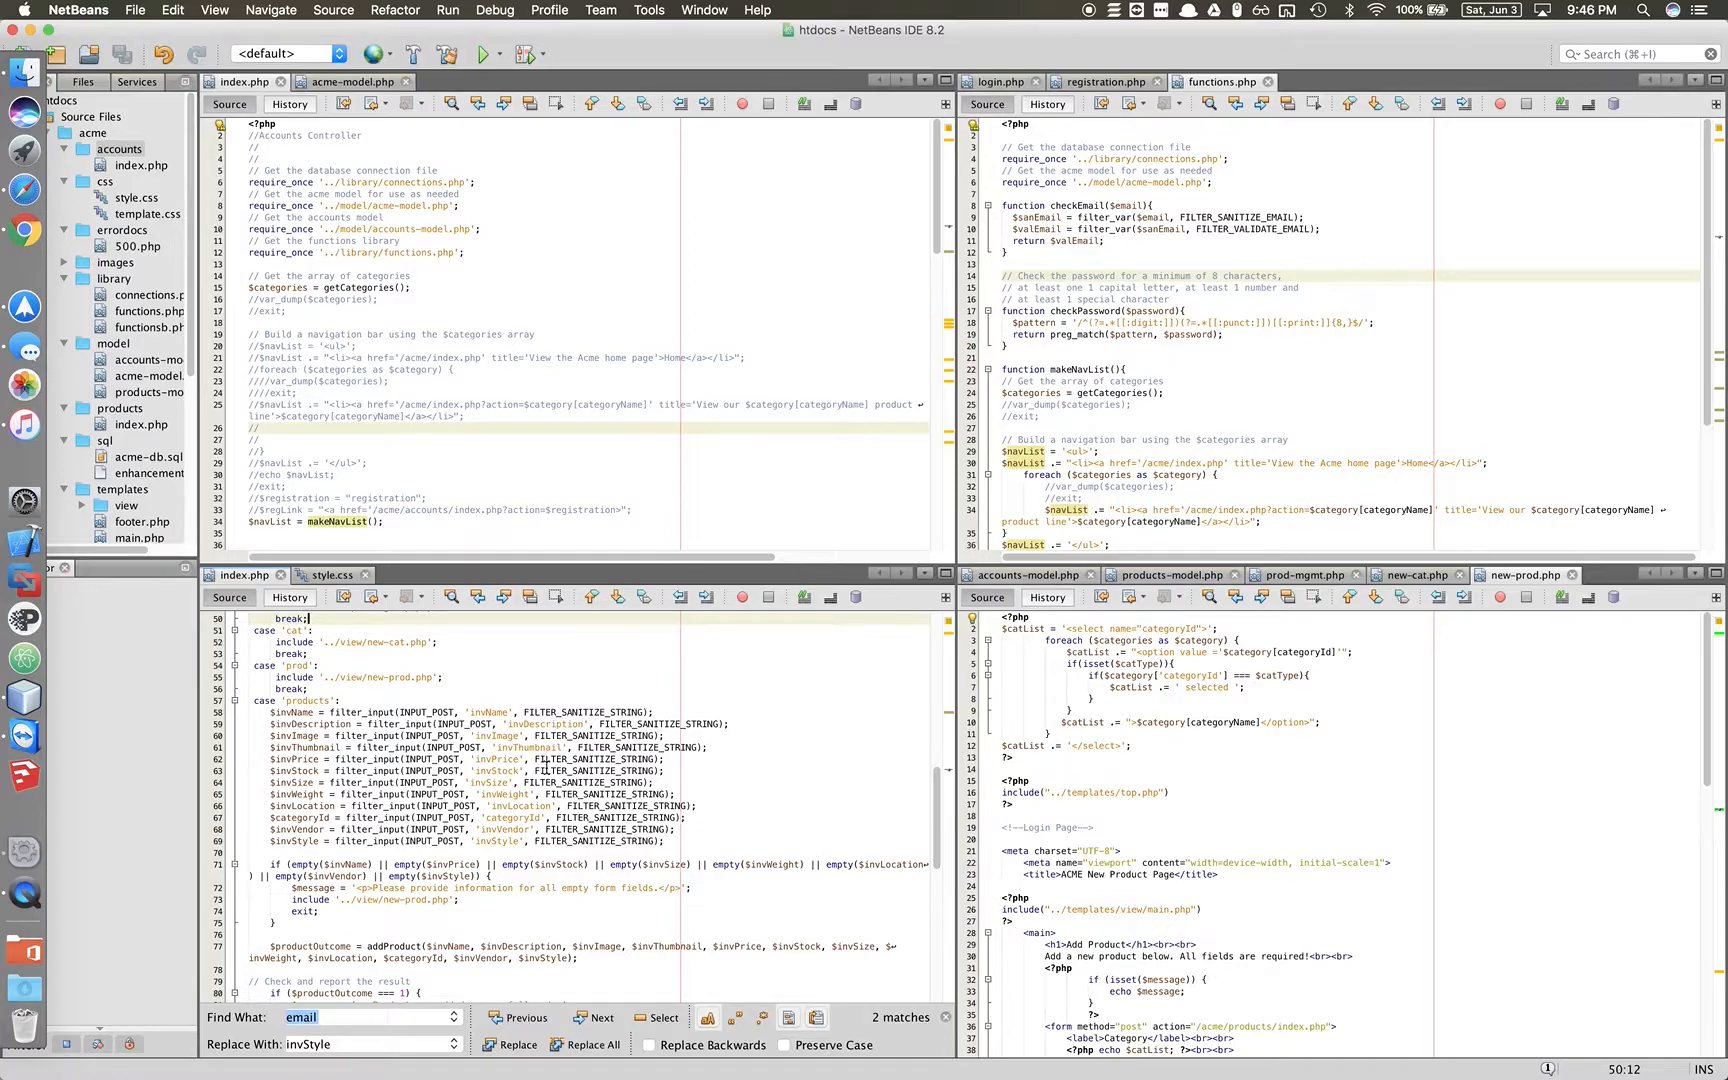
scroll(down, 3)
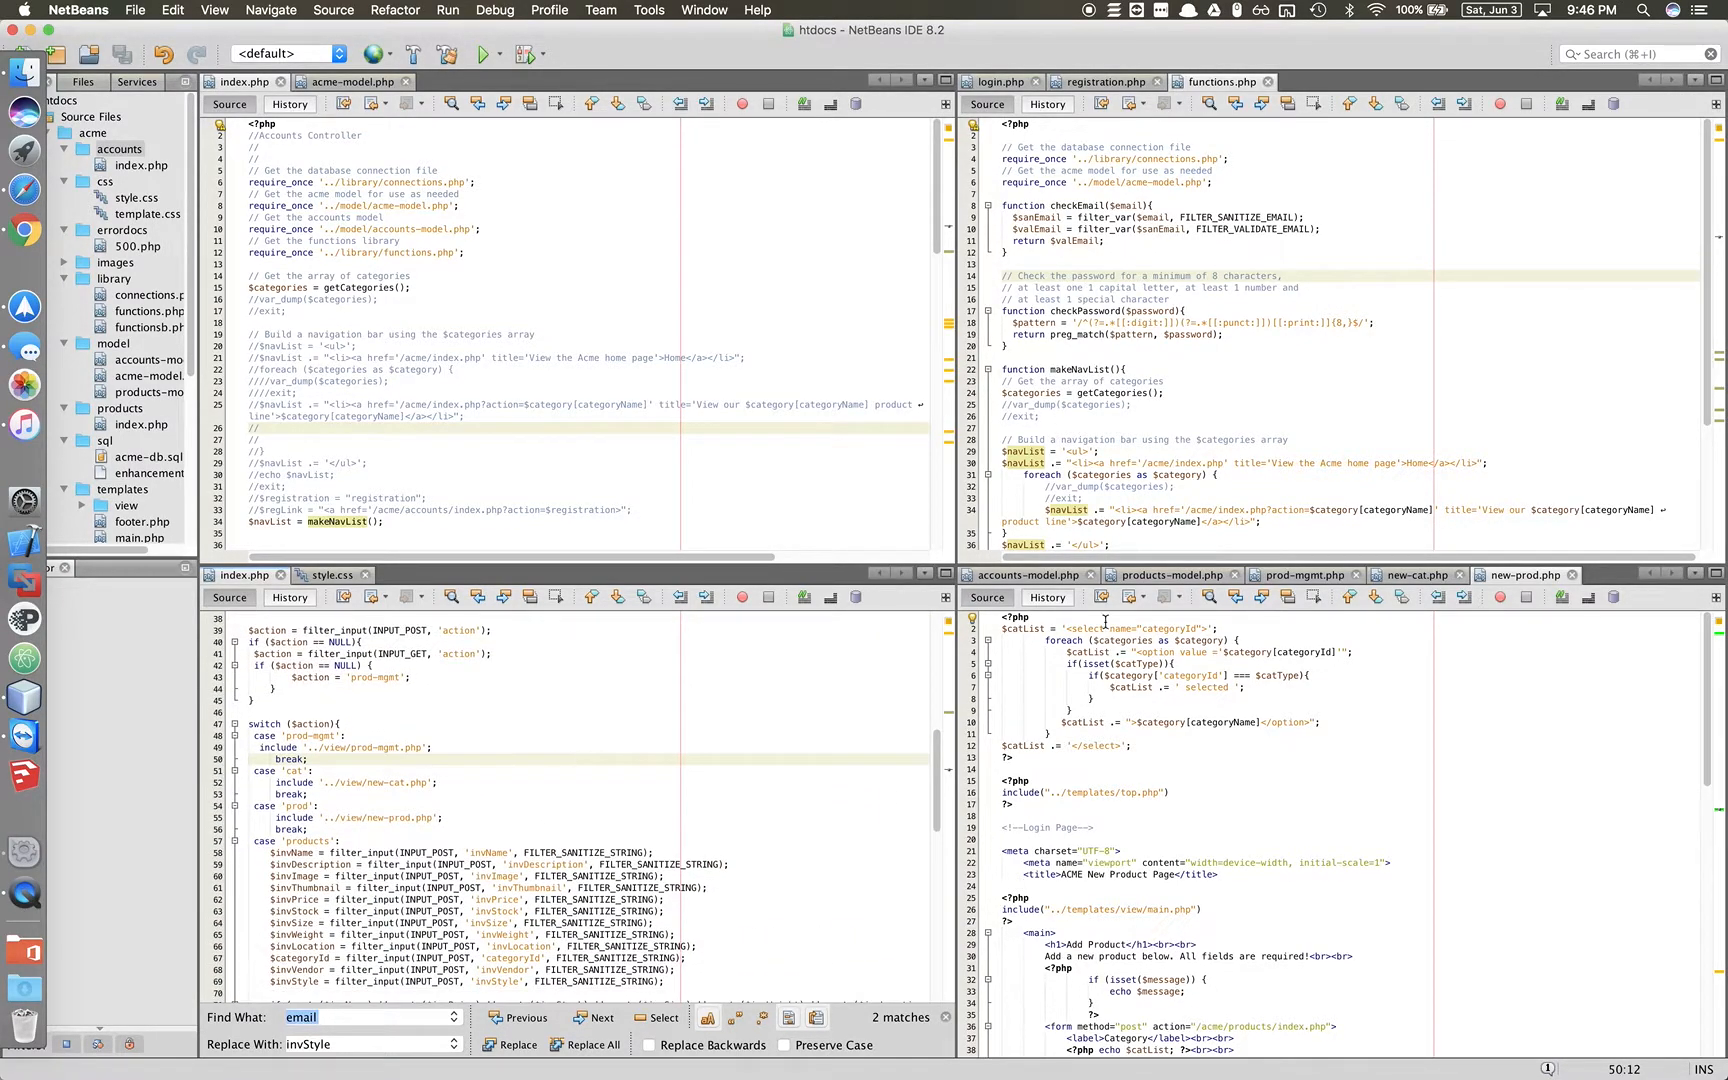
click(1306, 574)
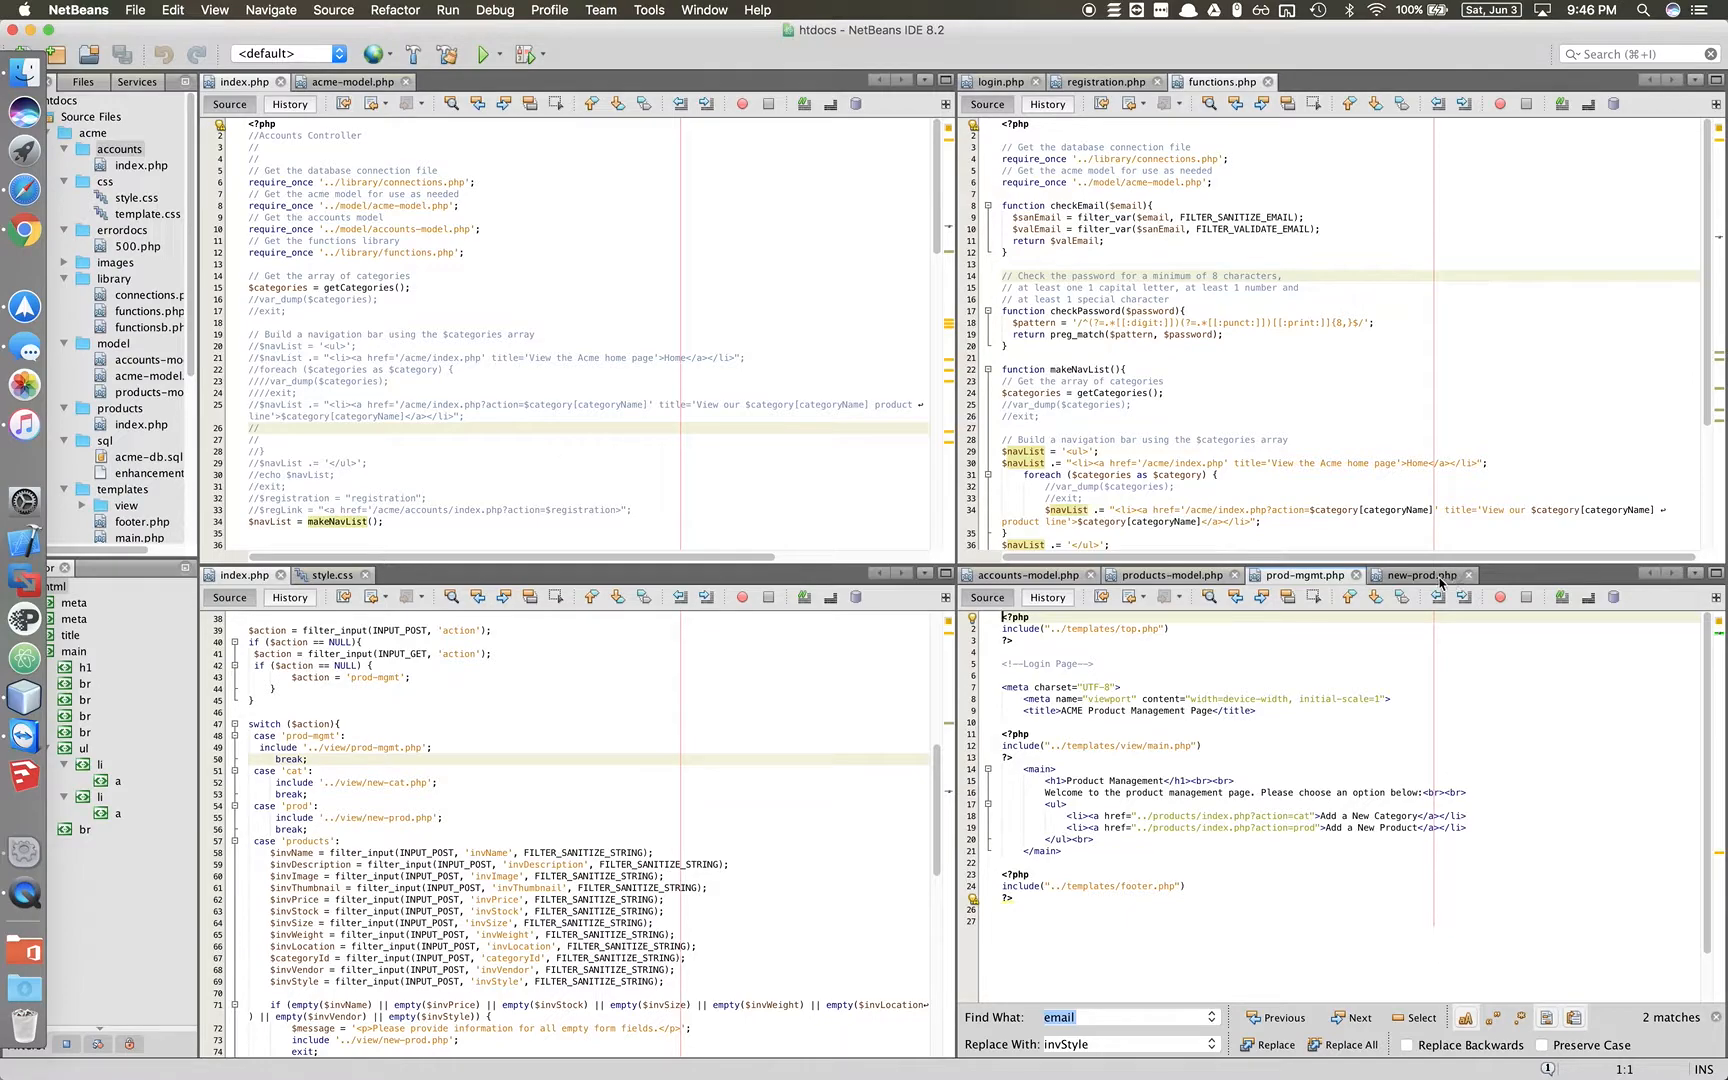
Show new-prod.php's form markup with all product inputs marked required.
click(1420, 576)
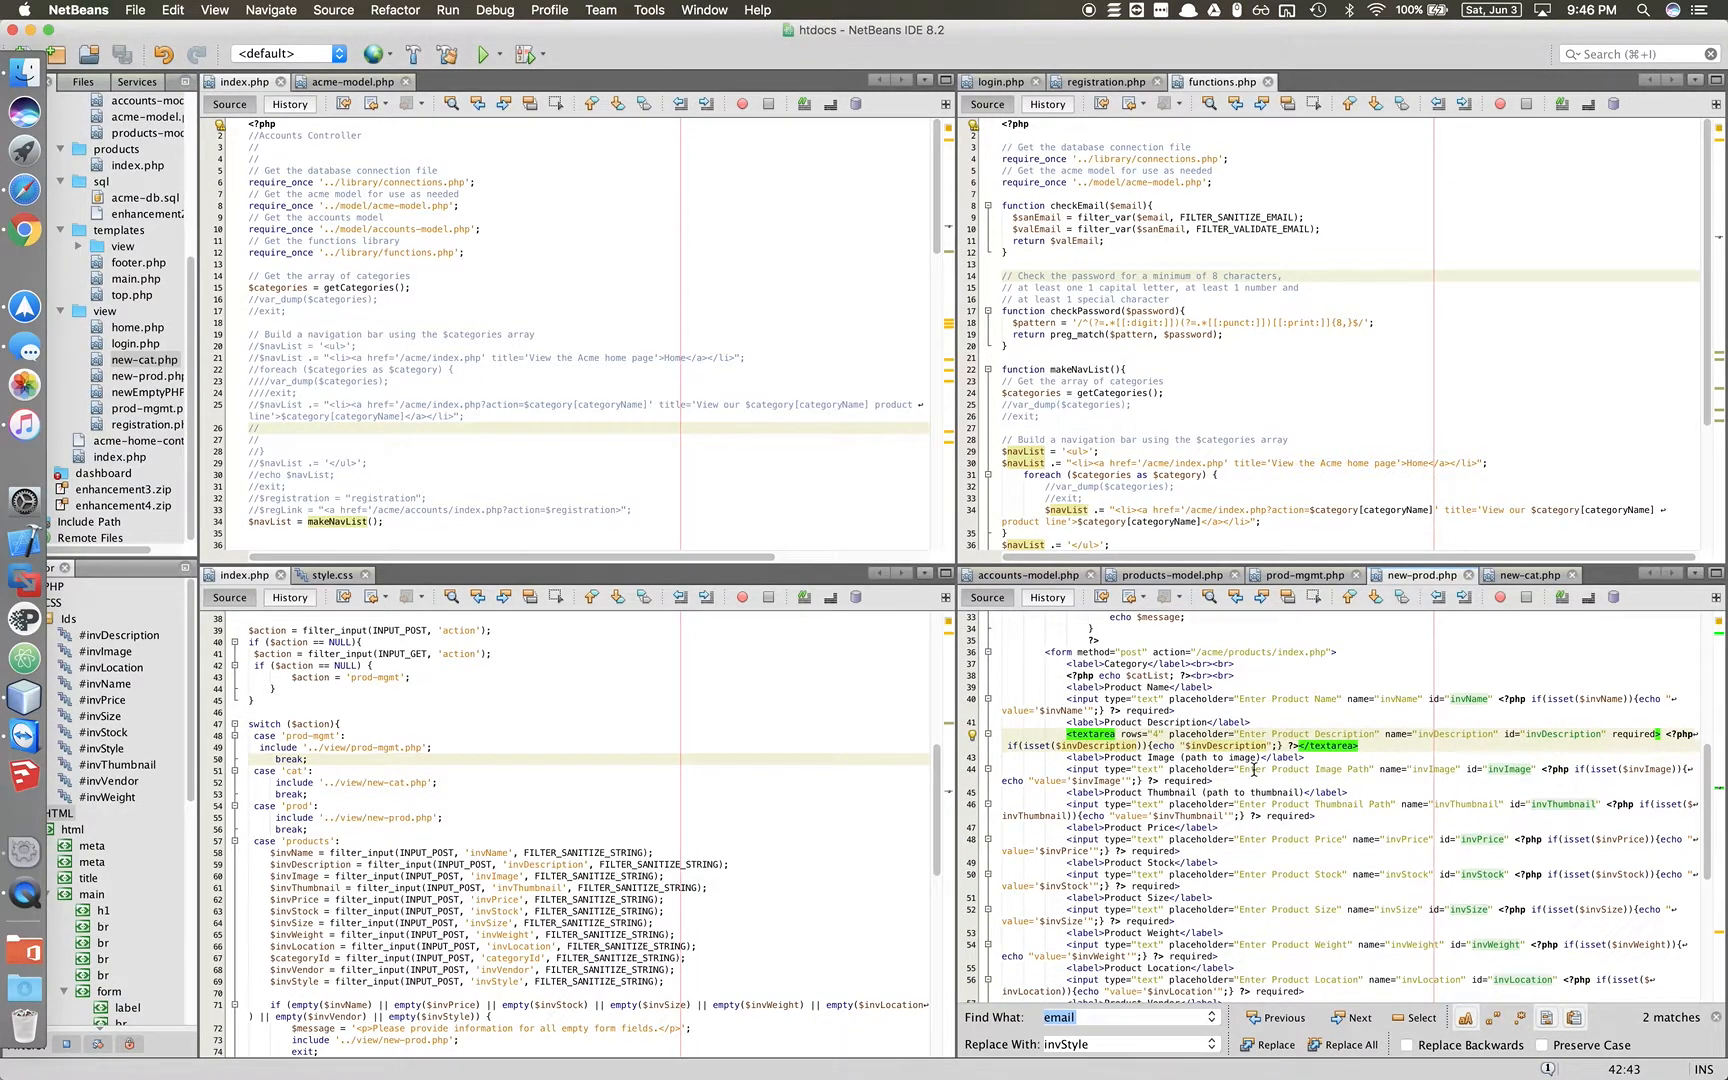
mouse_move(1256, 772)
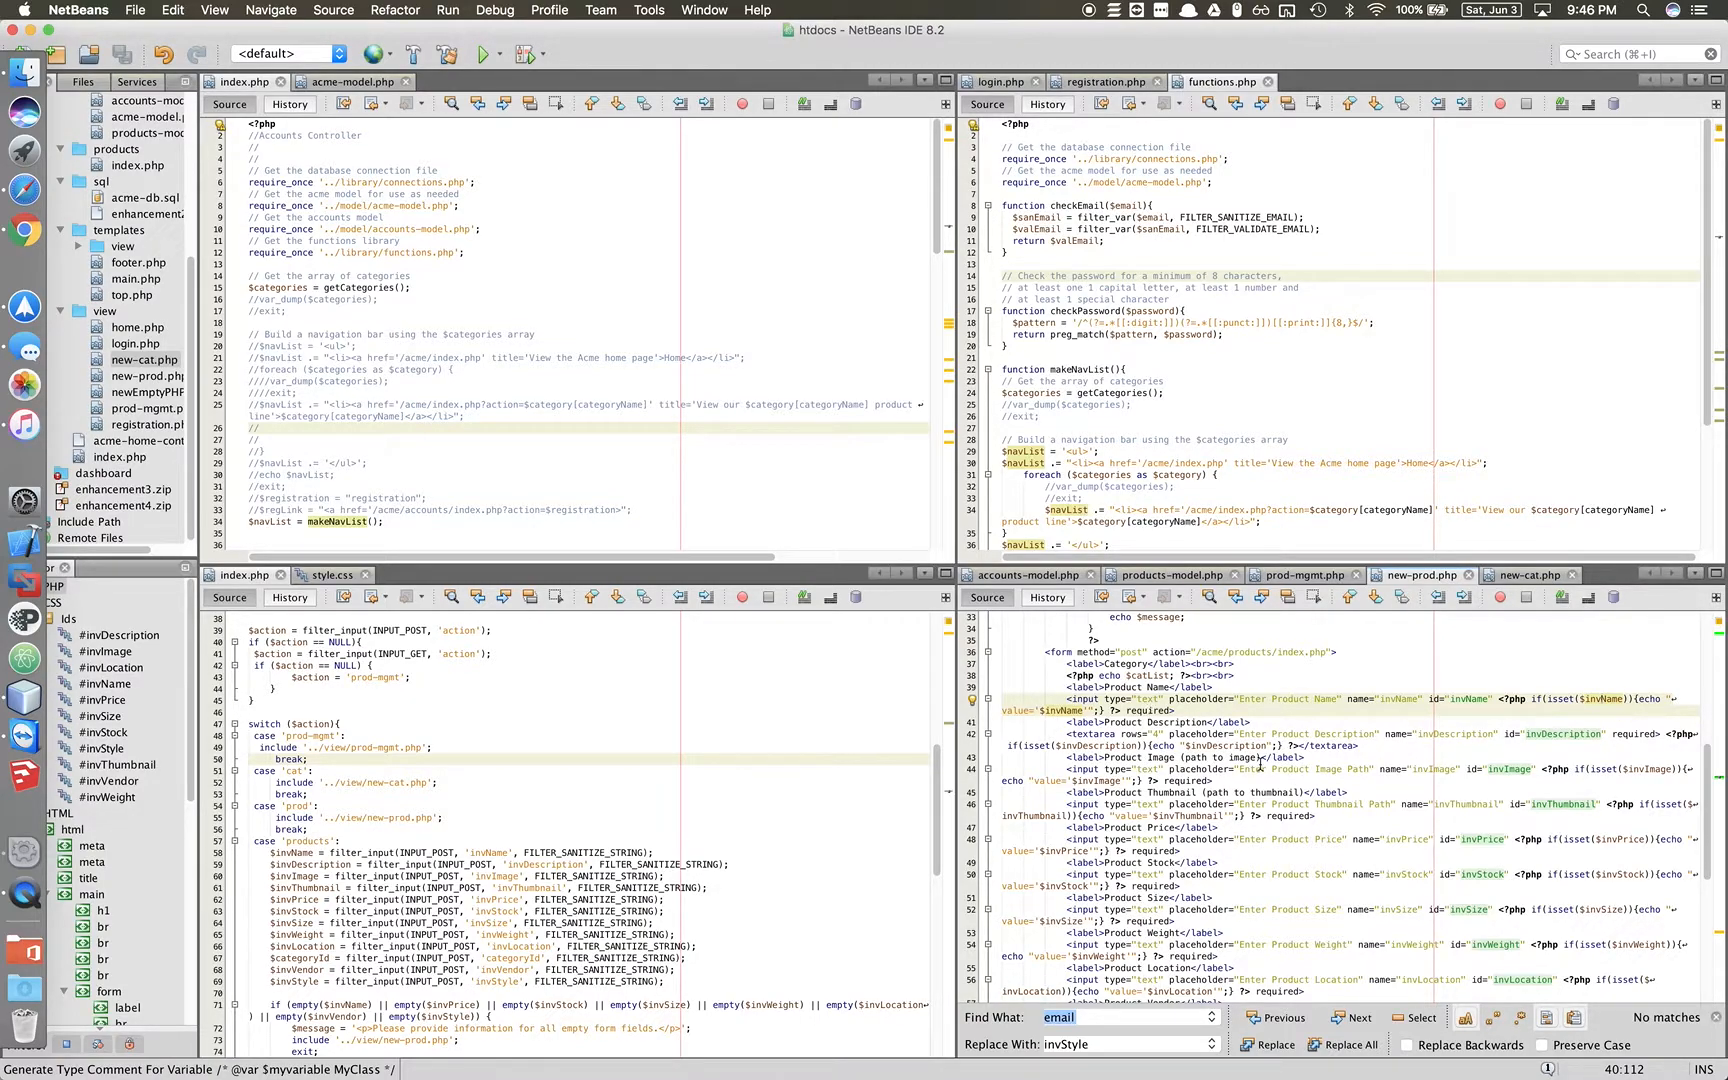
scroll(down, 3)
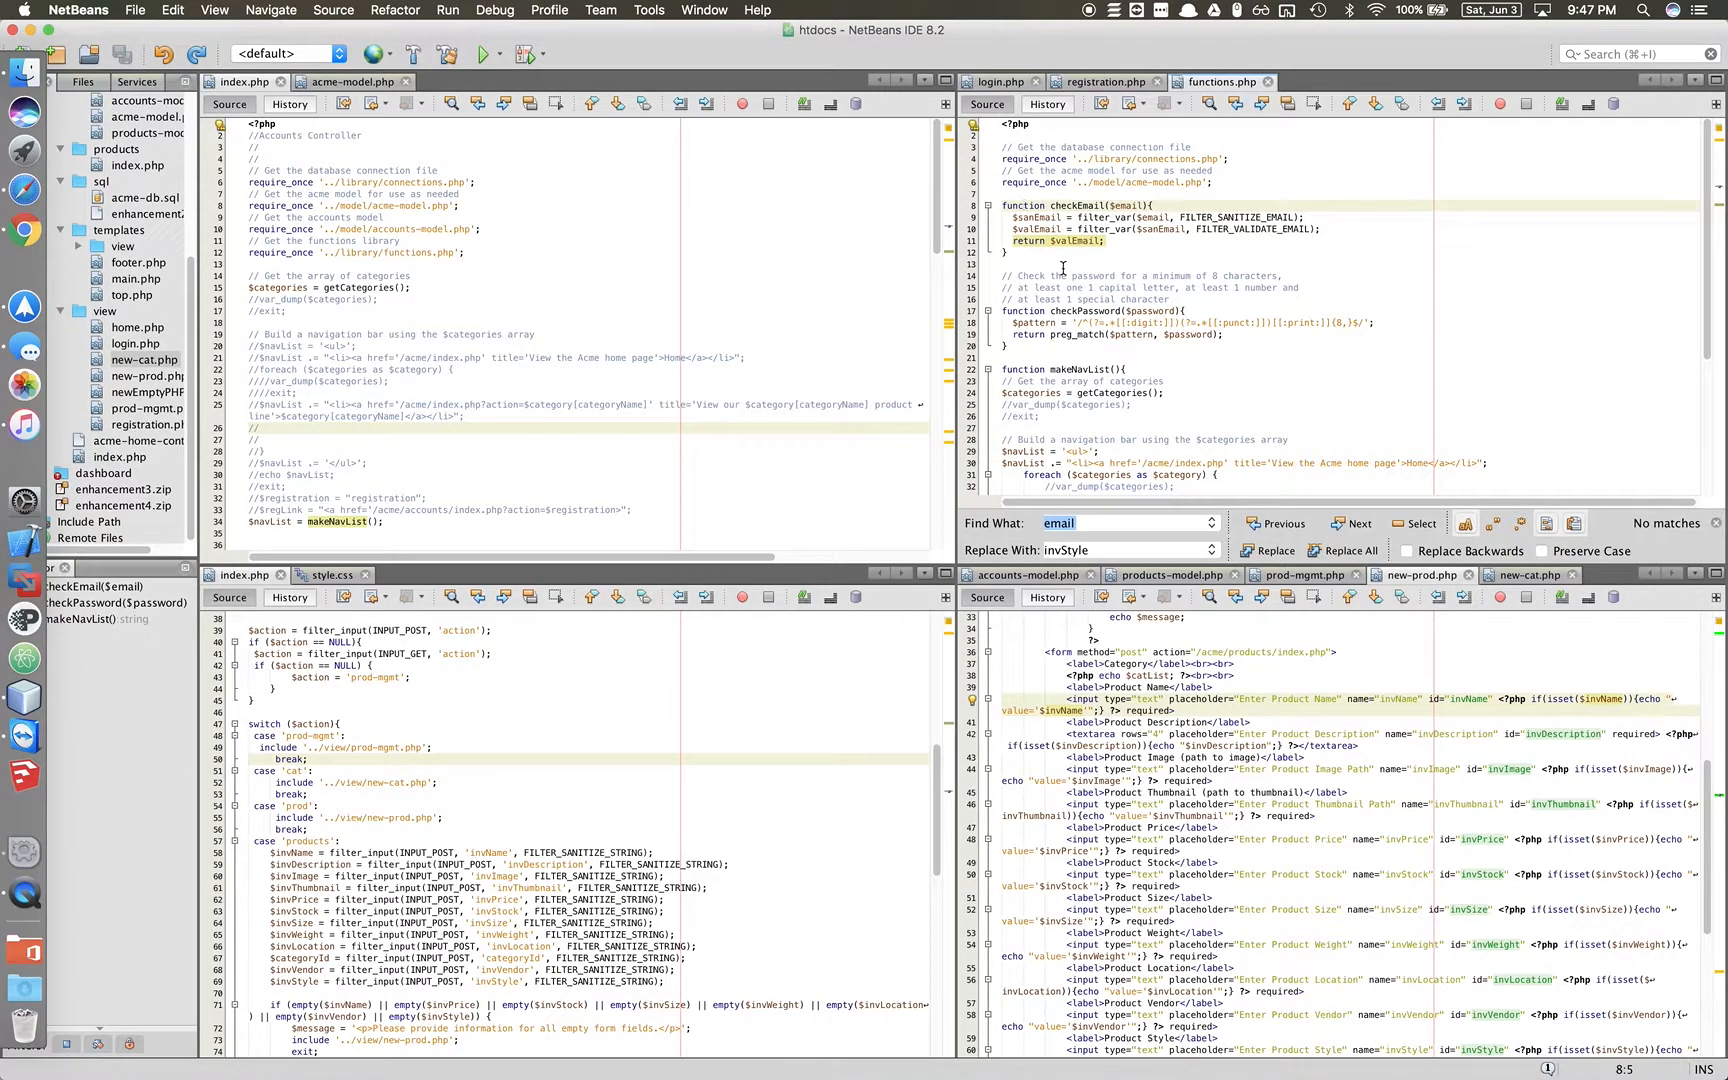
mouse_move(702, 790)
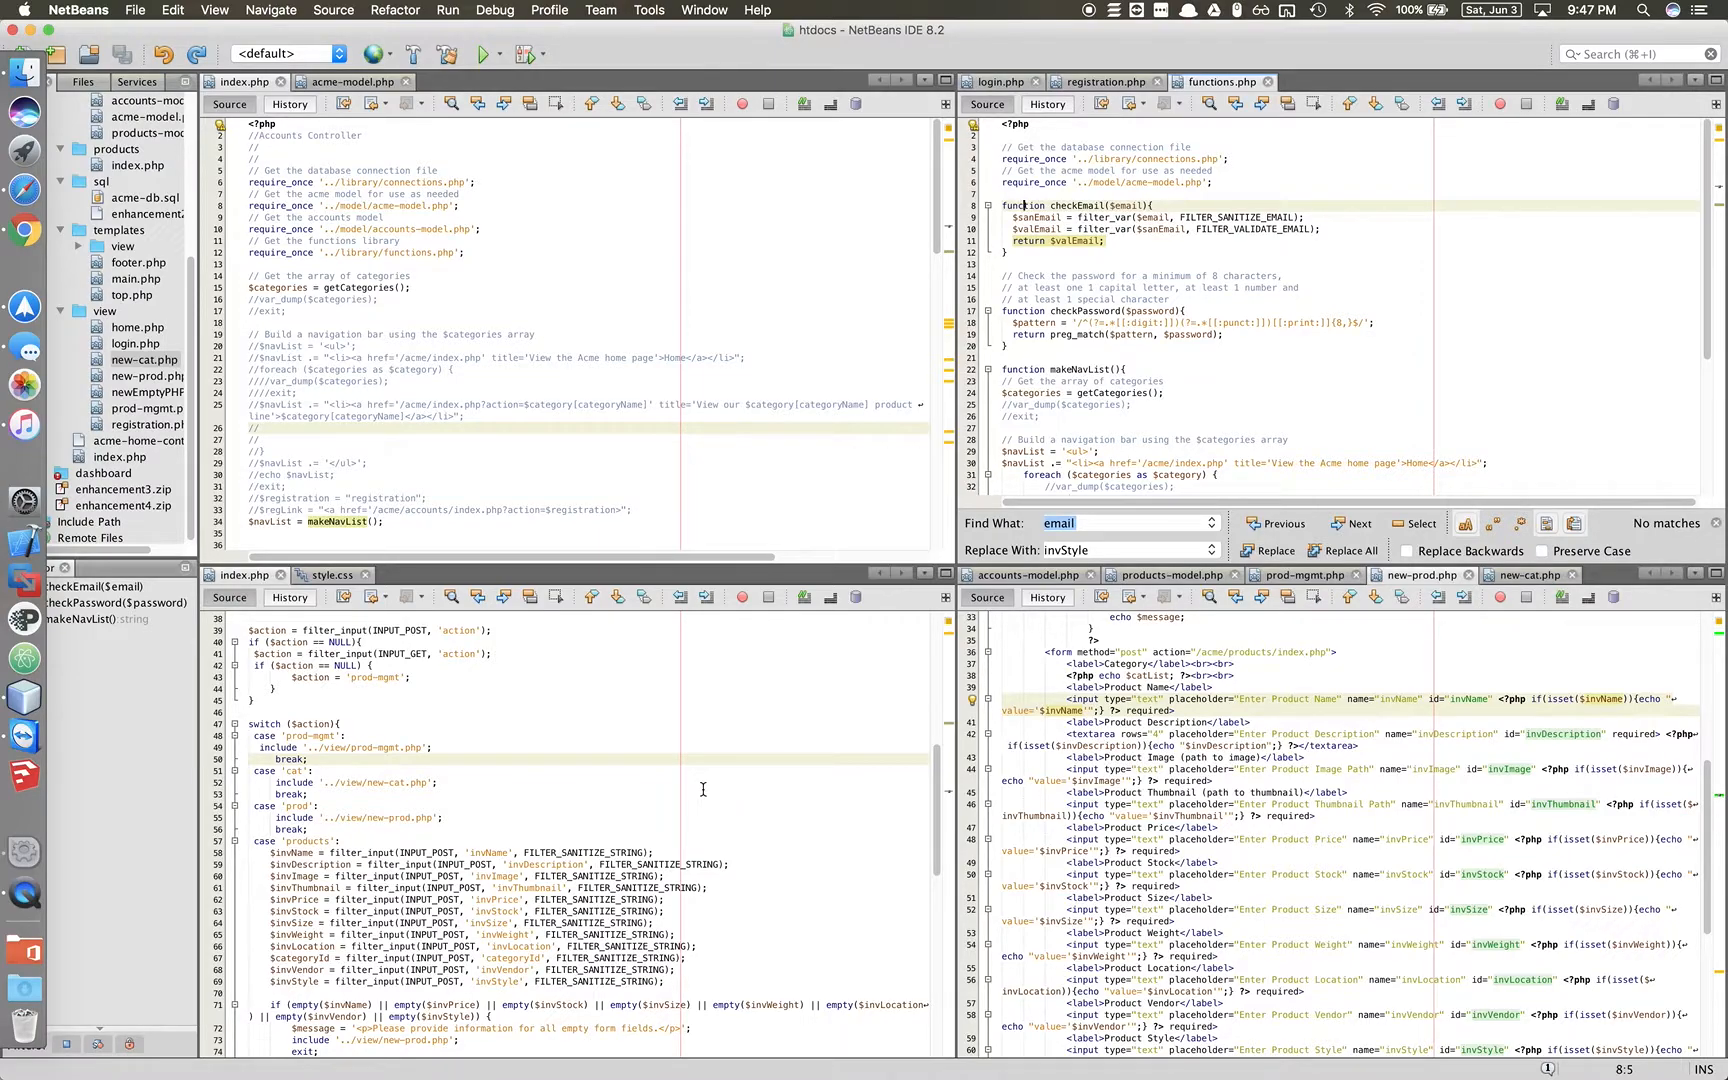
Reveal makeNavList in functions.php and the addProduct/addCategory empty-field checks.
scroll(down, 3)
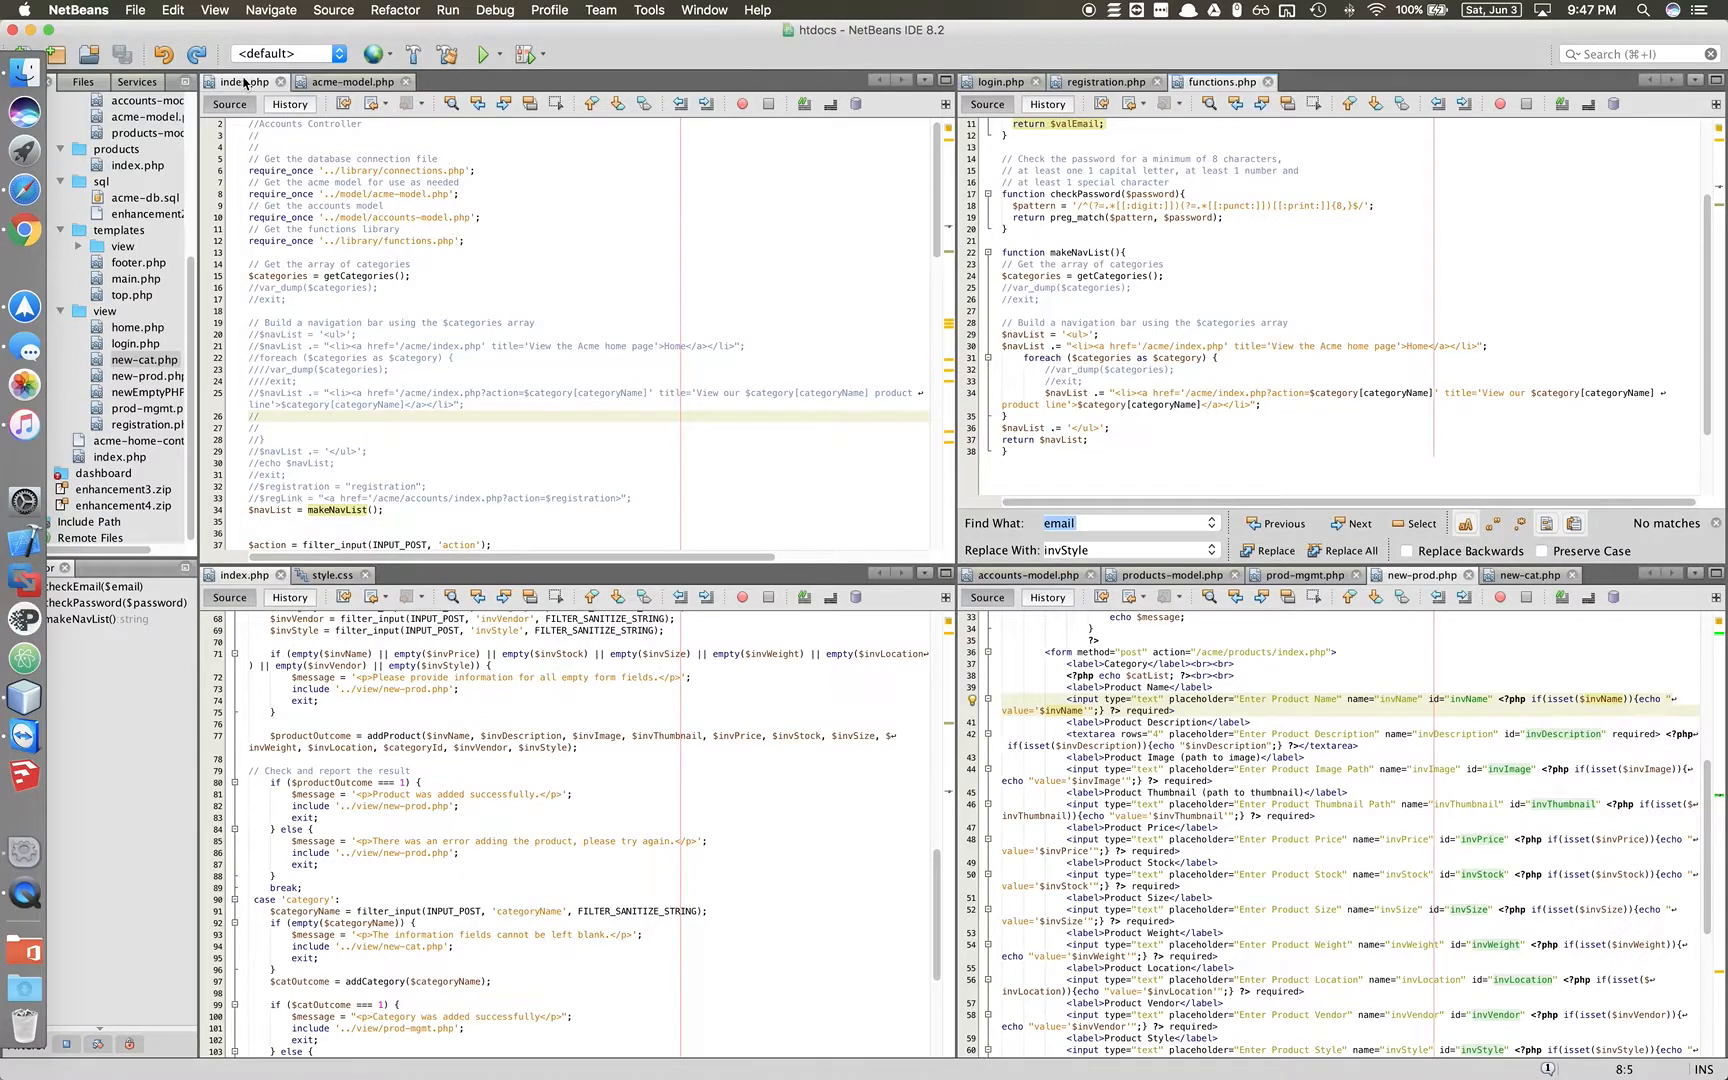
scroll(down, 3)
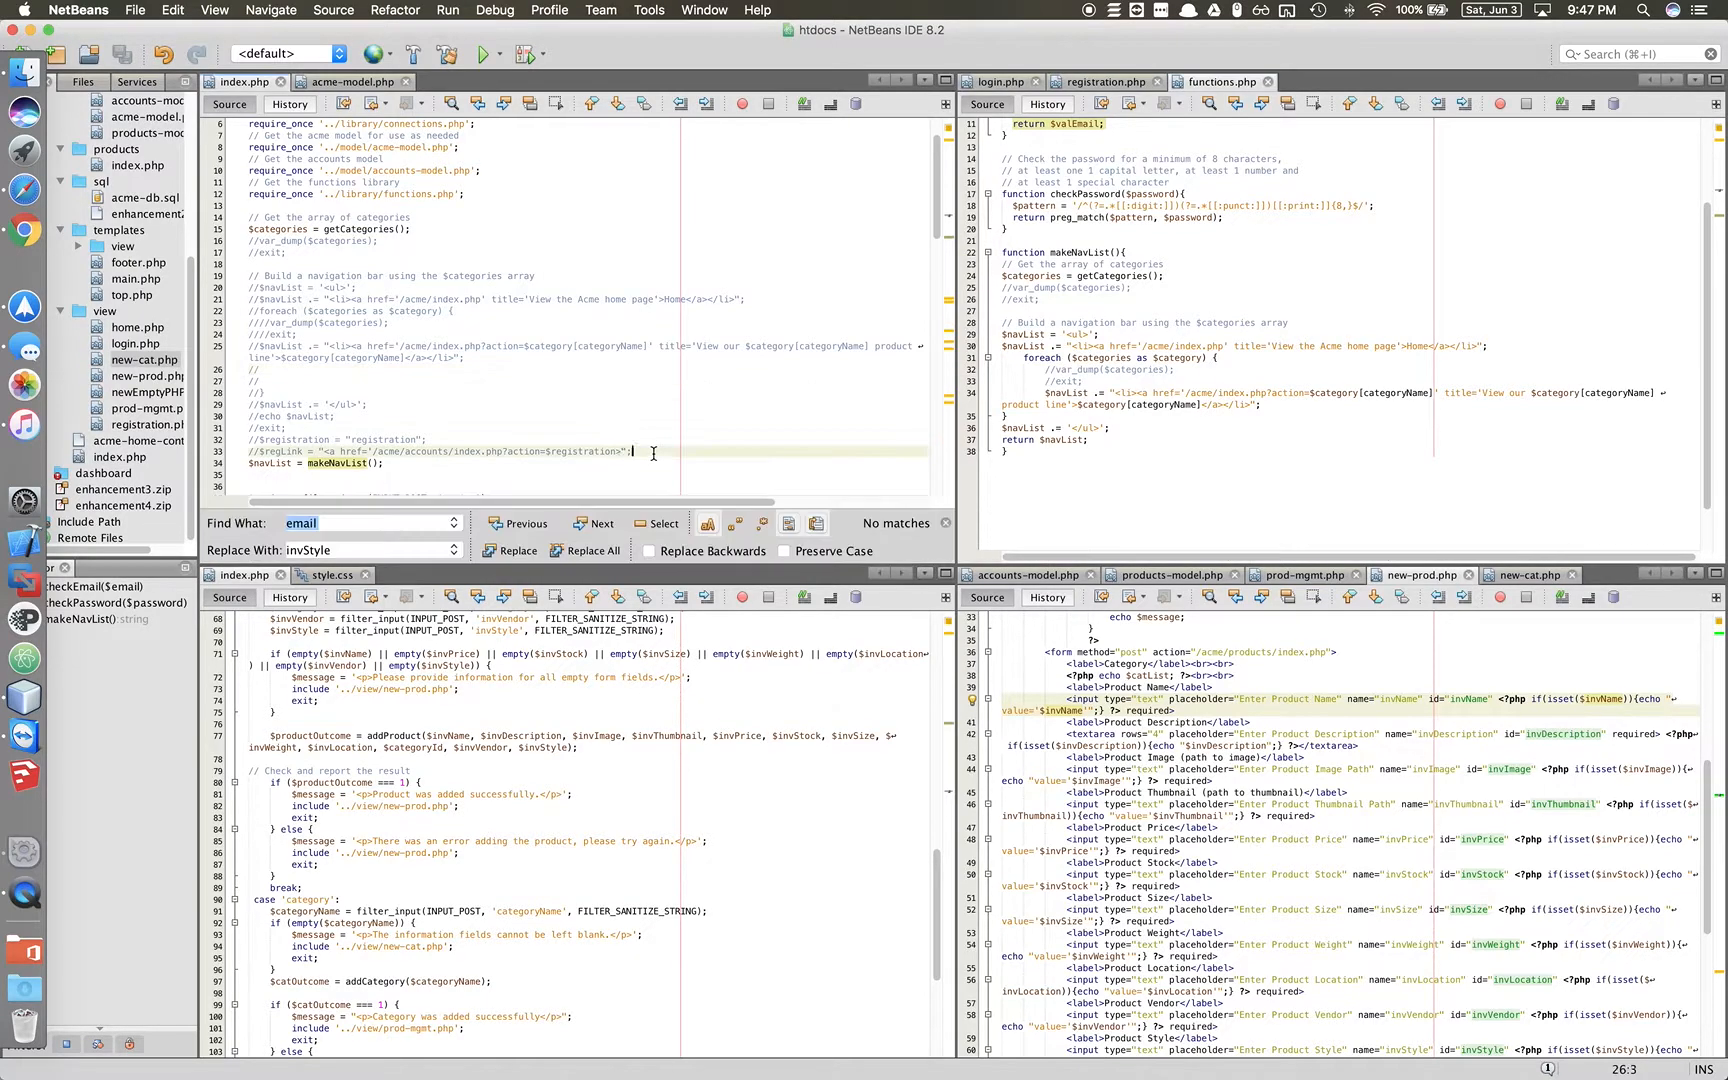
Show the accounts controller's registration case and the products controller's opening code.
drag(244, 240, 634, 452)
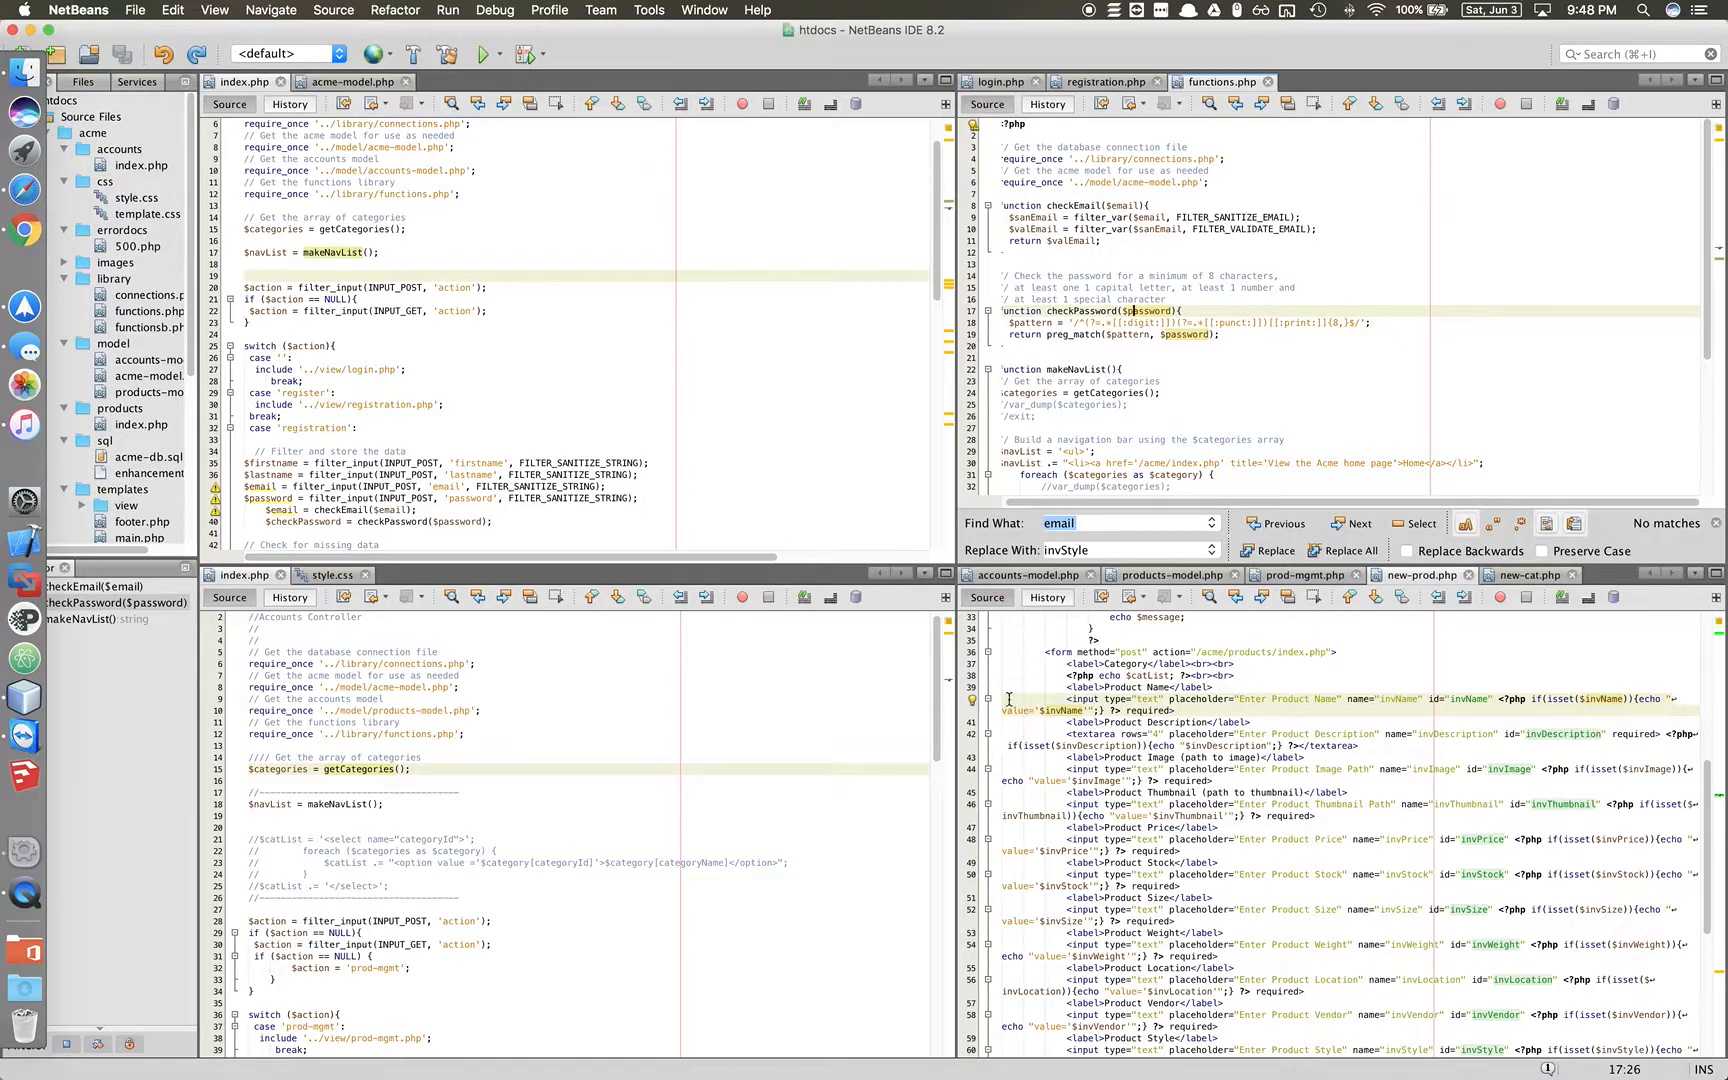
click(1304, 574)
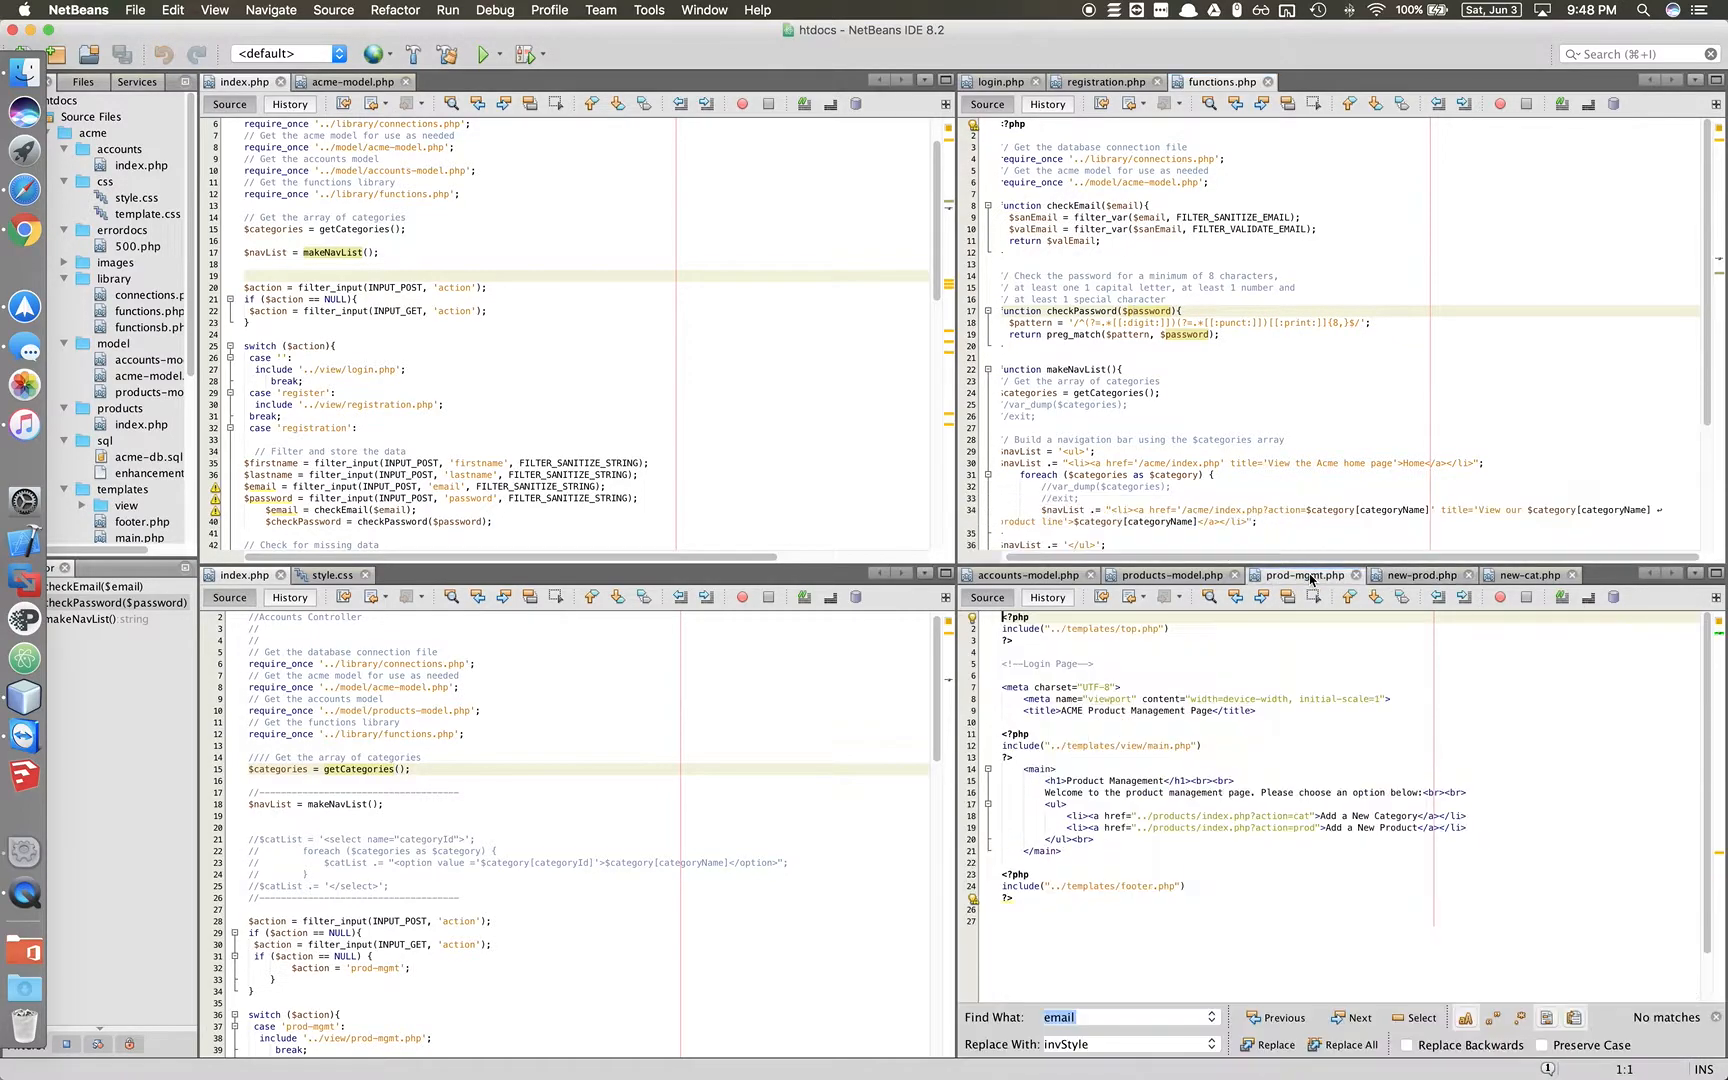
click(1422, 574)
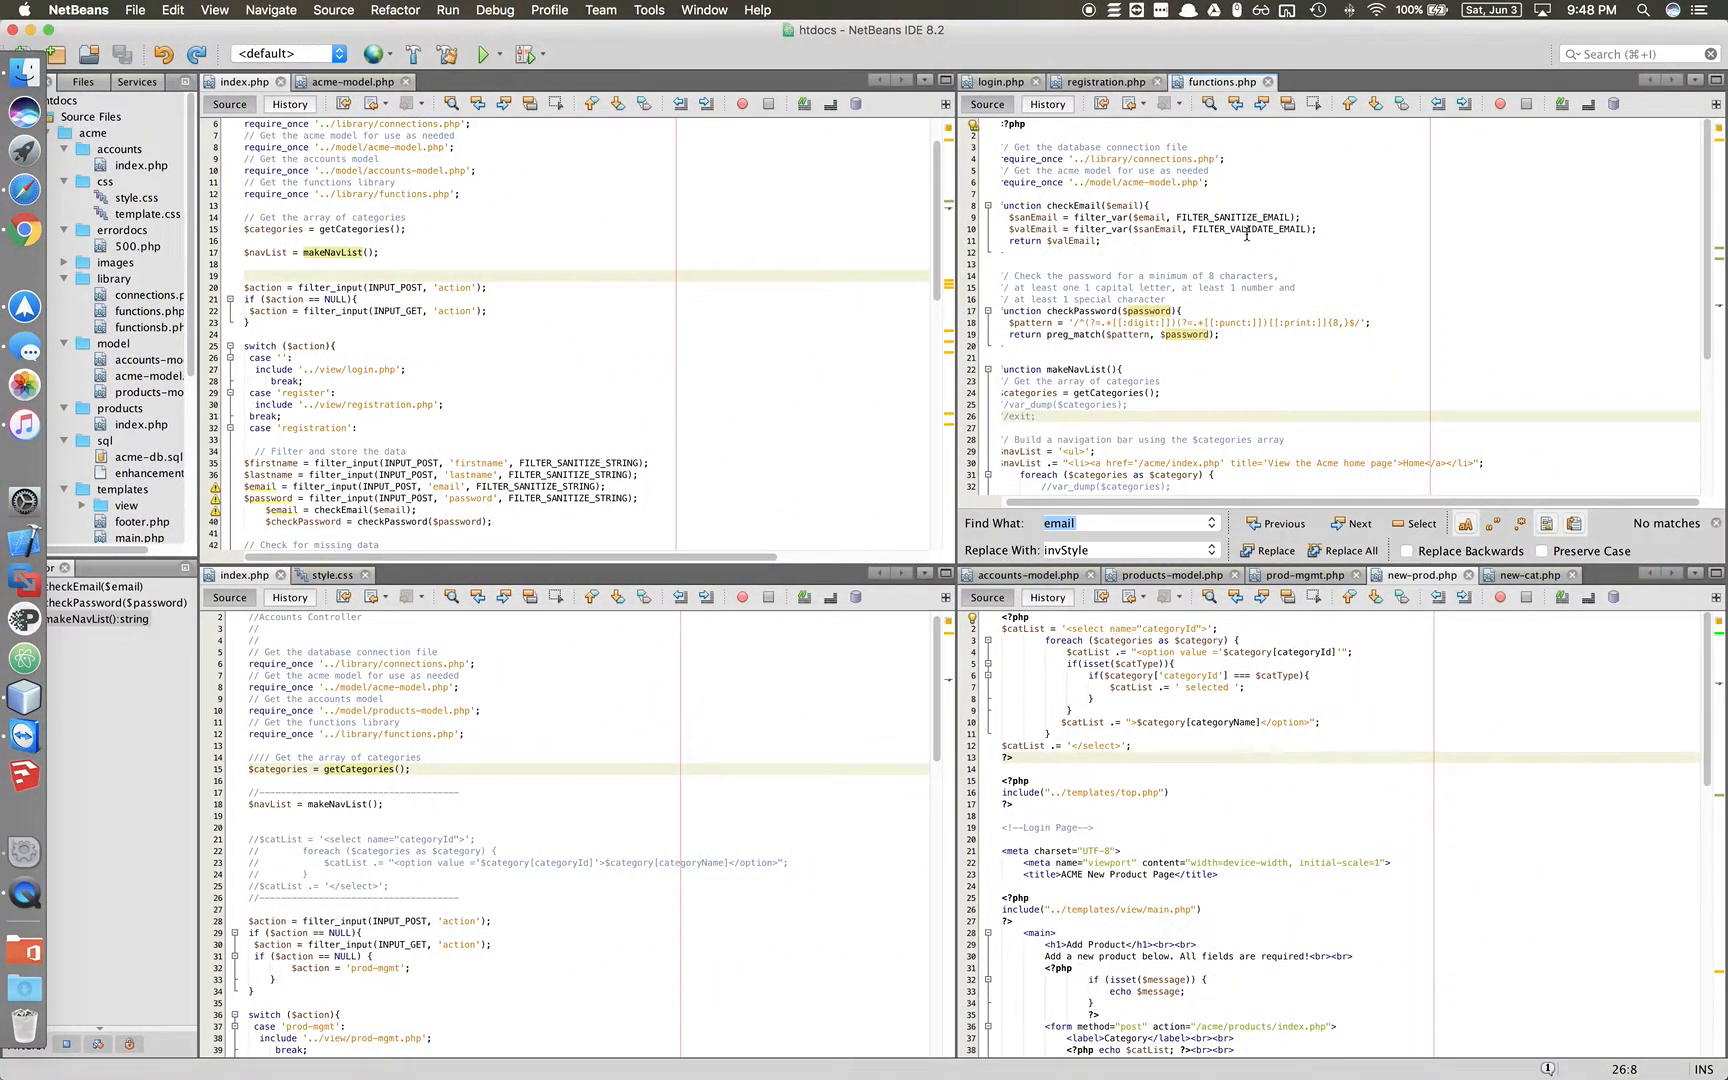
scroll(down, 3)
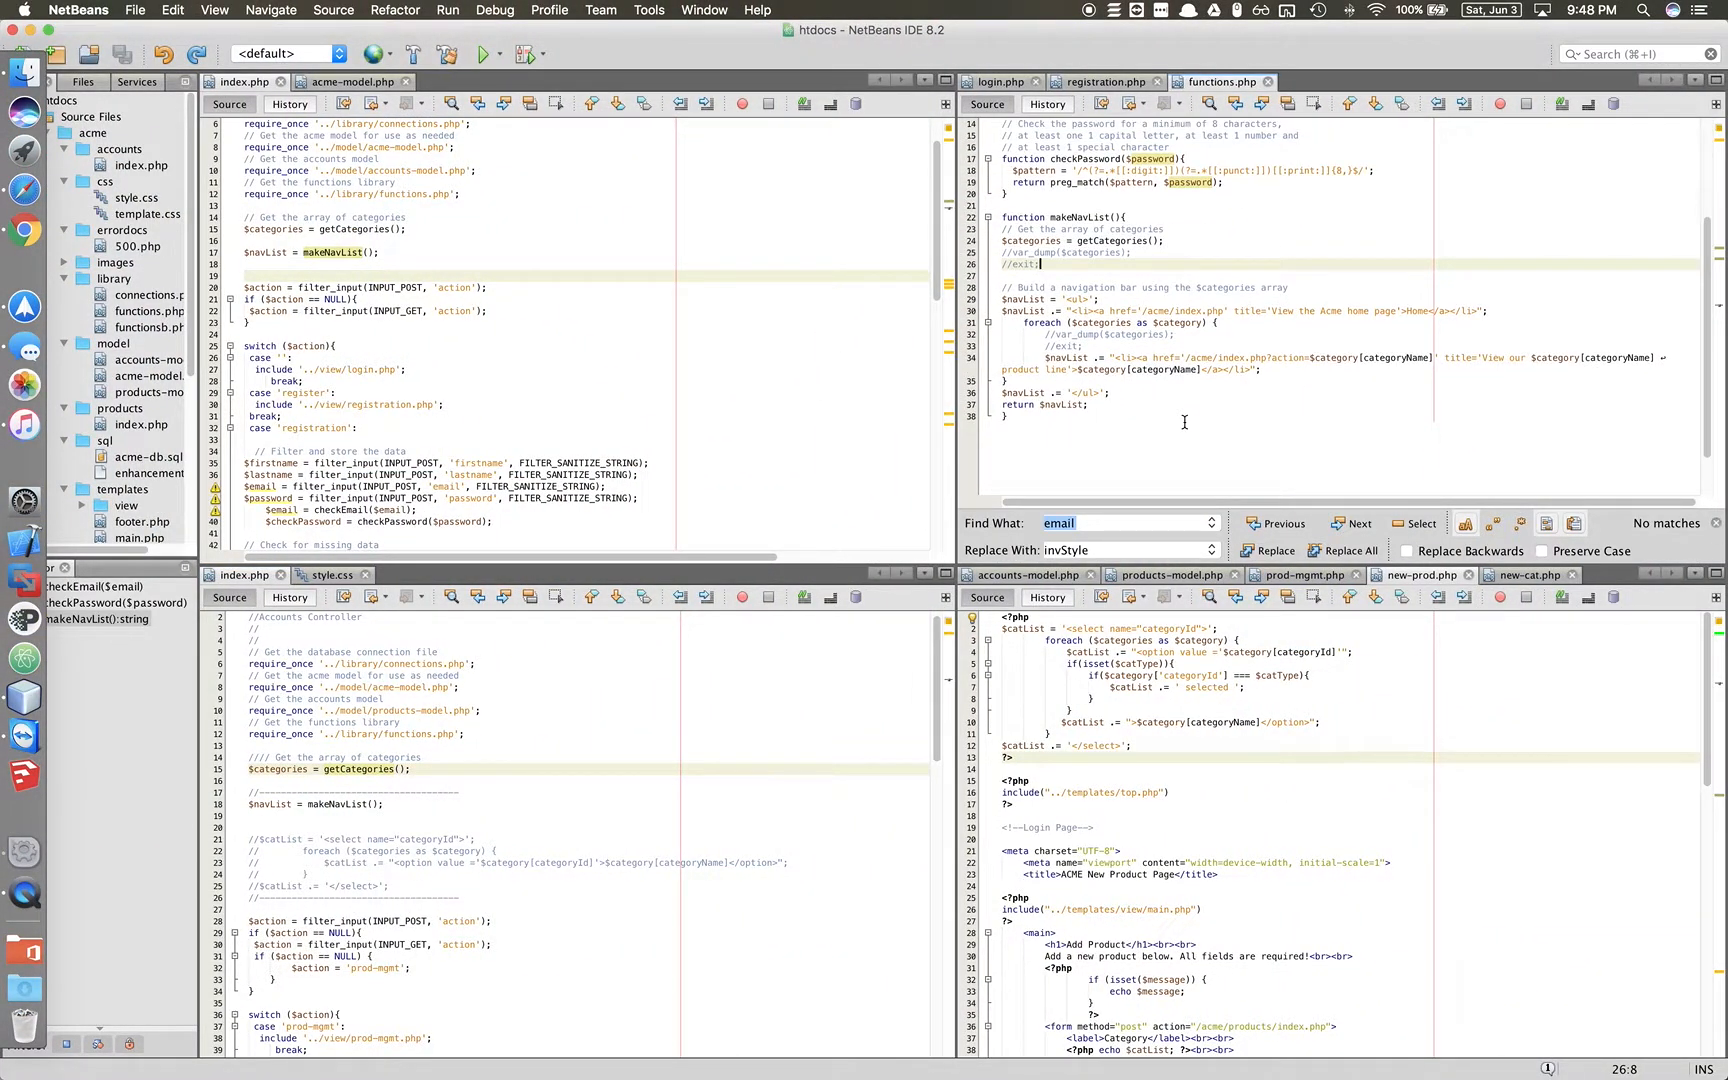
mouse_move(1280, 452)
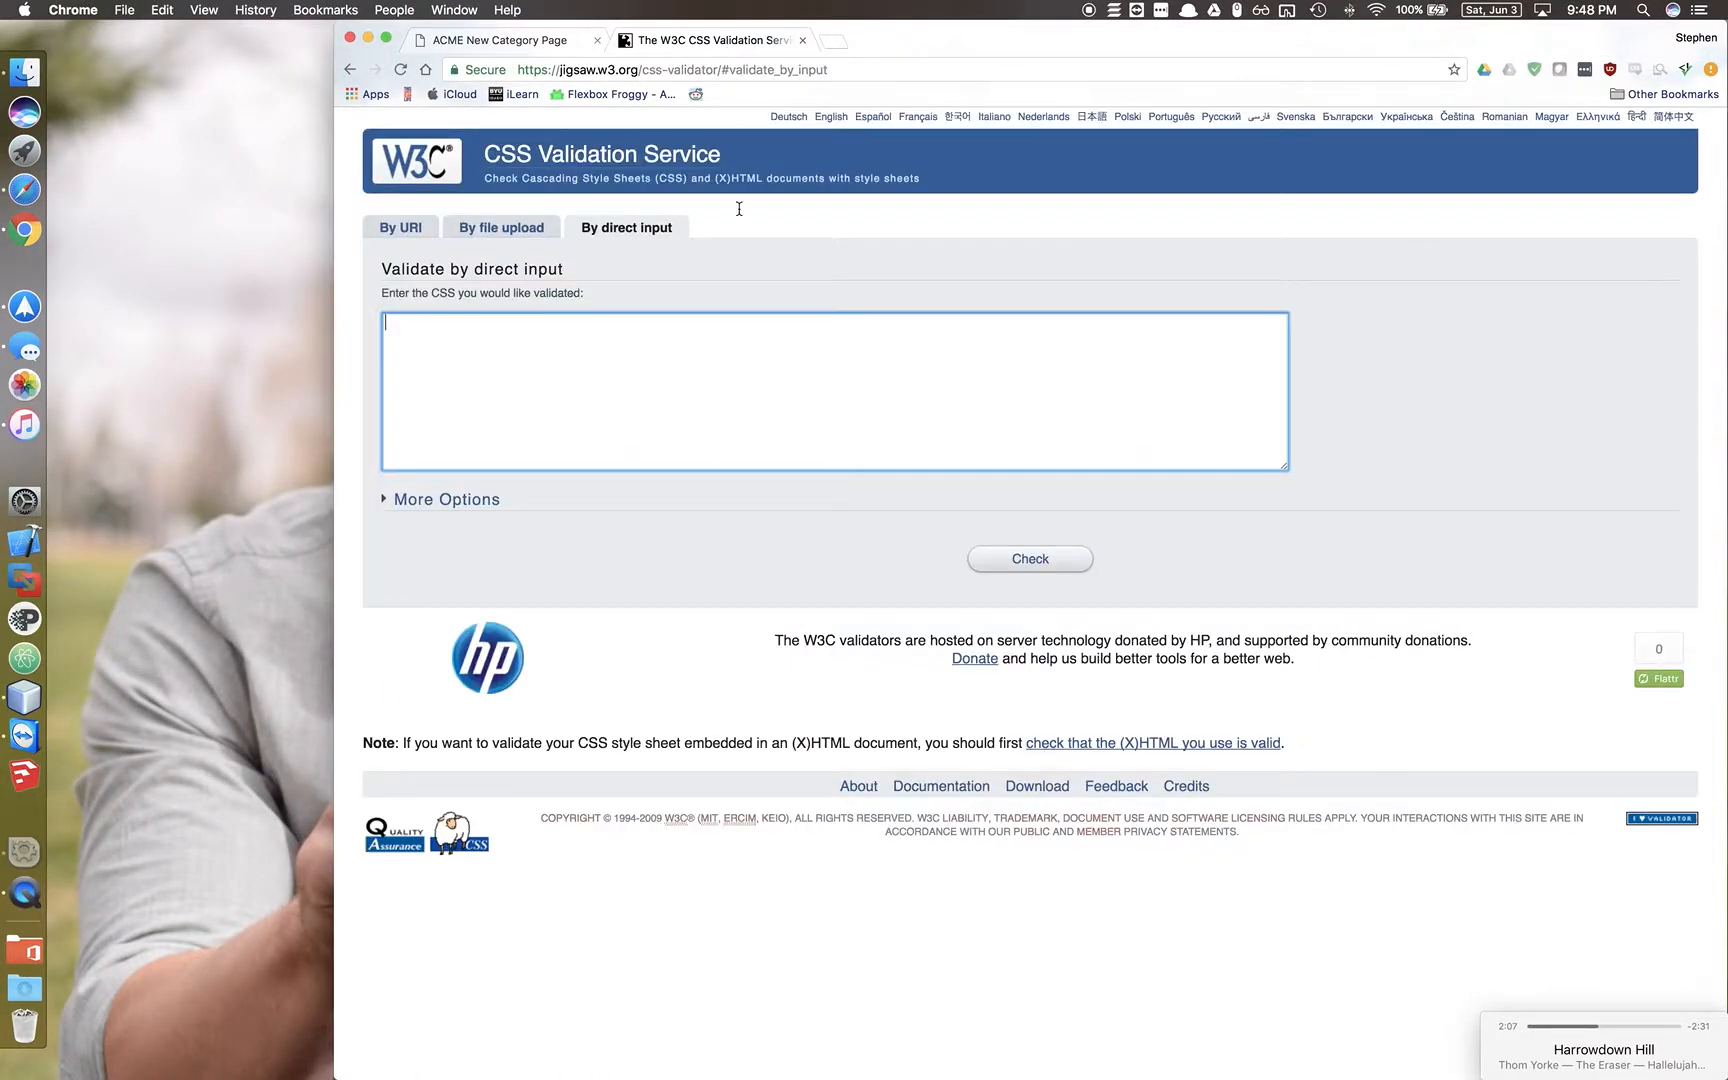
Validate the pasted style.css with no errors found, then return to the ACME Add Category page.
click(1028, 558)
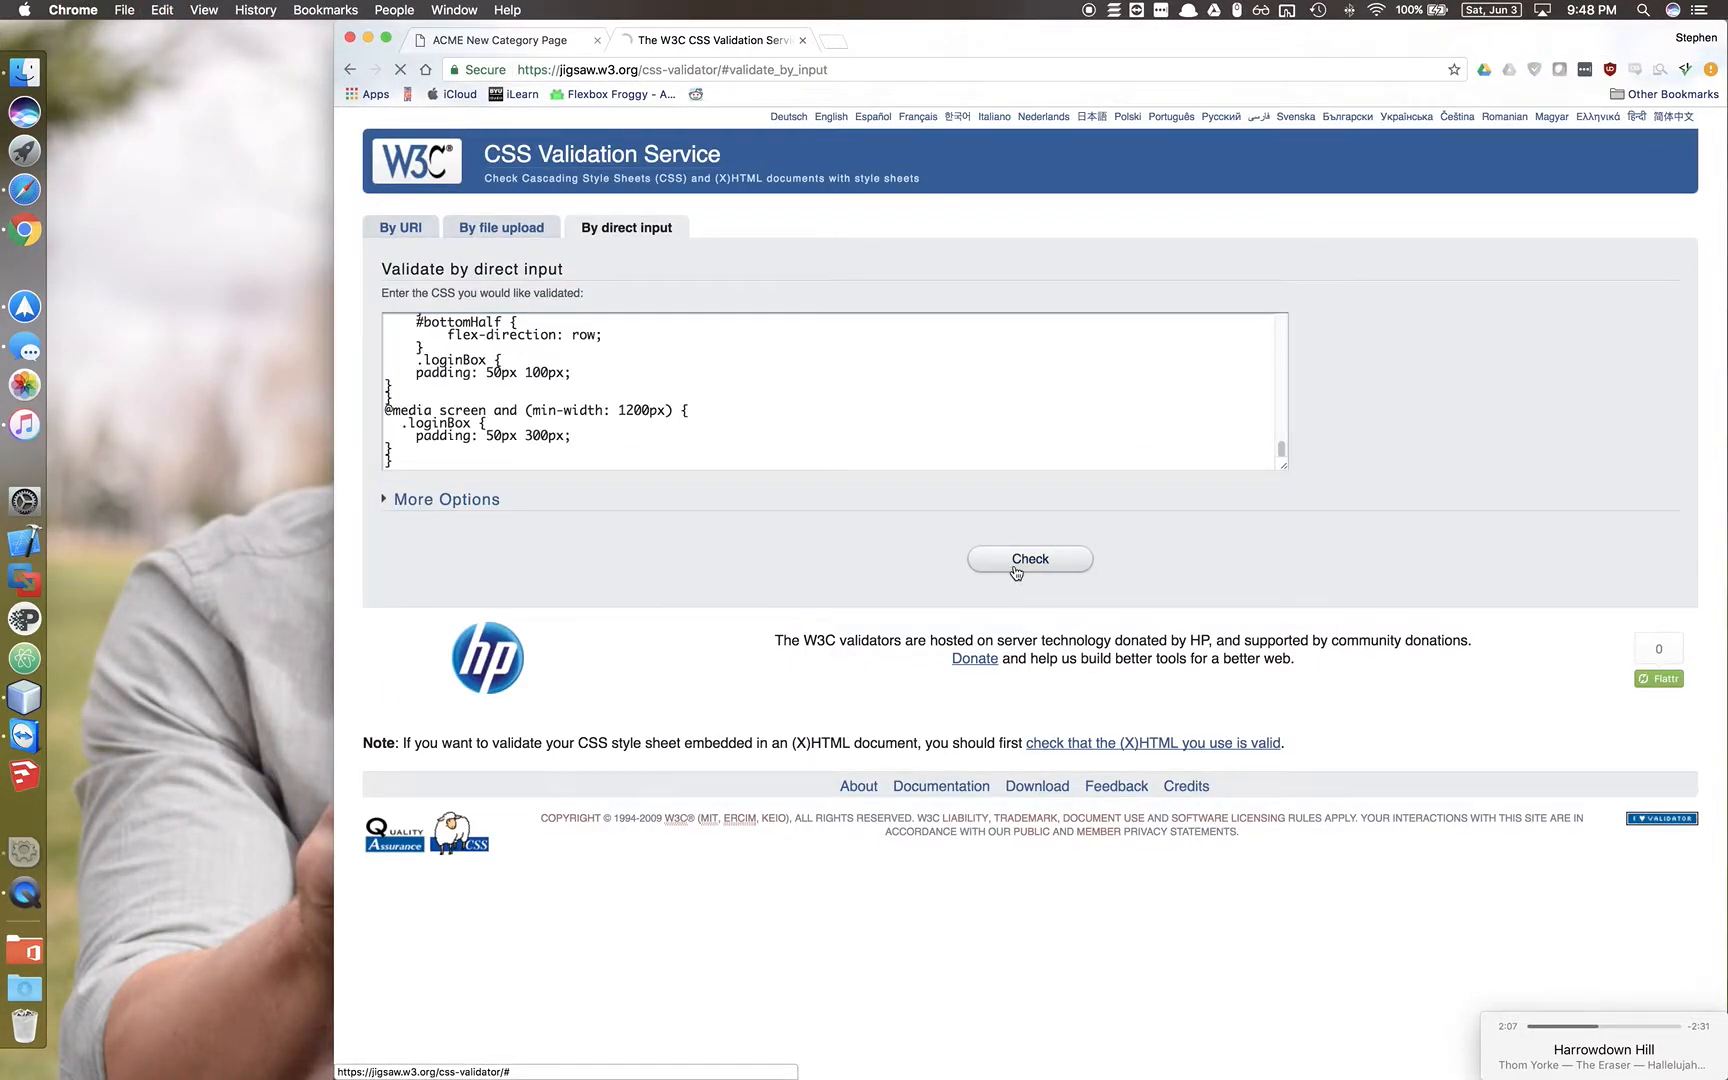
click(1030, 558)
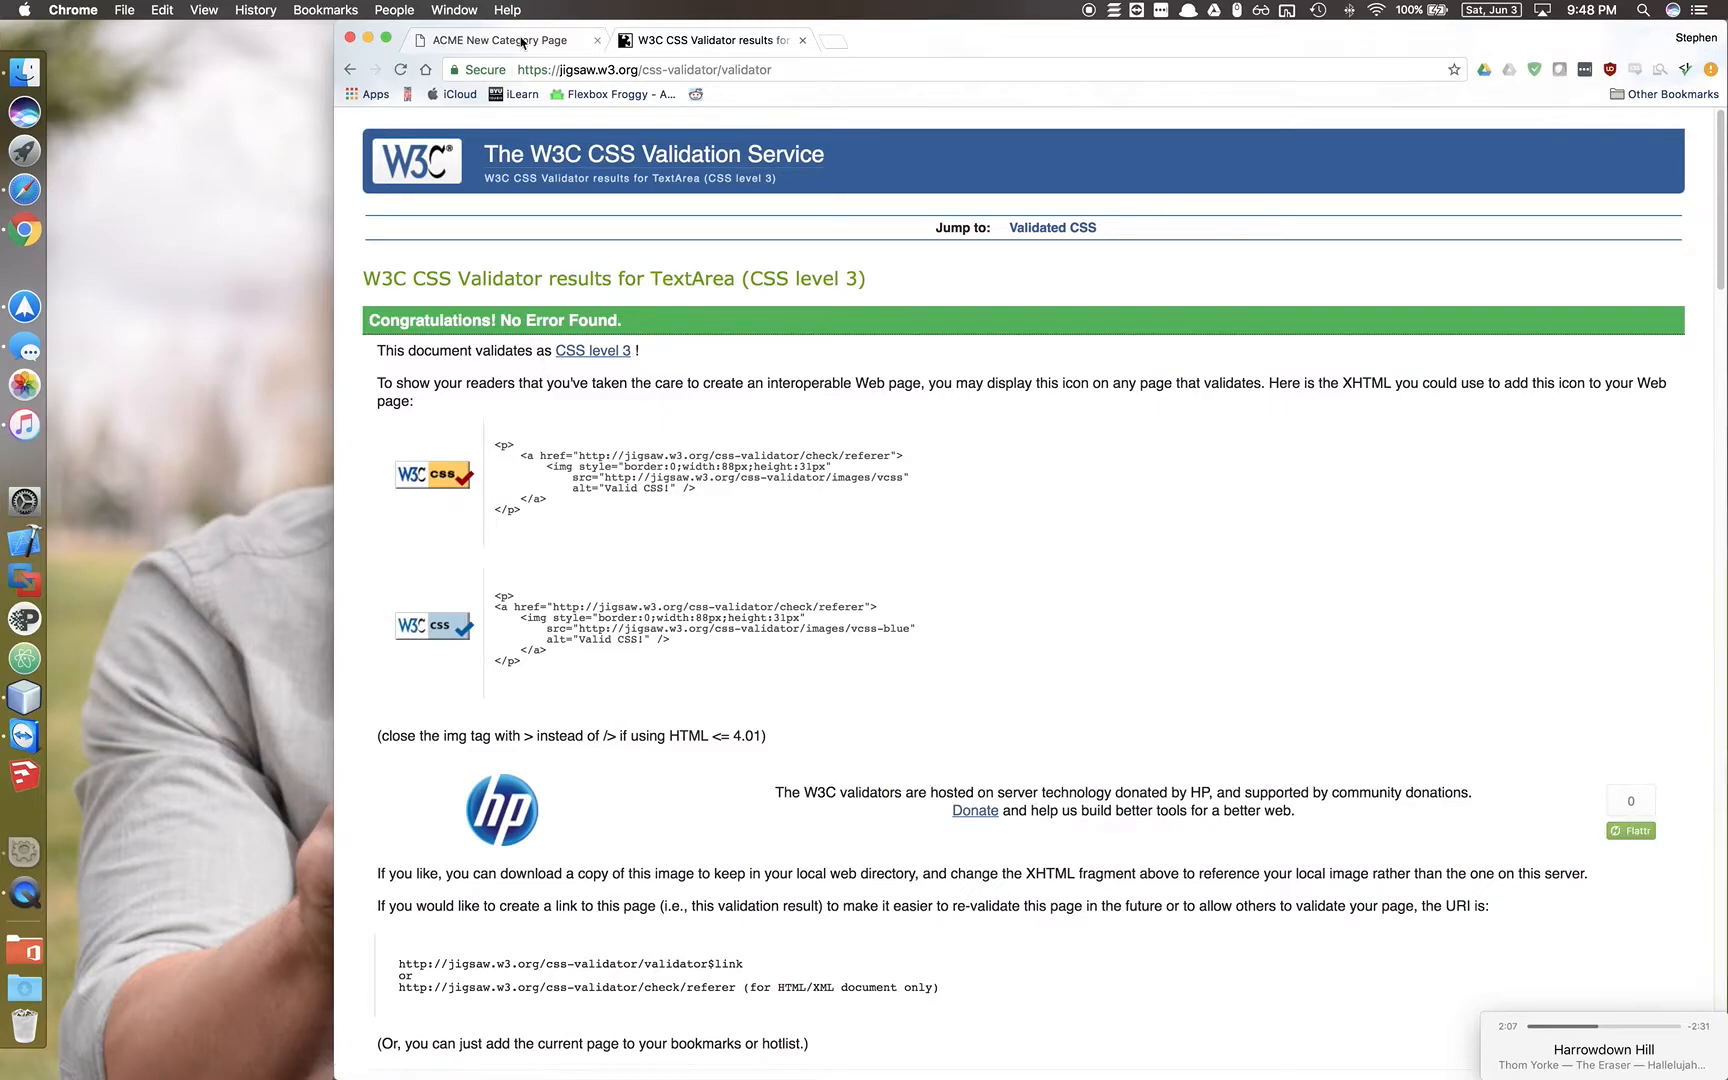
click(502, 40)
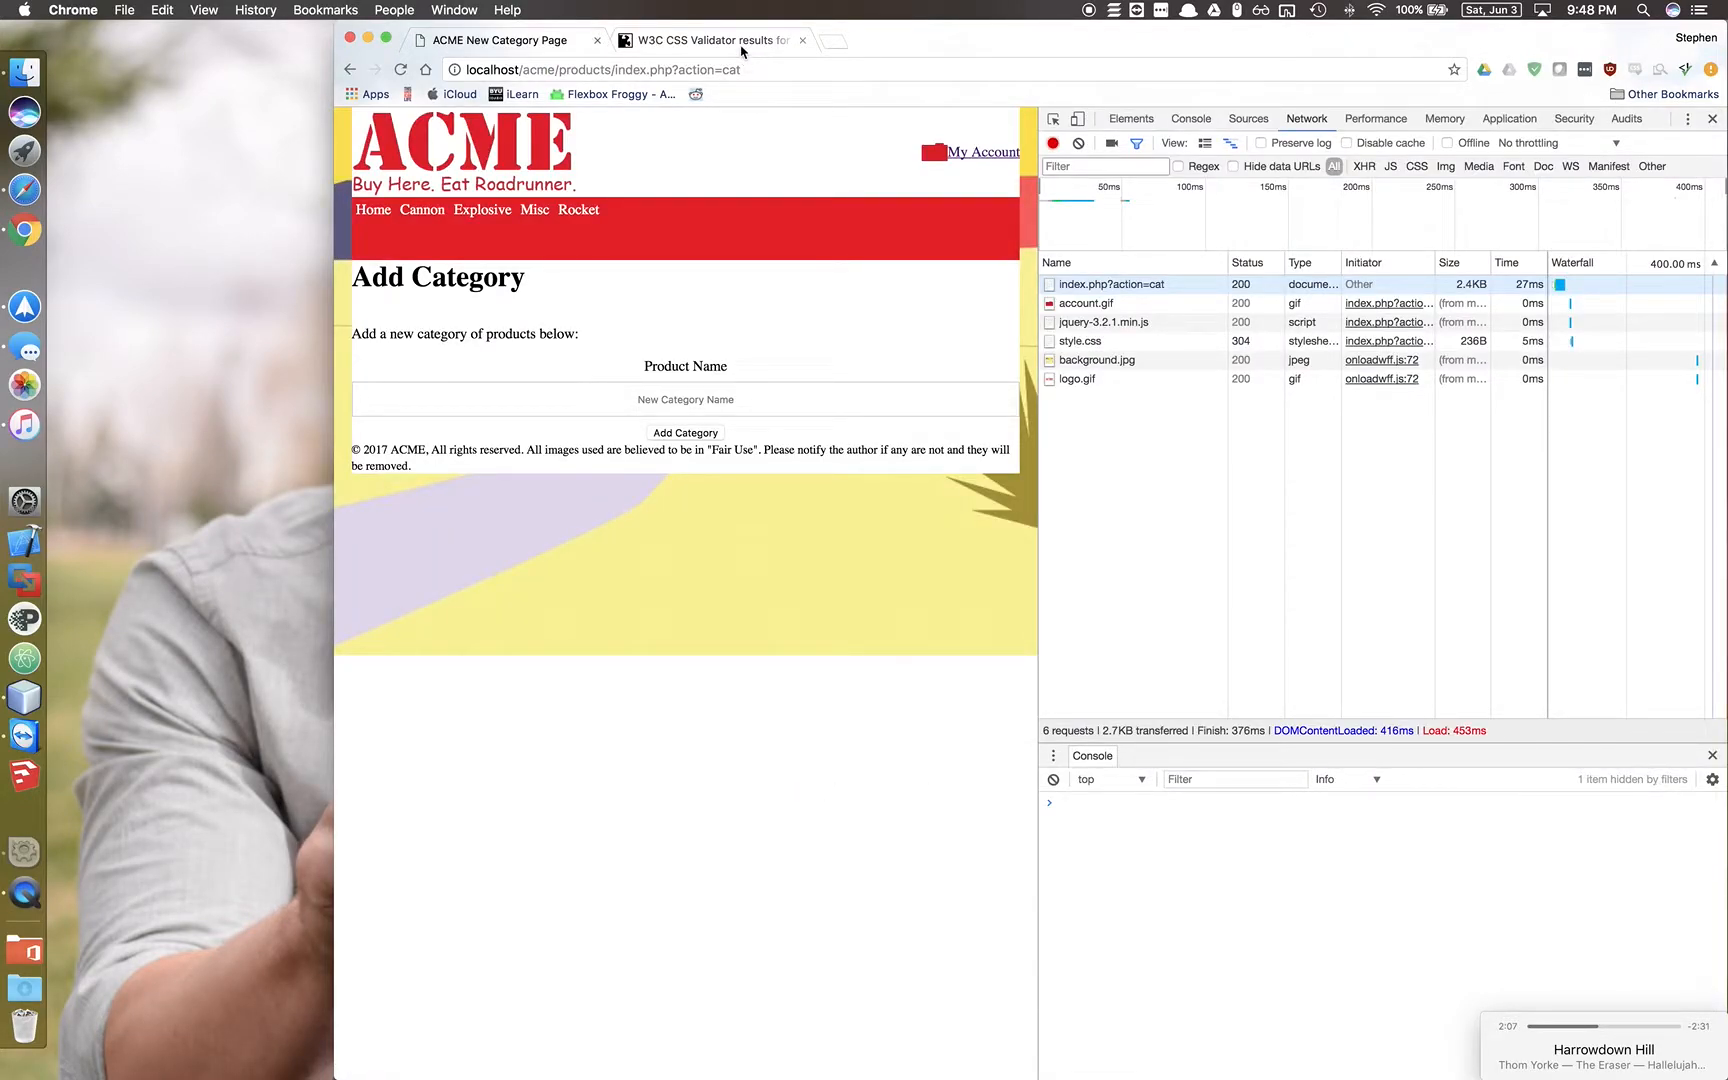
mouse_move(710, 40)
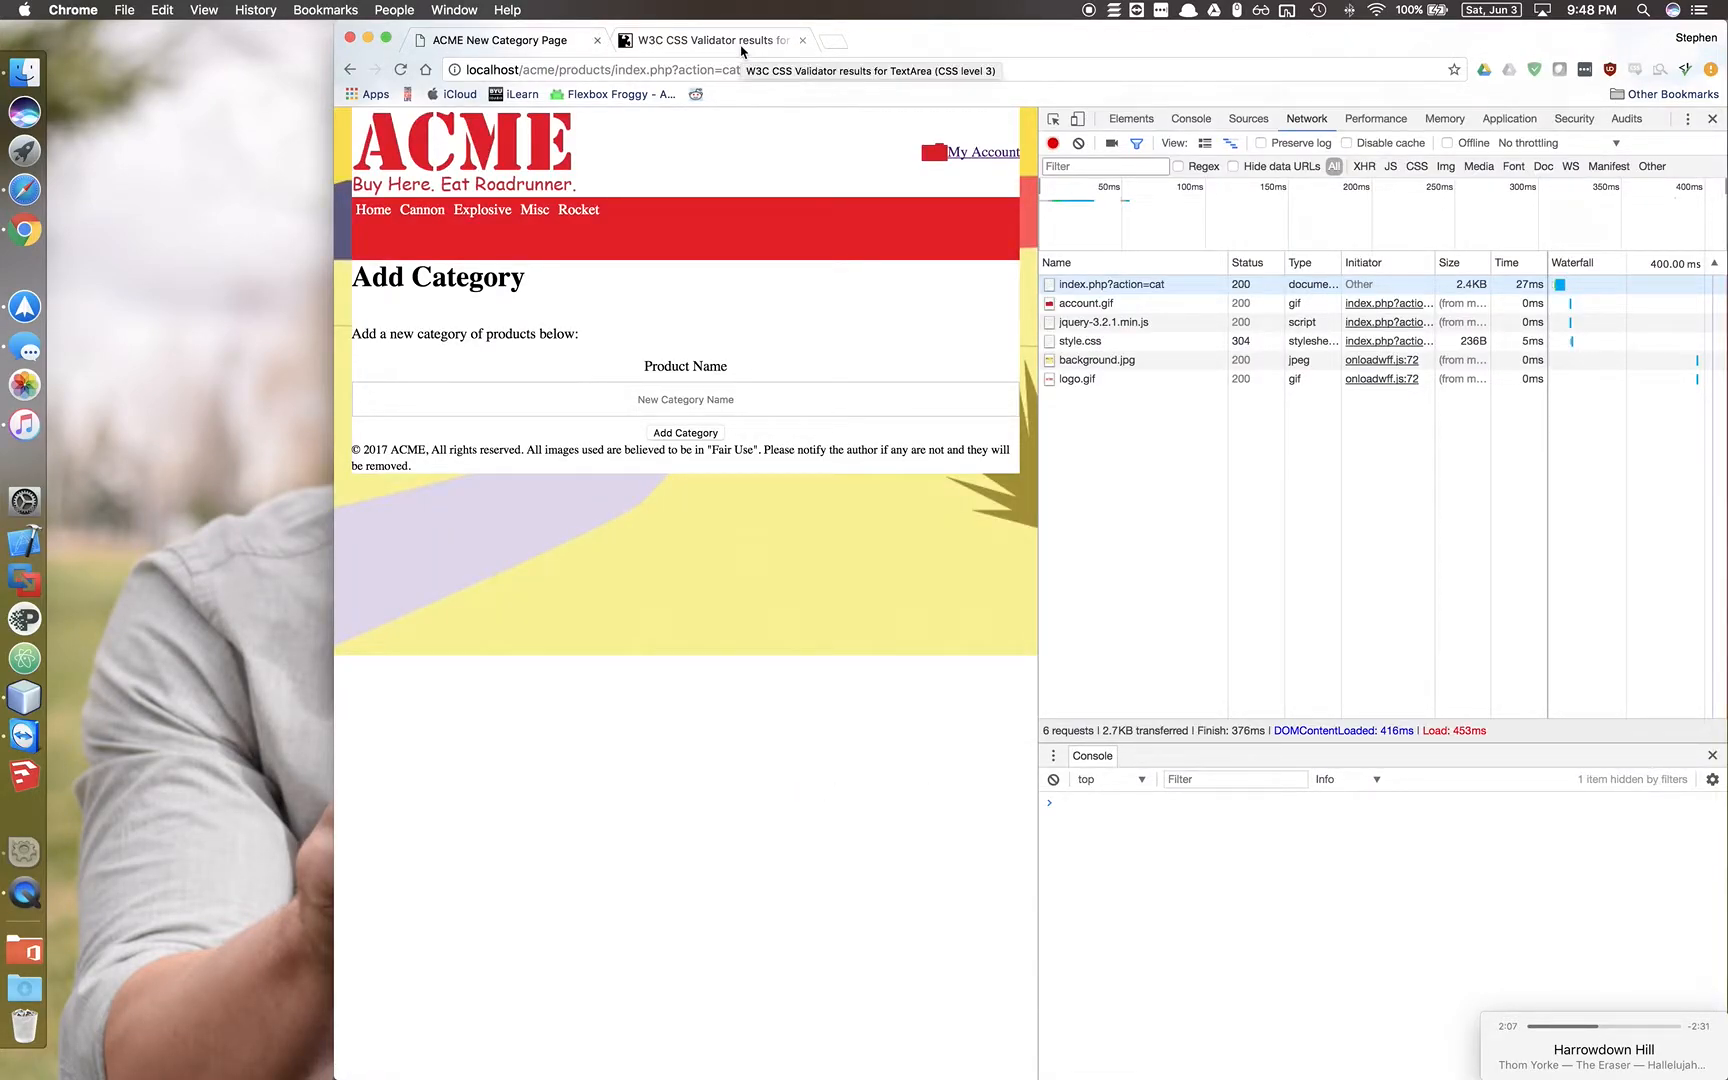